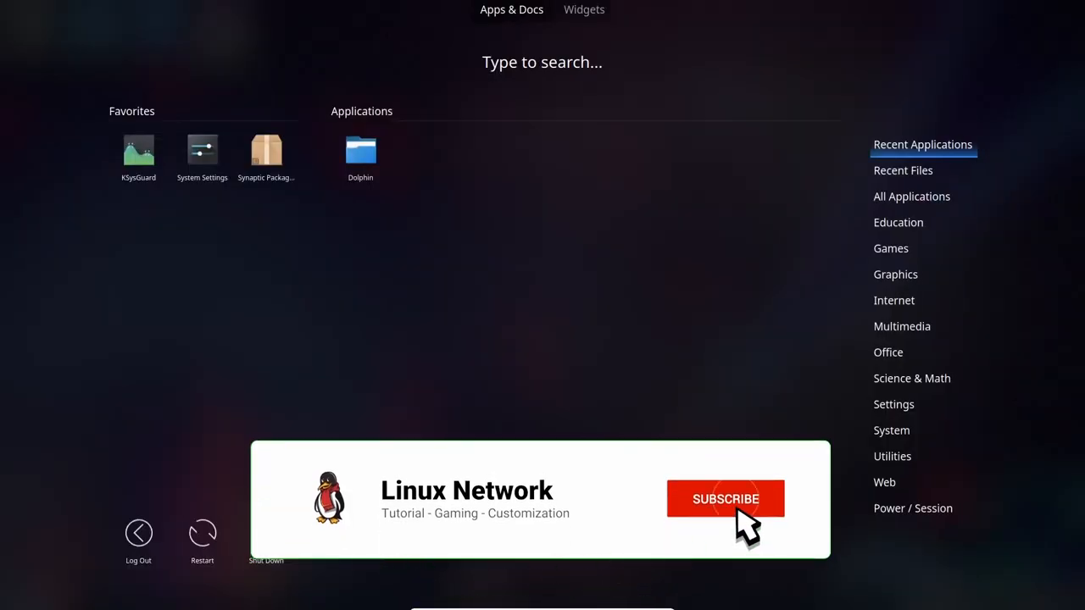
Step: Launch Konsole, view its About dialog, and run uname to show kernel 5.10.0-19-amd64
{"action": "type", "text": "ko"}
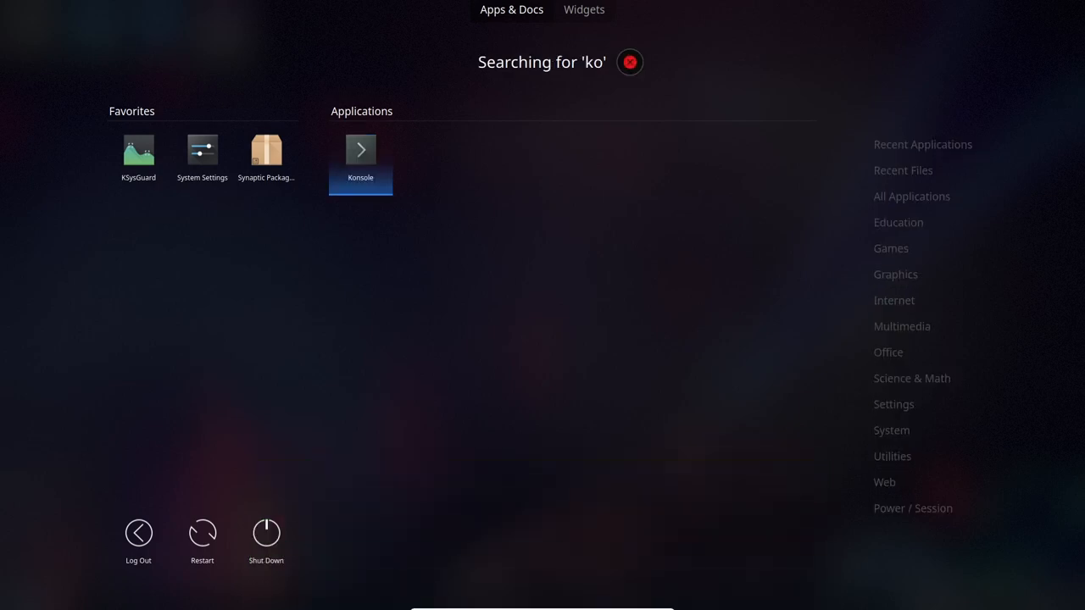
{"action": "left_click", "coordinate": [360, 150]}
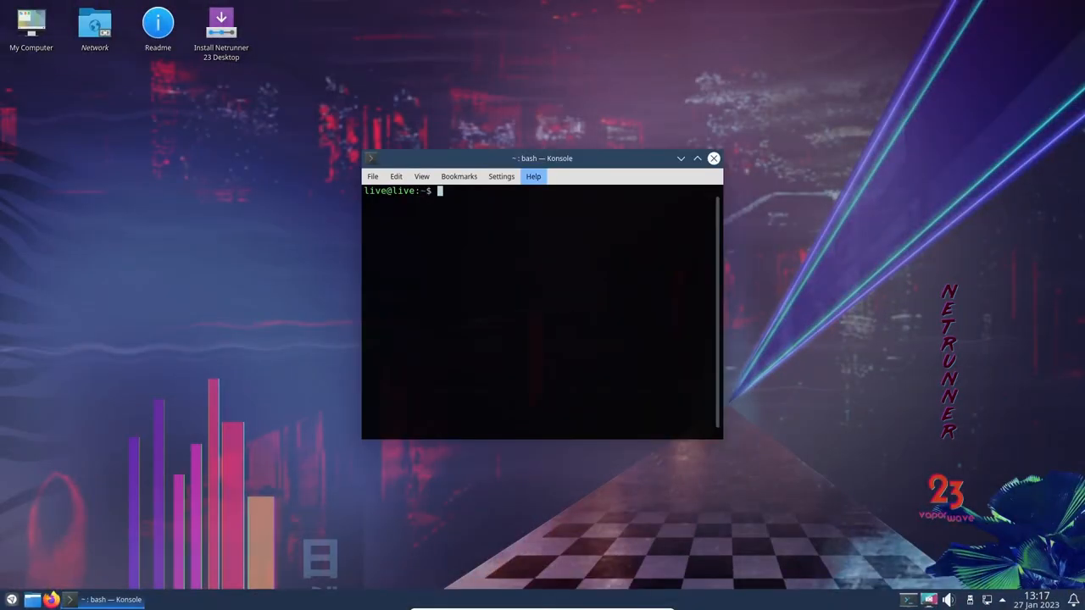
{"action": "left_click", "coordinate": [533, 177]}
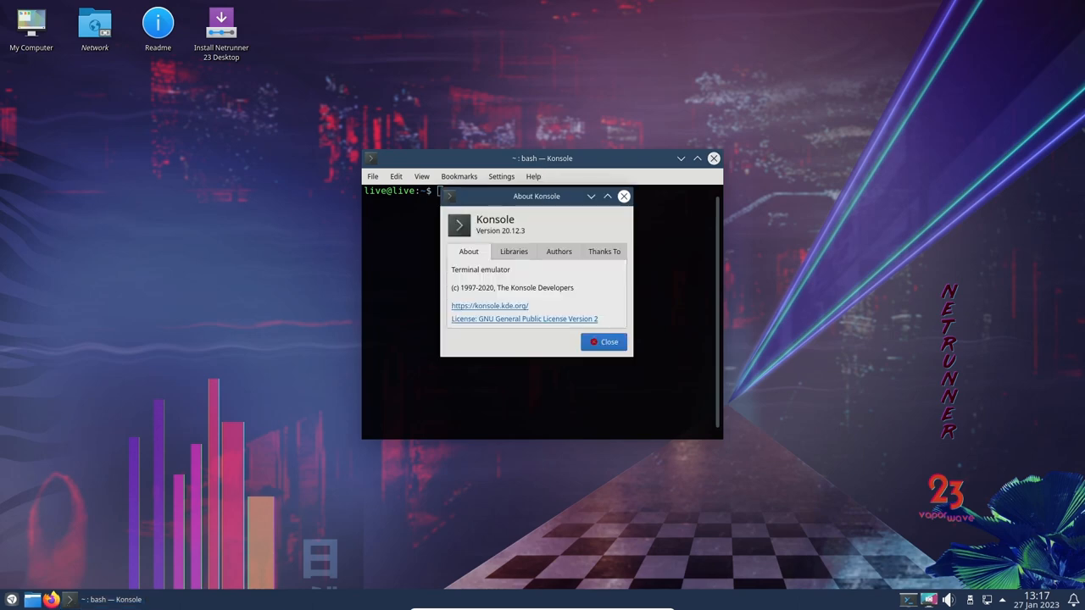
{"action": "mouse_move", "coordinate": [624, 195]}
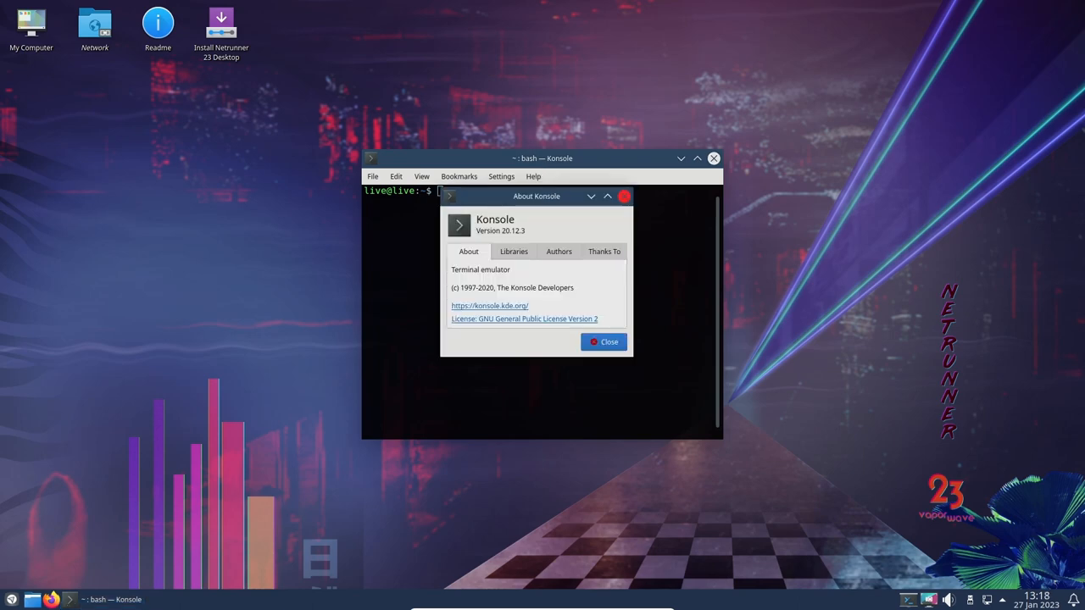
{"action": "left_click", "coordinate": [603, 342]}
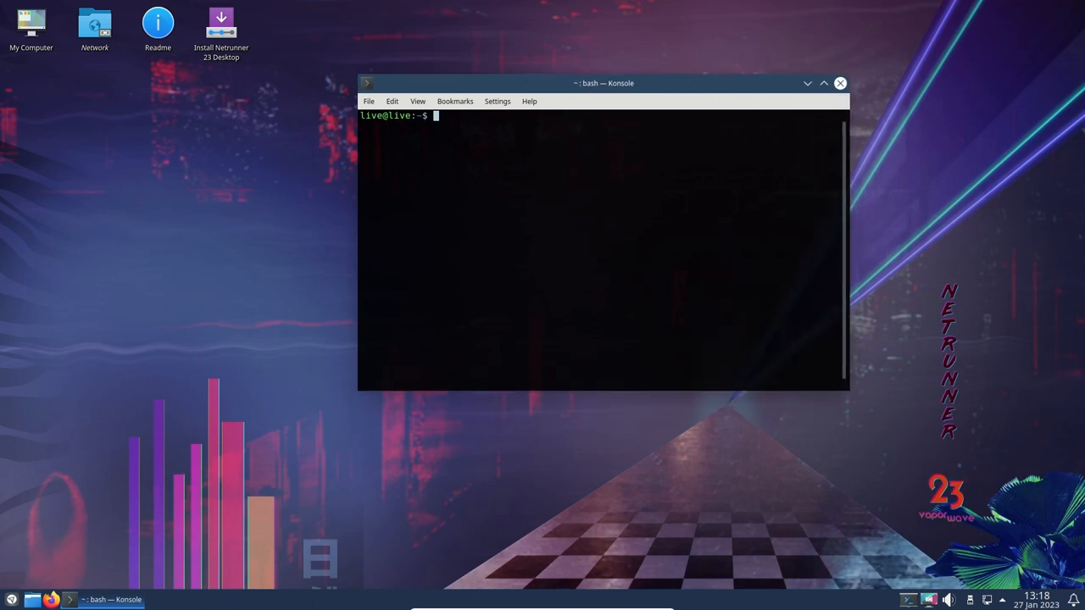
{"action": "type", "text": "uname -a"}
{"action": "type", "text": "uname -r"}
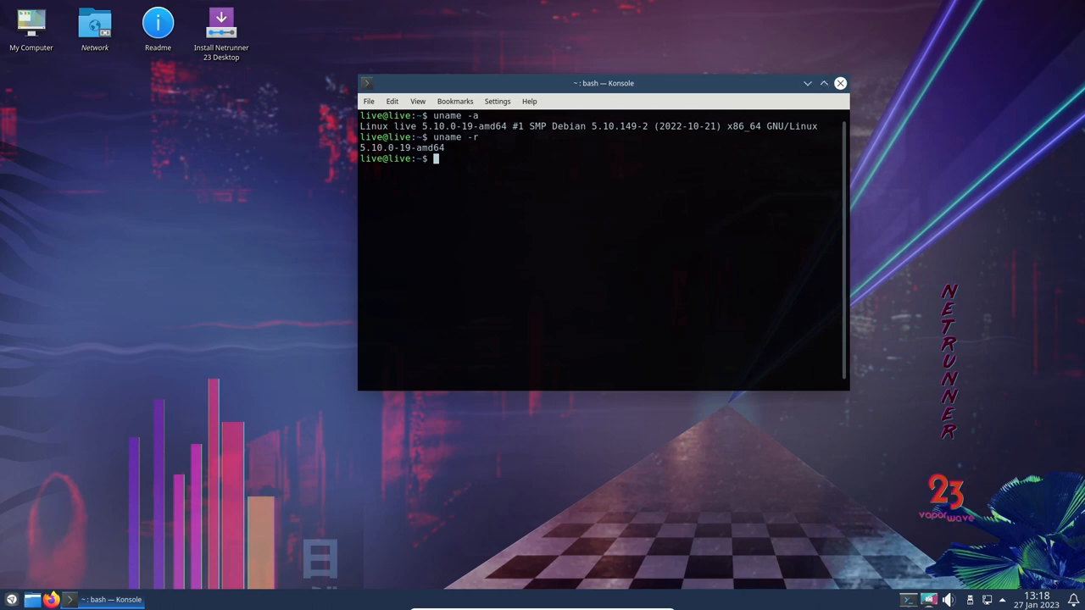
Step: Close the Konsole window, leaving the Plasma desktop empty
{"action": "left_click", "coordinate": [840, 83]}
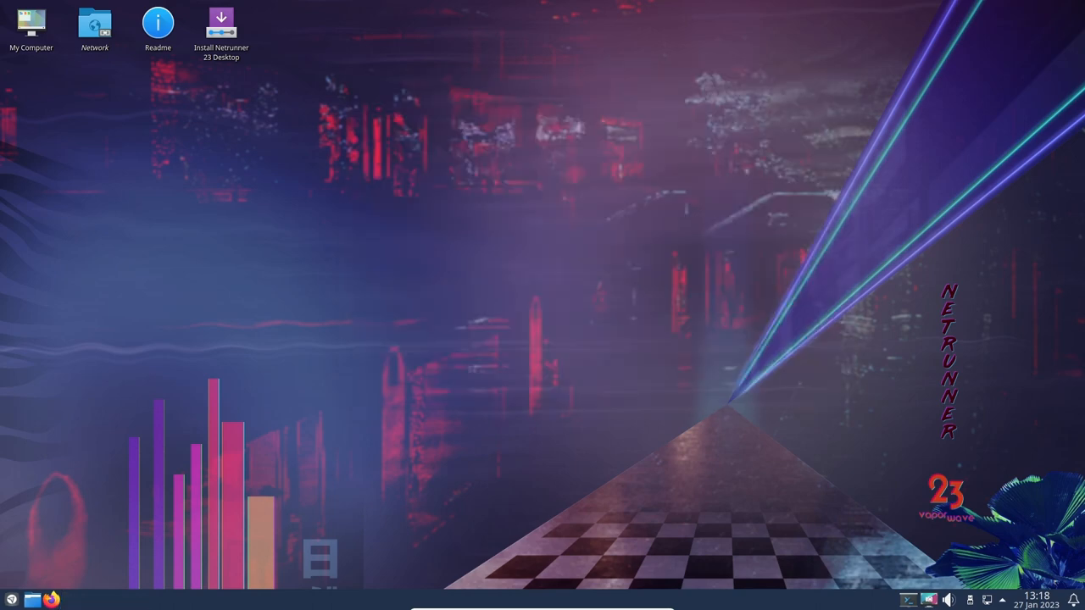
{"action": "left_click", "coordinate": [11, 593]}
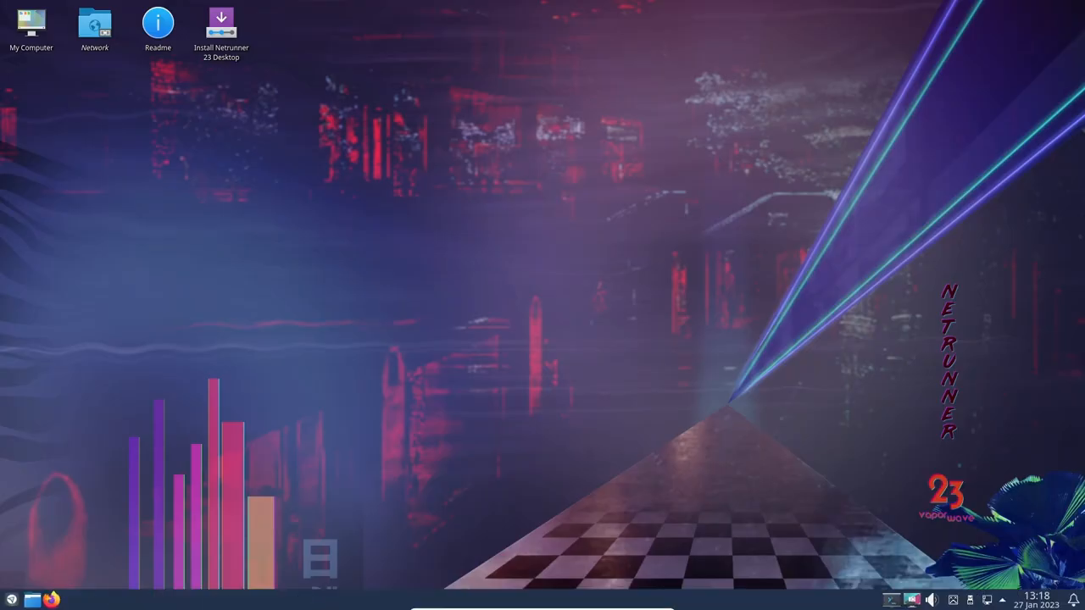
Step: Launch System Settings and browse the downloadable Global Themes catalogue without installing anything
{"action": "left_click", "coordinate": [9, 598]}
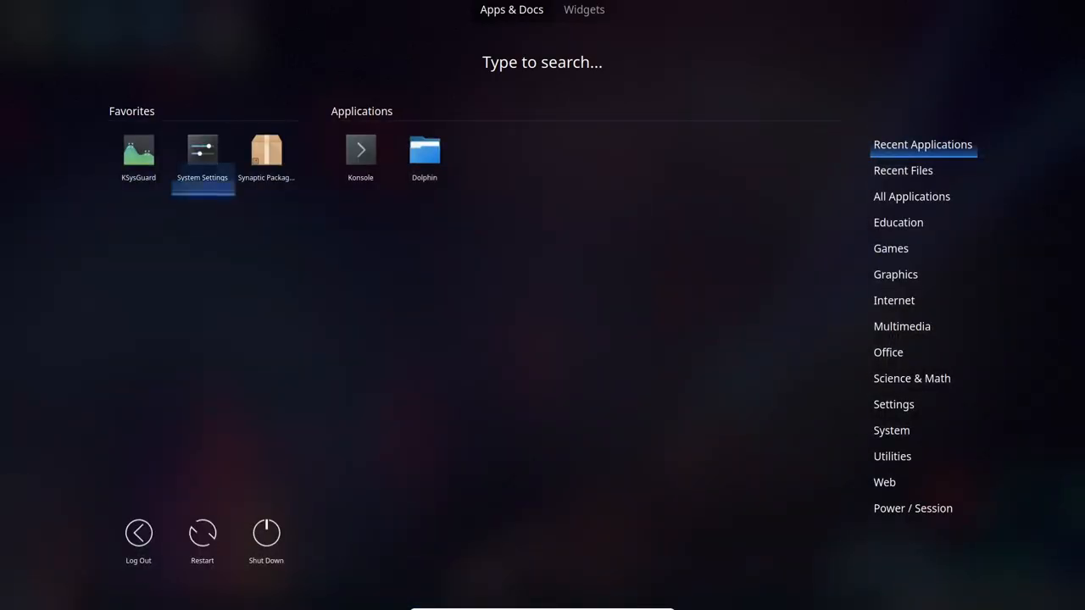
{"action": "left_click", "coordinate": [202, 150]}
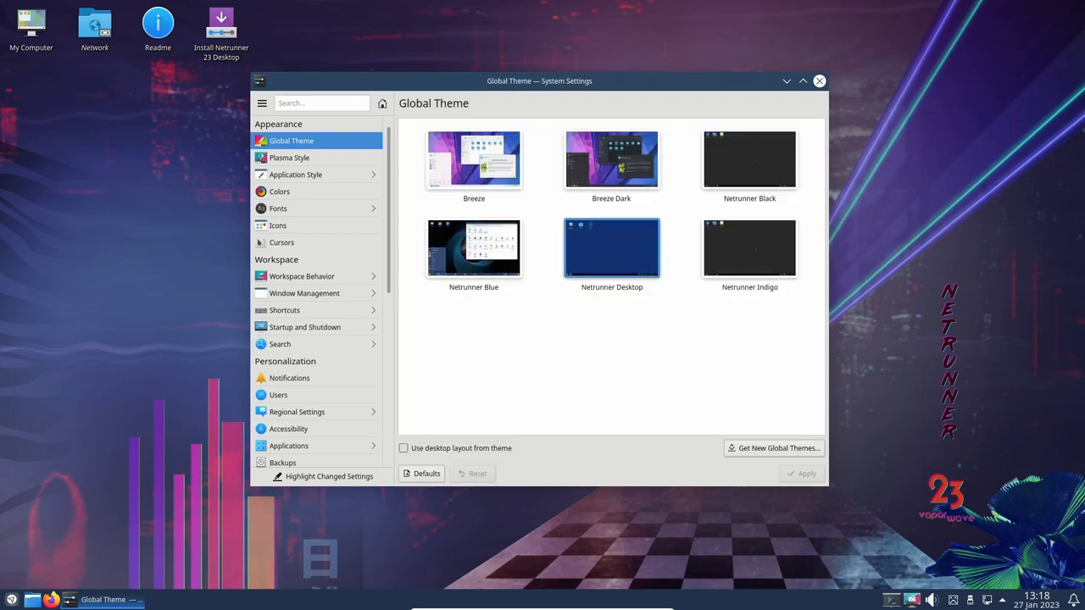
{"action": "left_click", "coordinate": [774, 448]}
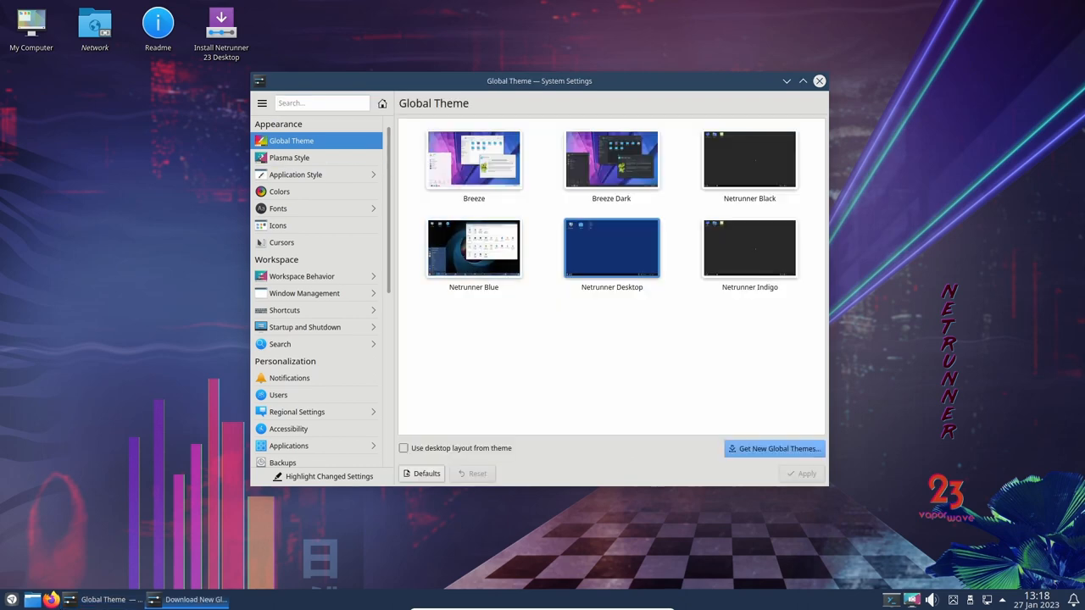
{"action": "left_click", "coordinate": [773, 449]}
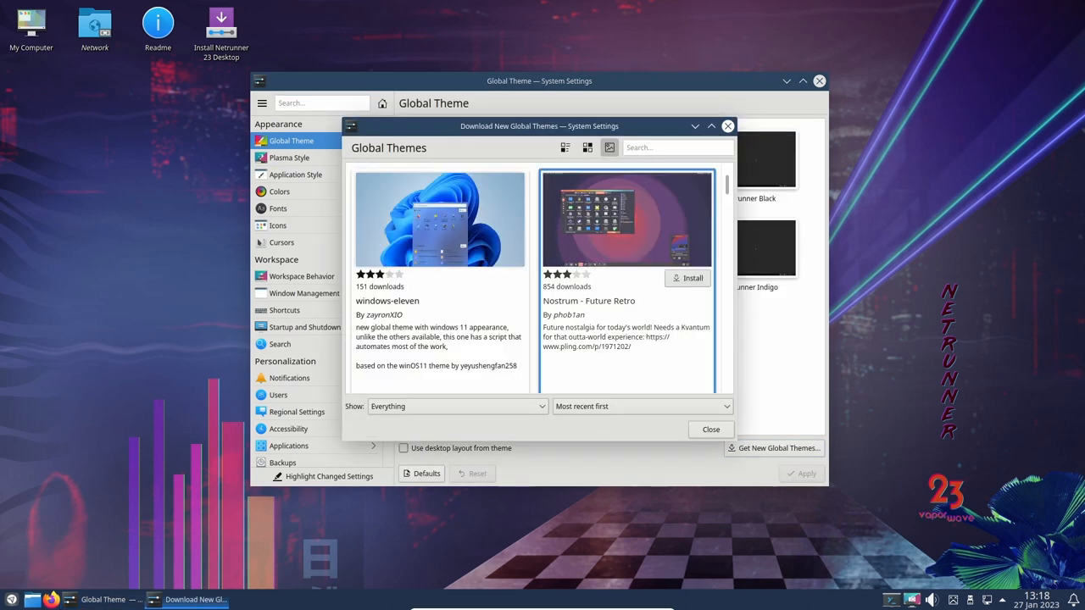
{"action": "scroll", "scroll_direction": "down", "scroll_amount": 3}
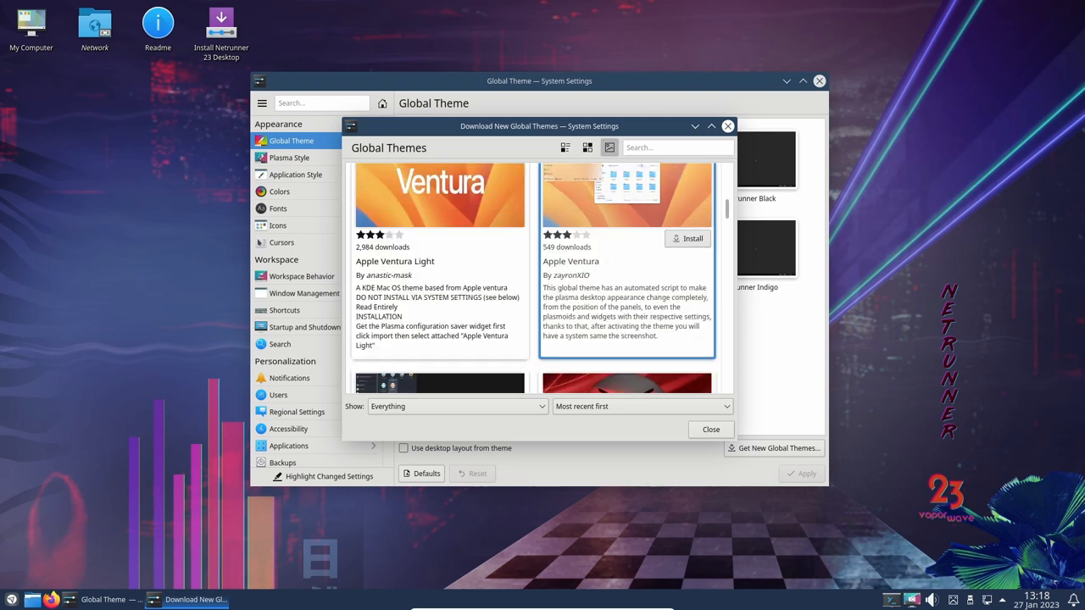
{"action": "scroll", "scroll_direction": "down", "scroll_amount": 3}
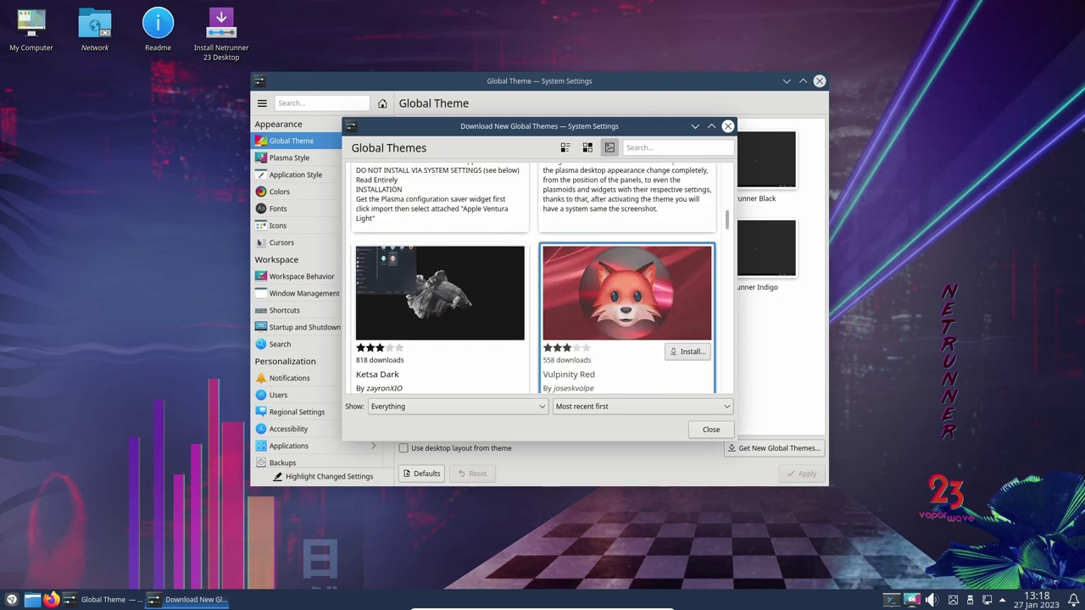
{"action": "left_click", "coordinate": [710, 429]}
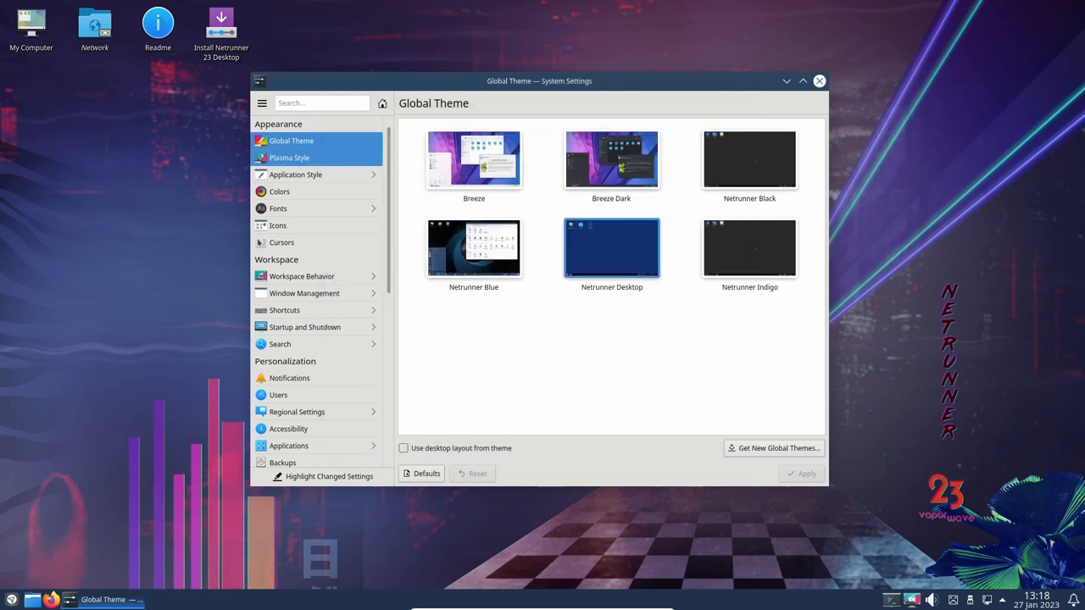
Step: Open Plasma Style and scroll through the downloadable Plasma styles catalogue
{"action": "left_click", "coordinate": [289, 157]}
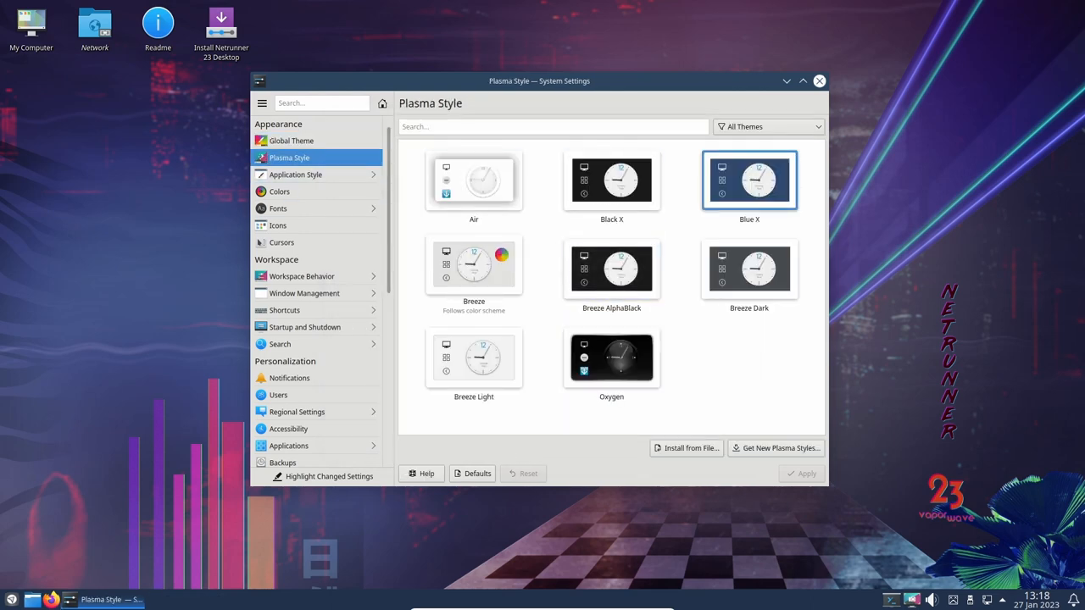
{"action": "left_click", "coordinate": [775, 448]}
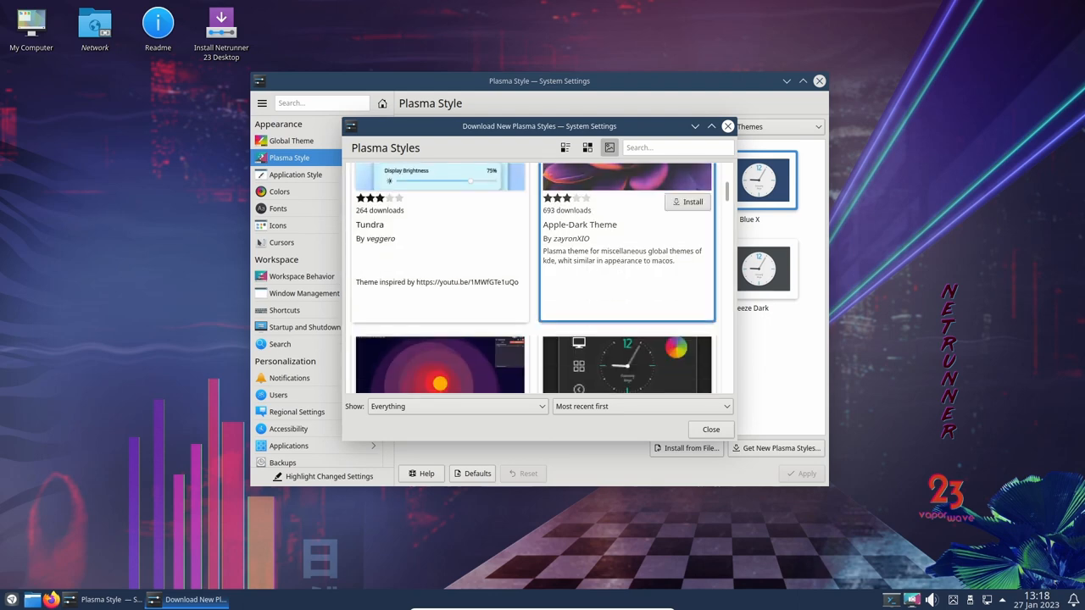
{"action": "scroll", "scroll_direction": "down", "scroll_amount": 3}
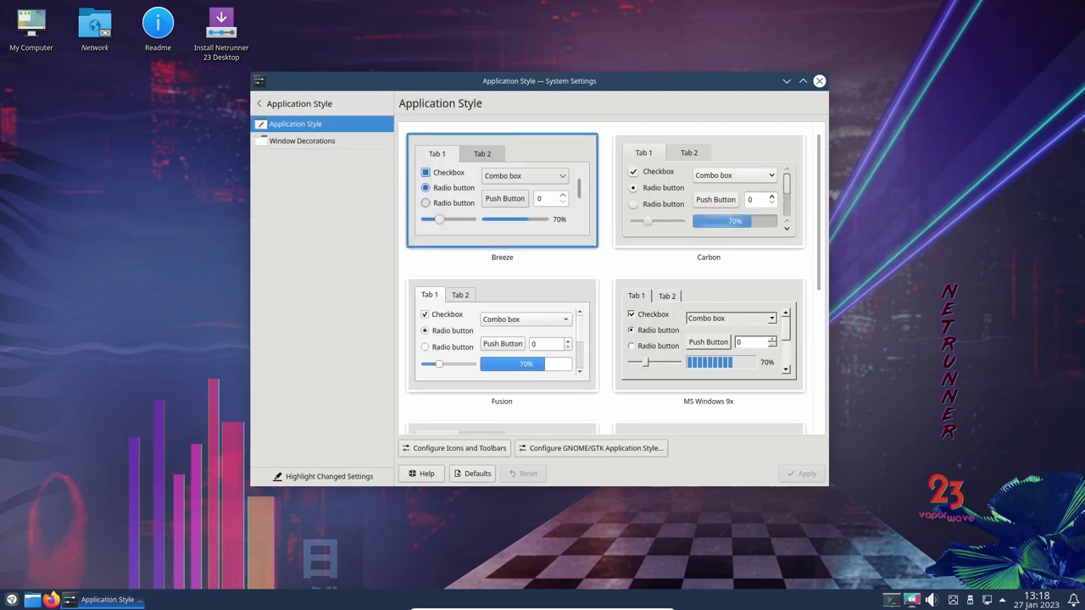
{"action": "scroll", "scroll_direction": "down", "scroll_amount": 3}
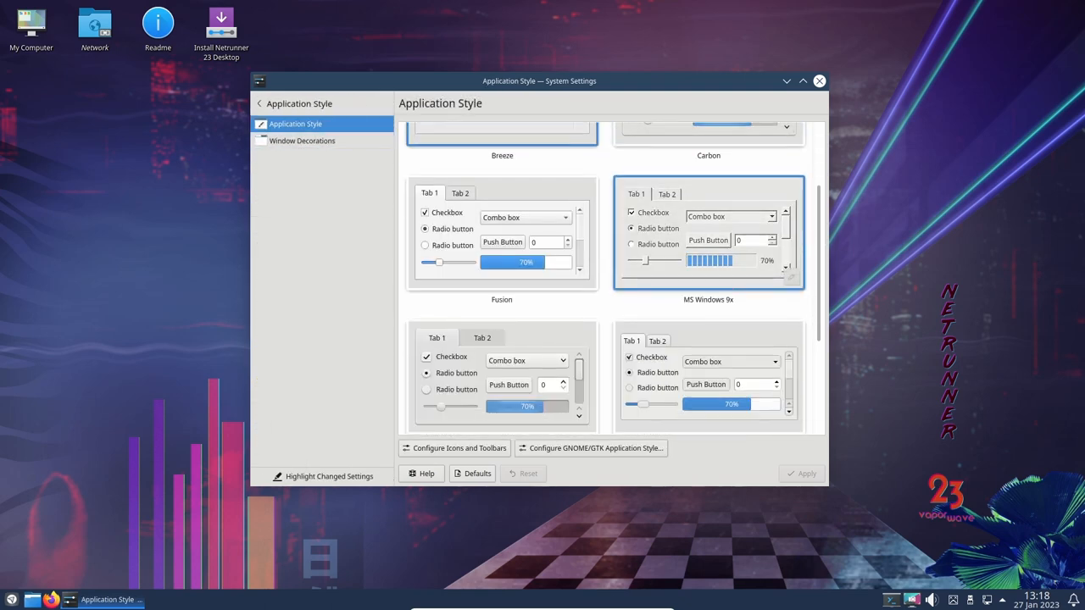
{"action": "scroll", "scroll_direction": "down", "scroll_amount": 3}
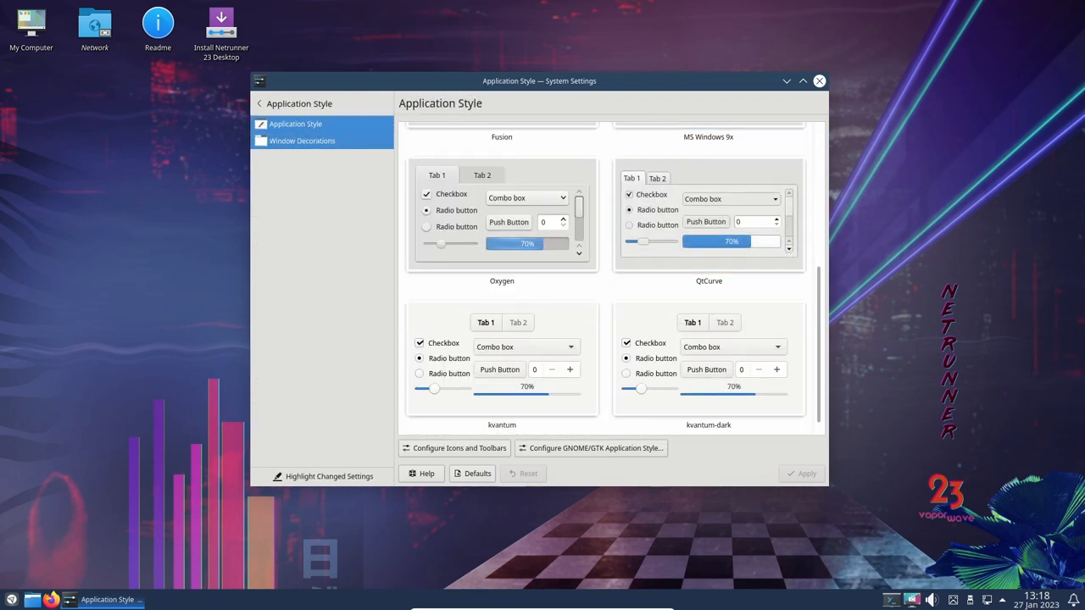
Step: View the Window Decorations themes, then go back to the full category list
{"action": "left_click", "coordinate": [302, 141]}
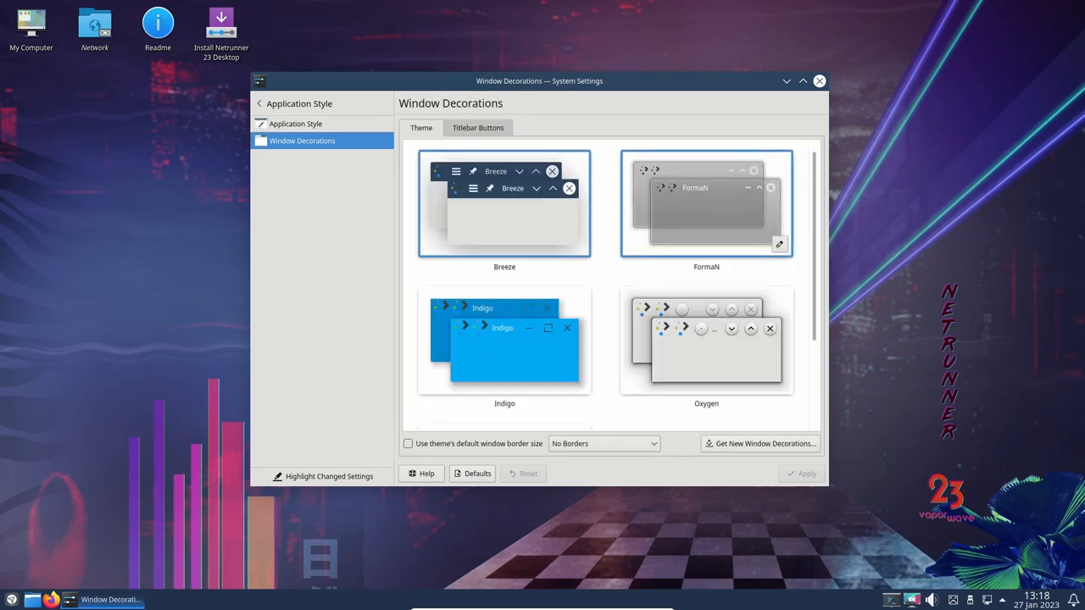
{"action": "scroll", "scroll_direction": "down", "scroll_amount": 3}
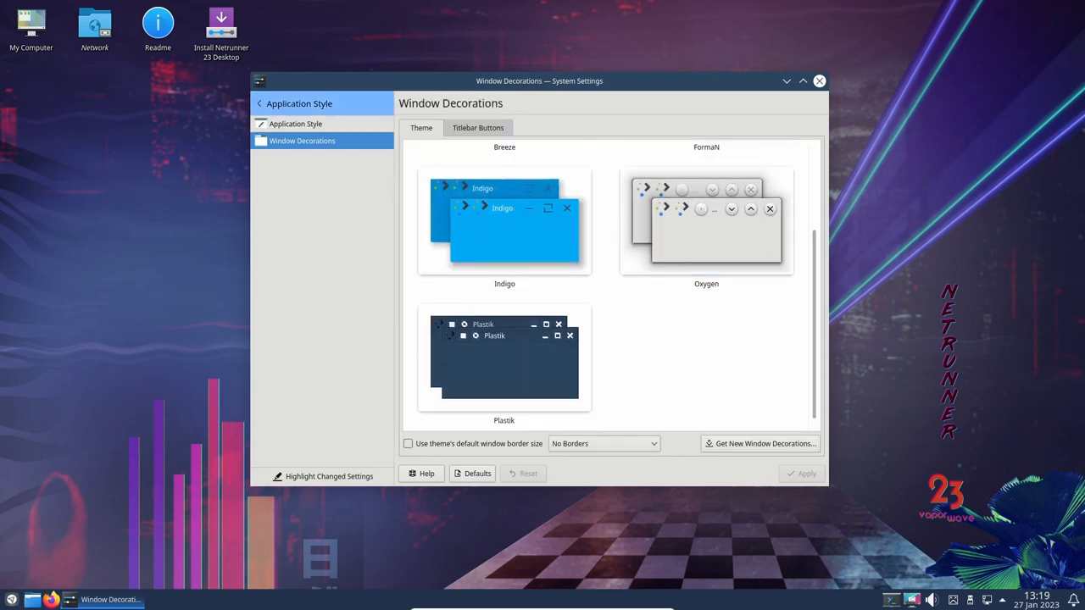
{"action": "left_click", "coordinate": [261, 102]}
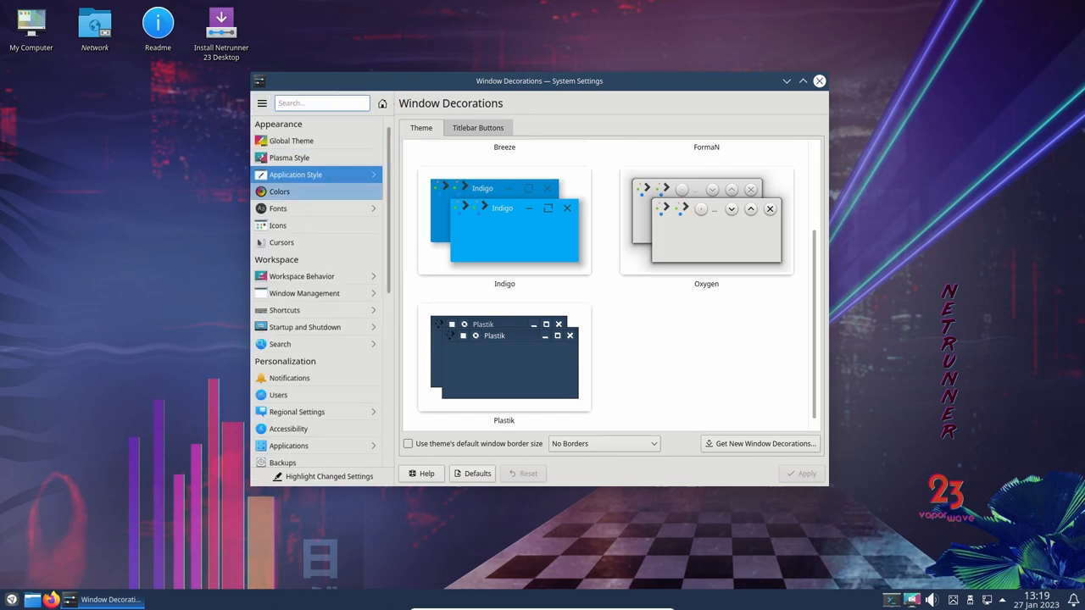
Step: Scroll through the available colour schemes
{"action": "left_click", "coordinate": [279, 191]}
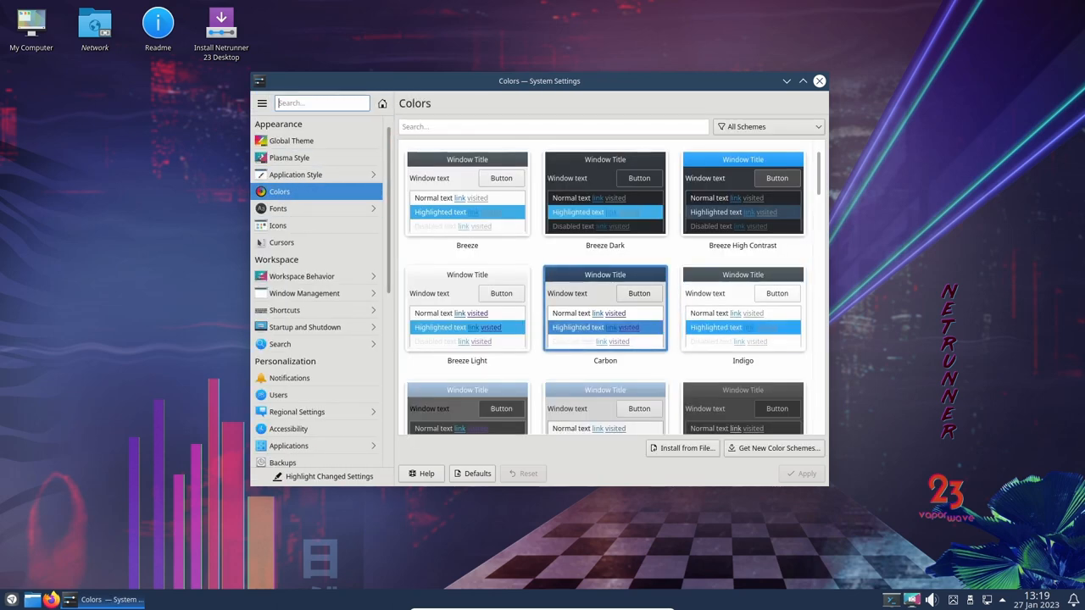
{"action": "scroll", "scroll_direction": "down", "scroll_amount": 3}
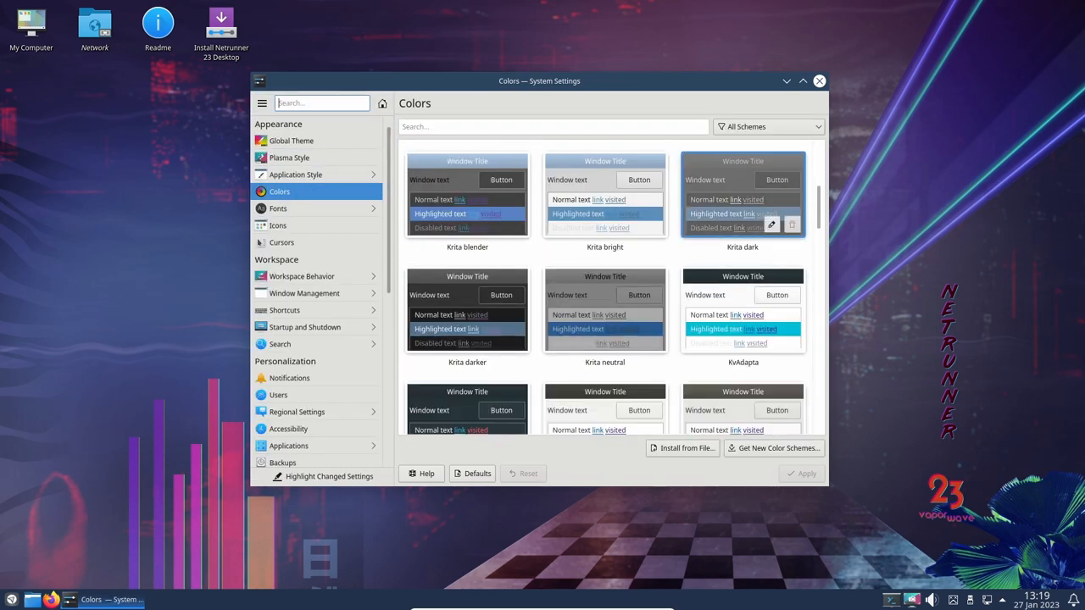
{"action": "scroll", "scroll_direction": "down", "scroll_amount": 3}
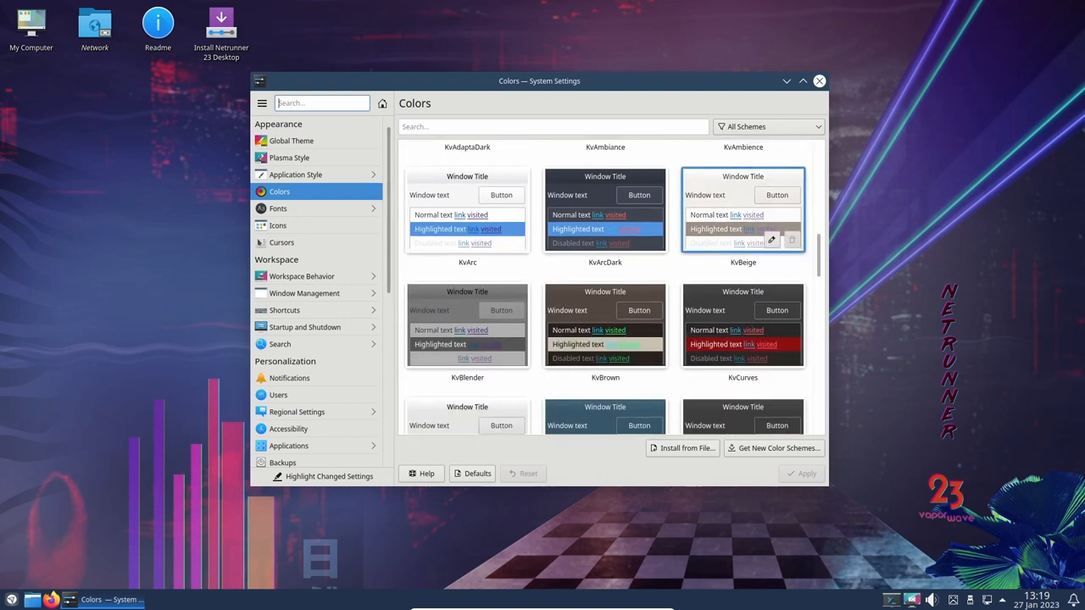
{"action": "scroll", "scroll_direction": "down", "scroll_amount": 3}
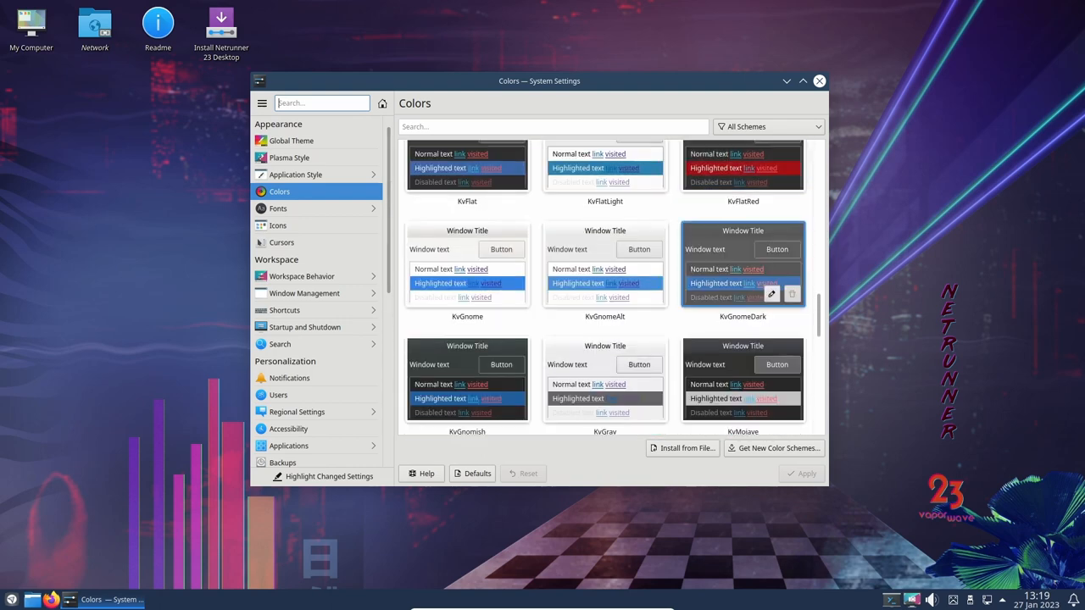
{"action": "scroll", "scroll_direction": "down", "scroll_amount": 3}
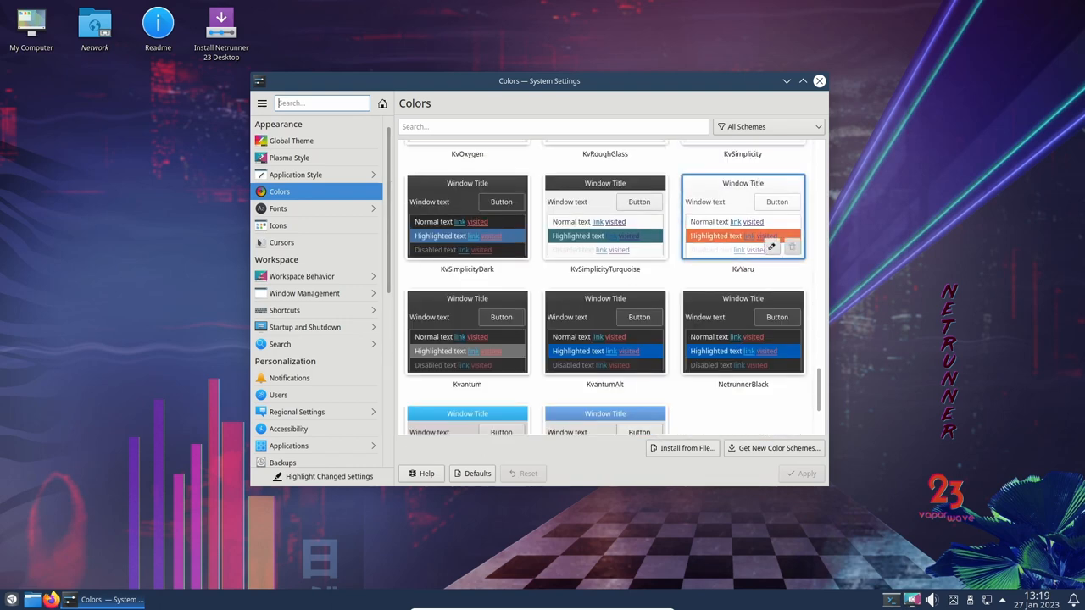
Step: View the Fonts settings and Font Management, then the Icons page
{"action": "left_click", "coordinate": [278, 208]}
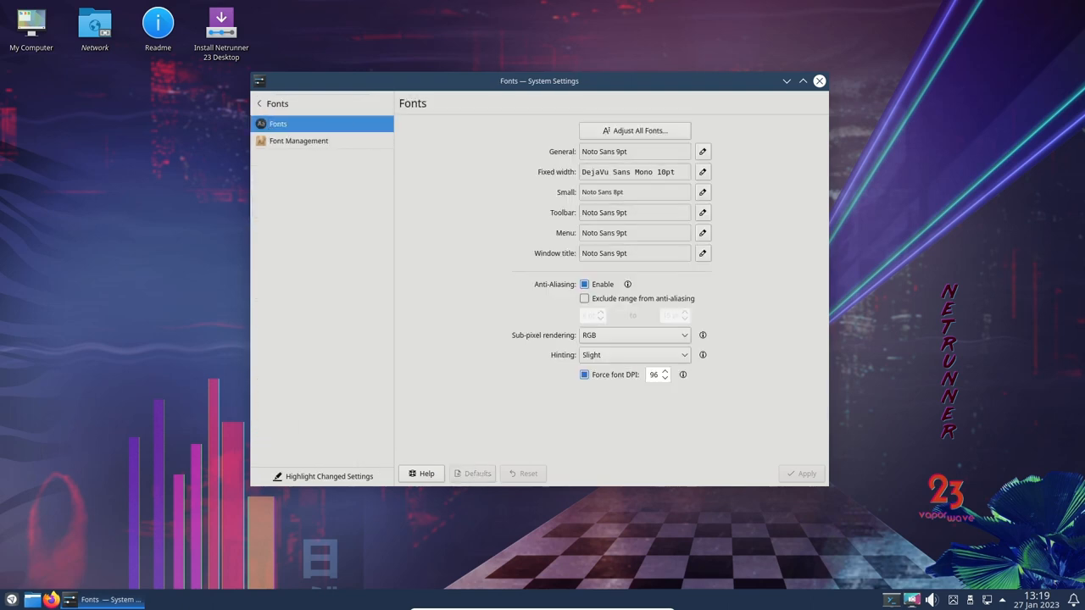
{"action": "left_click", "coordinate": [298, 141]}
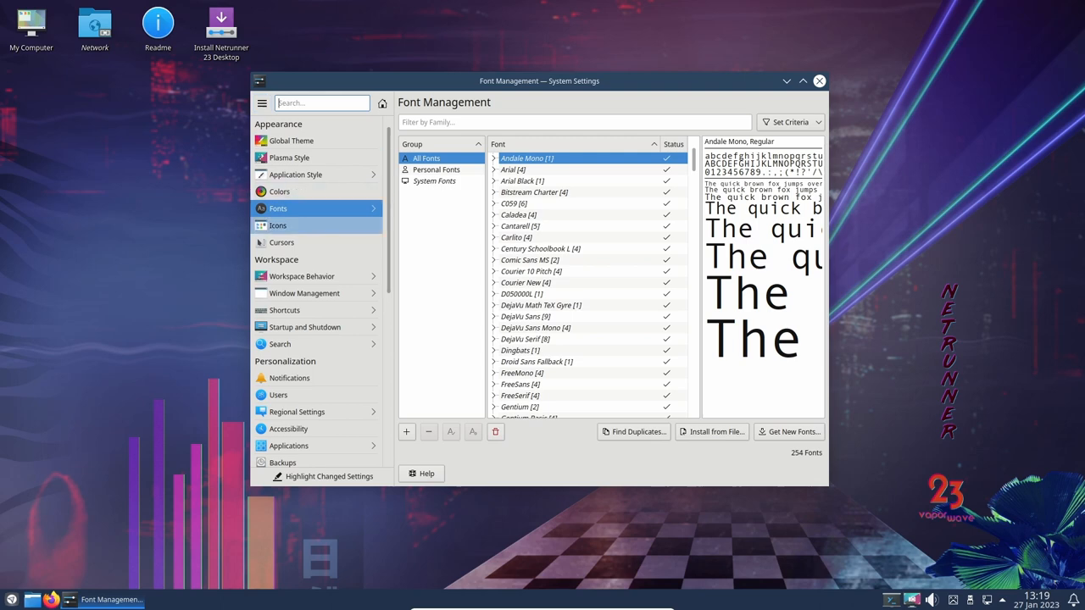
{"action": "left_click", "coordinate": [277, 225]}
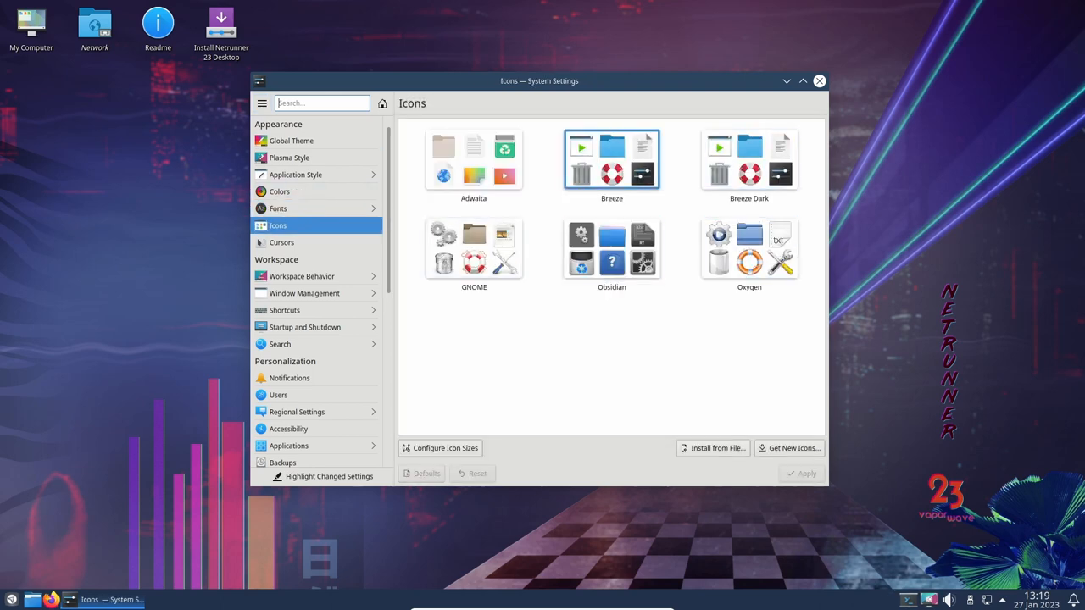
Step: Browse and close the downloadable icon catalogue, then scroll the Cursors theme grid
{"action": "left_click", "coordinate": [788, 448]}
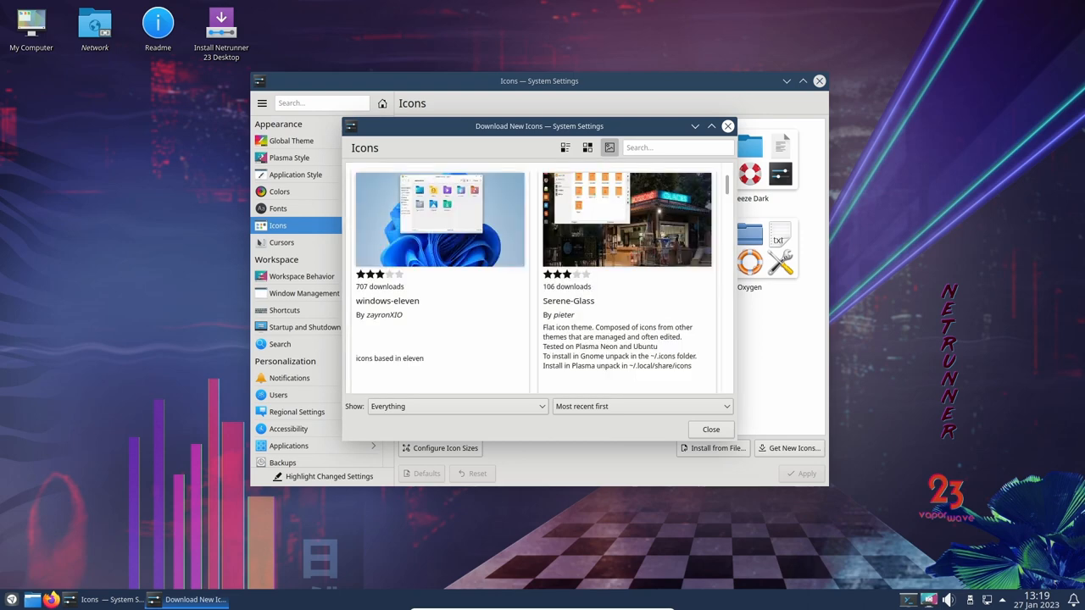
{"action": "scroll", "scroll_direction": "down", "scroll_amount": 3}
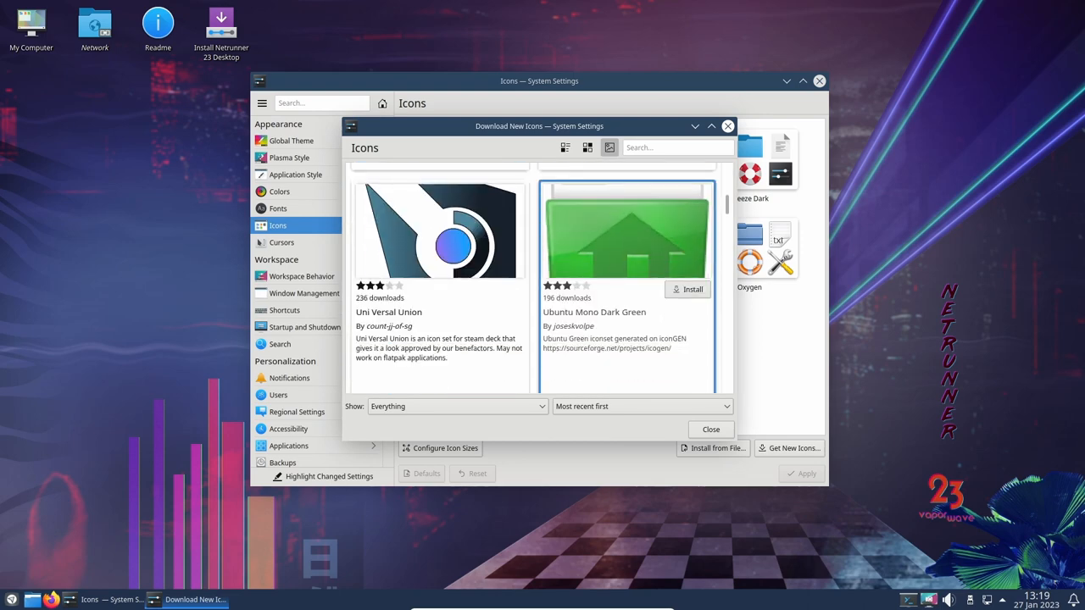
{"action": "scroll", "scroll_direction": "down", "scroll_amount": 3}
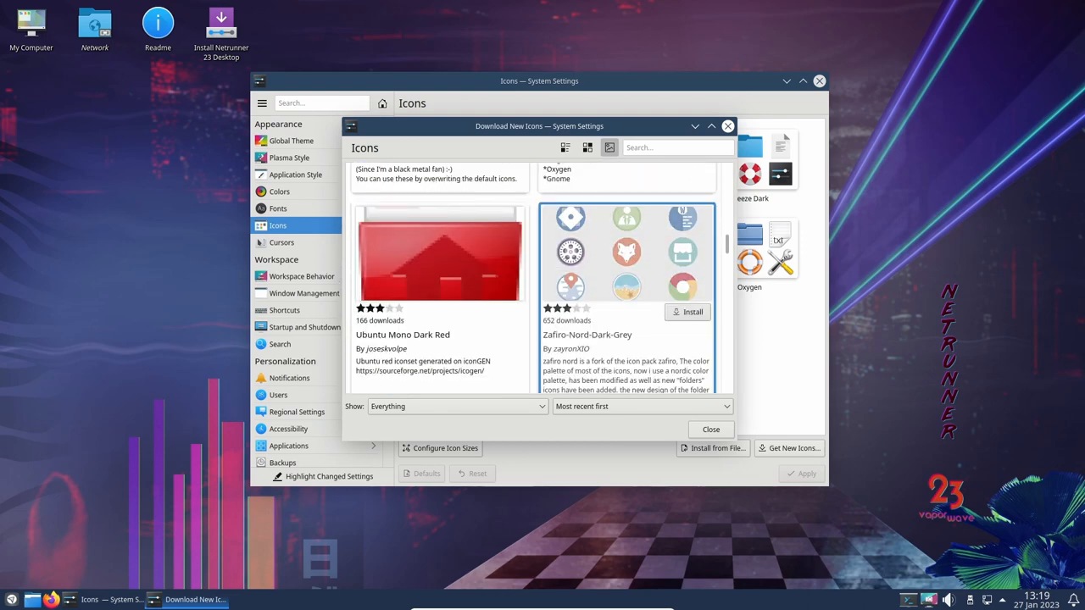
{"action": "scroll", "scroll_direction": "down", "scroll_amount": 3}
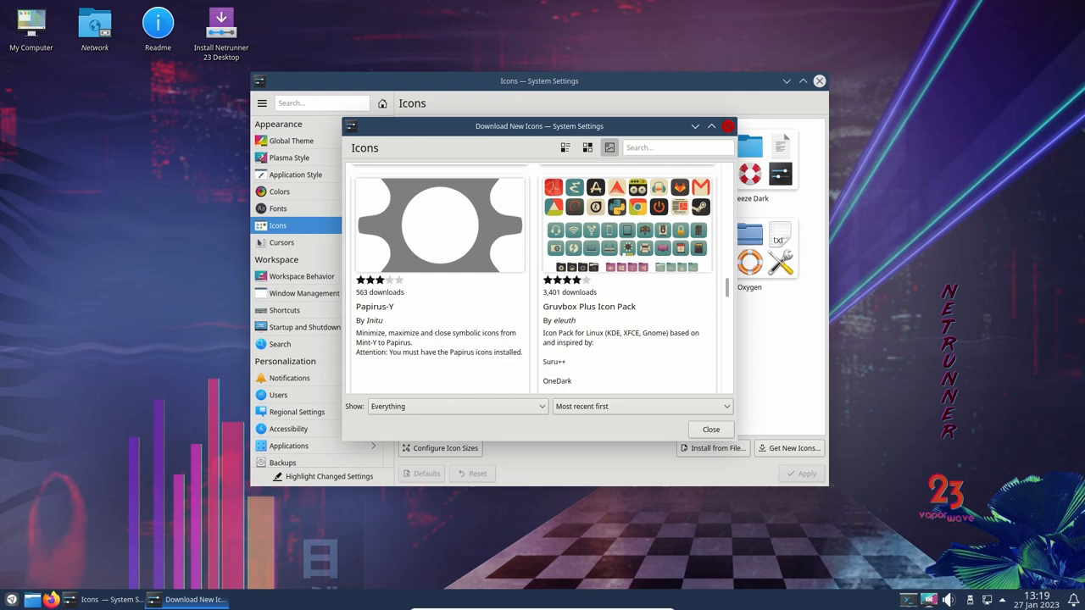
{"action": "left_click", "coordinate": [281, 242]}
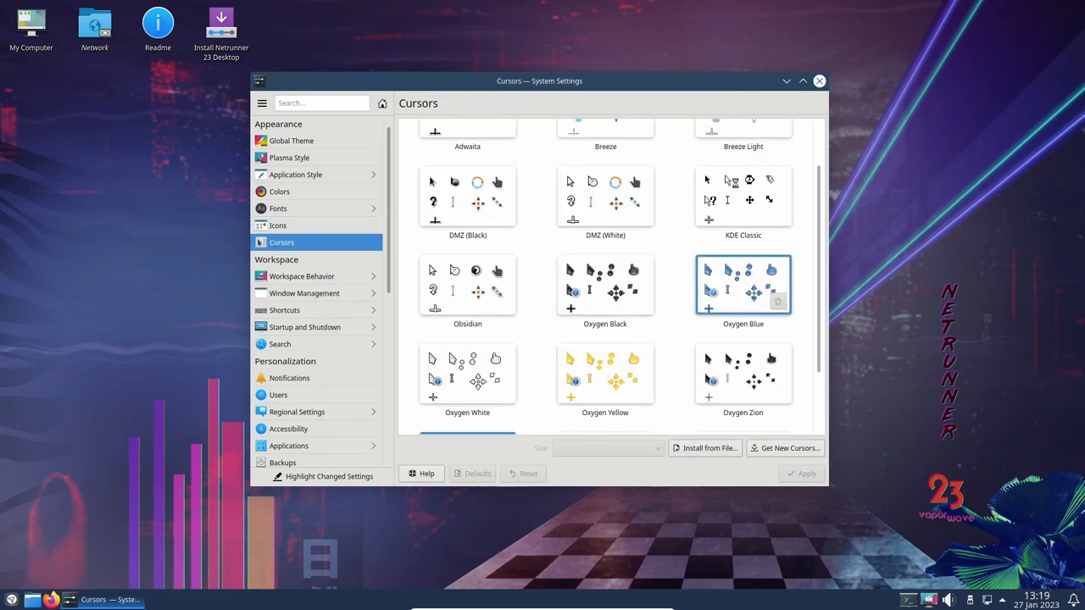
{"action": "scroll", "scroll_direction": "down", "scroll_amount": 3}
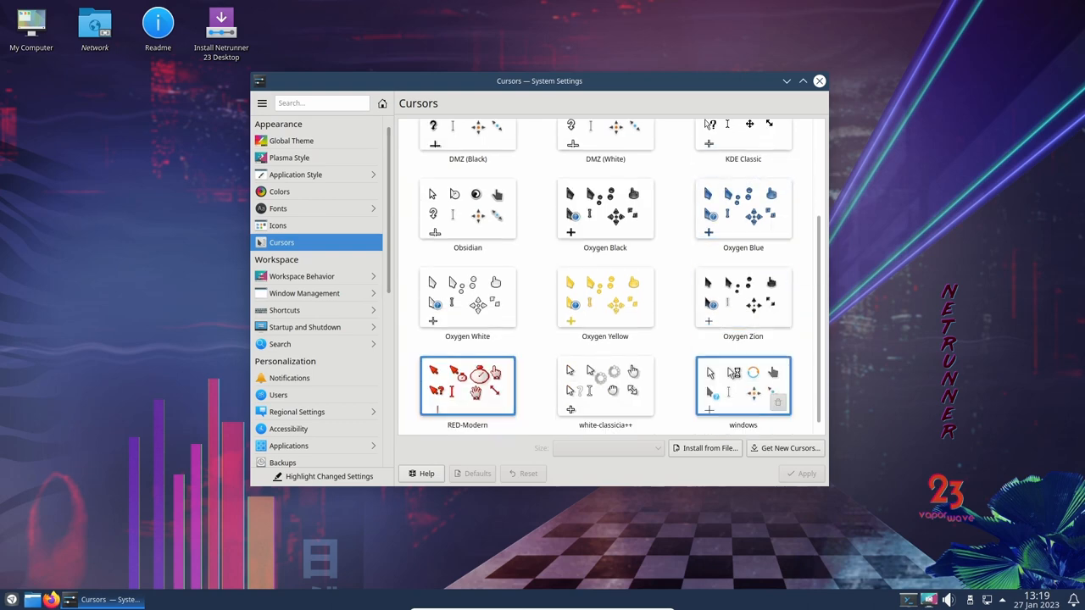
Step: Browse downloadable cursors, then view Desktop Effects, Screen Edges and Activities pages
{"action": "left_click", "coordinate": [784, 448]}
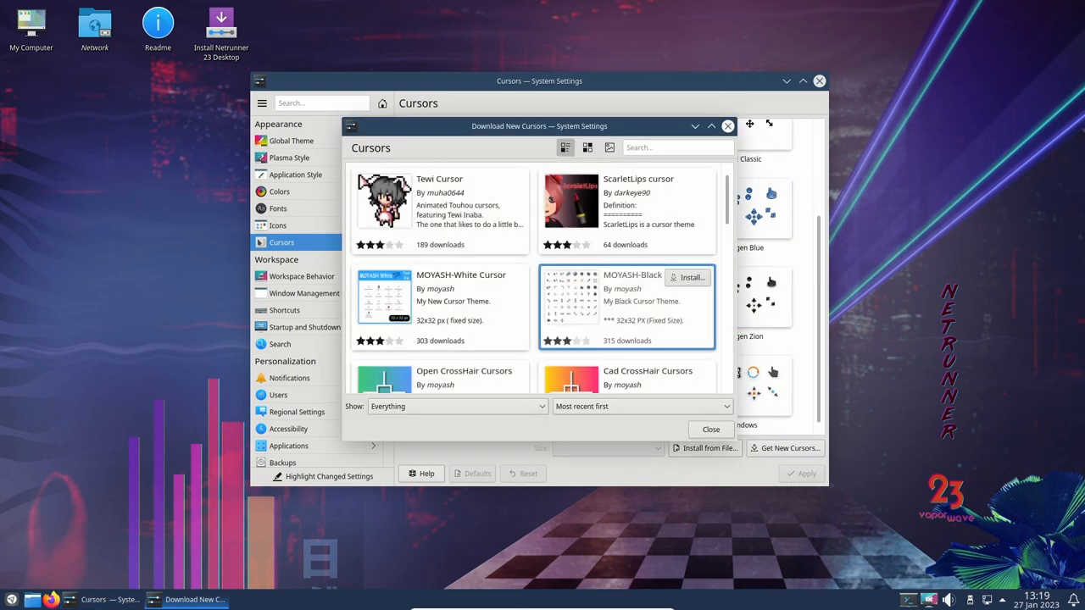
{"action": "scroll", "scroll_direction": "down", "scroll_amount": 3}
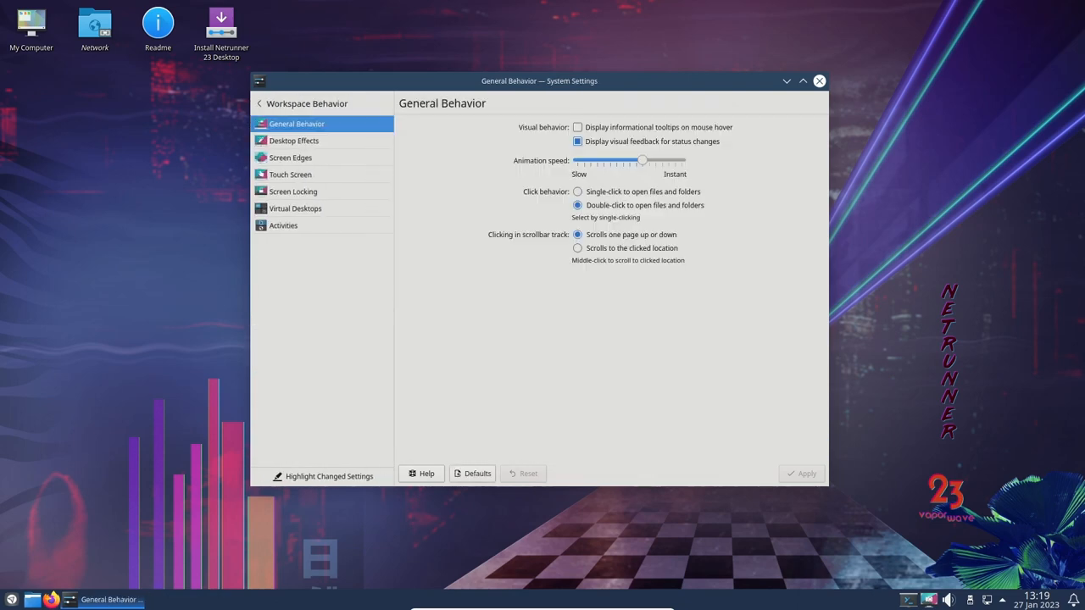
{"action": "left_click", "coordinate": [294, 139]}
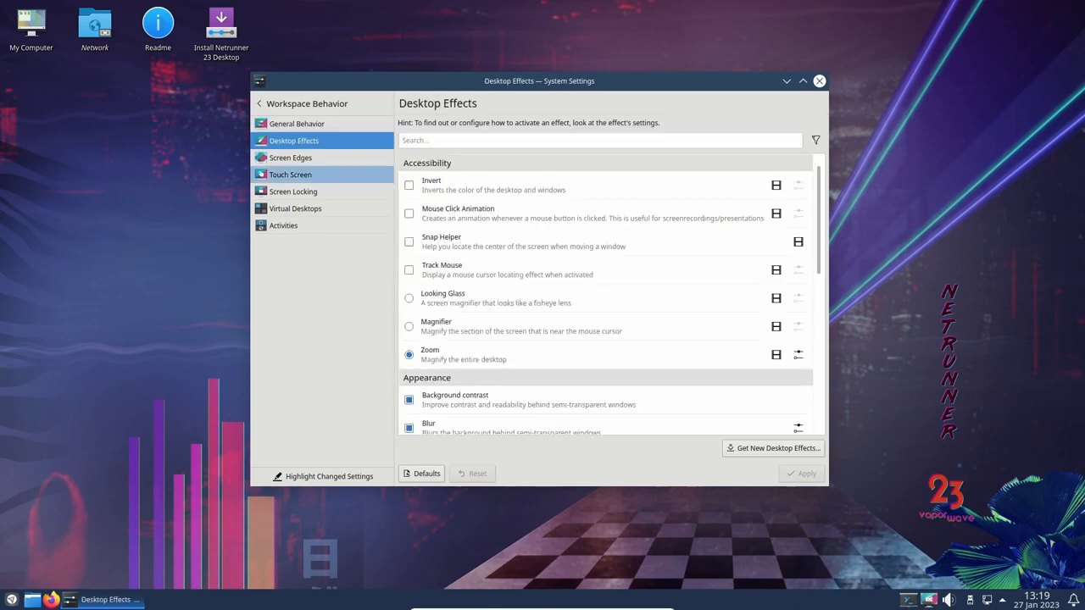
{"action": "left_click", "coordinate": [290, 157]}
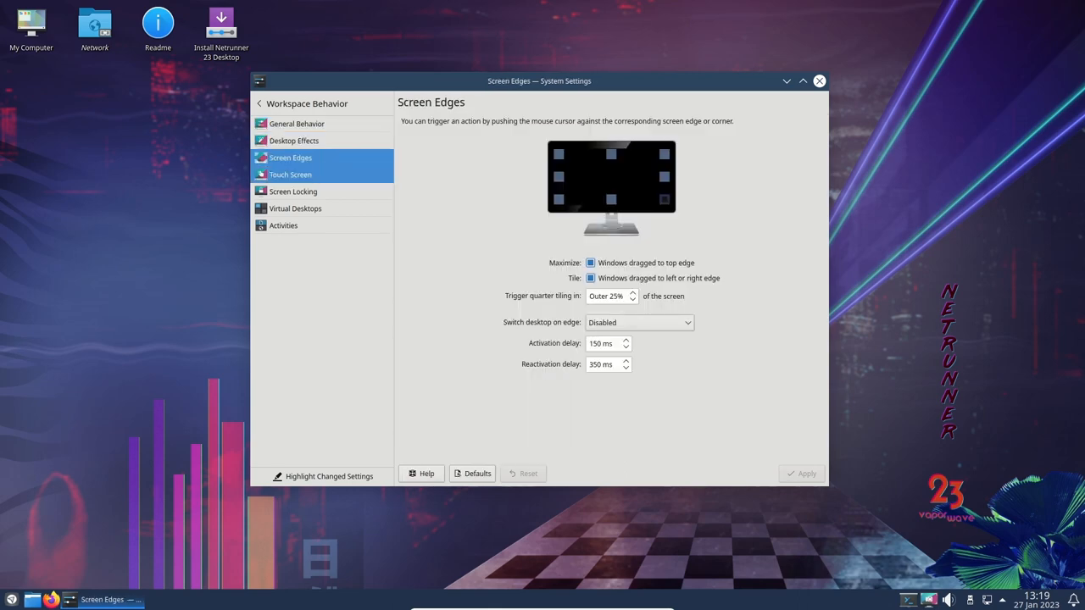
{"action": "left_click", "coordinate": [293, 190]}
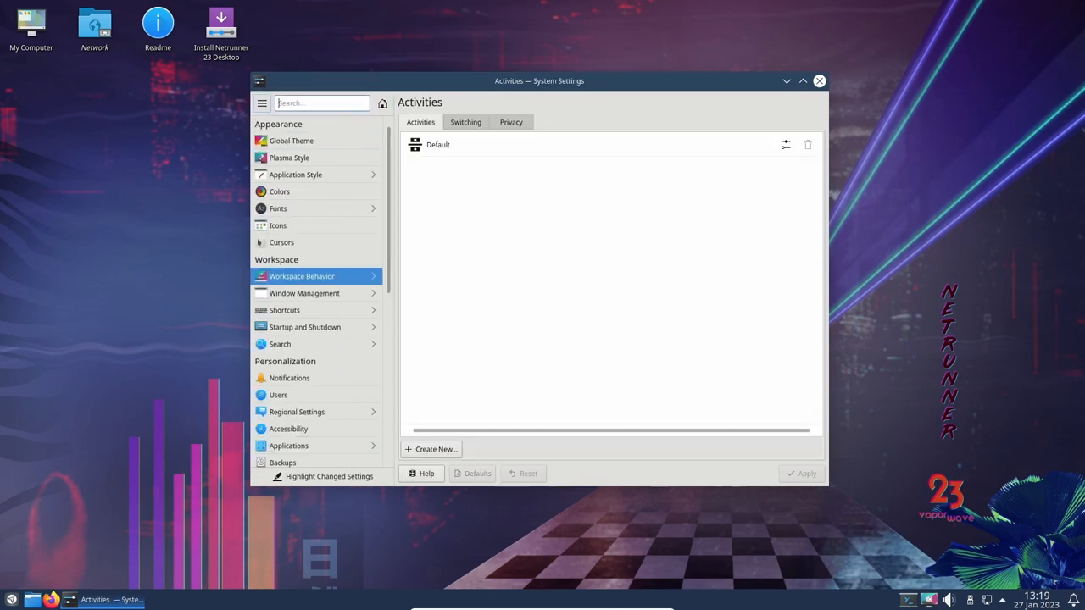
{"action": "mouse_move", "coordinate": [305, 293]}
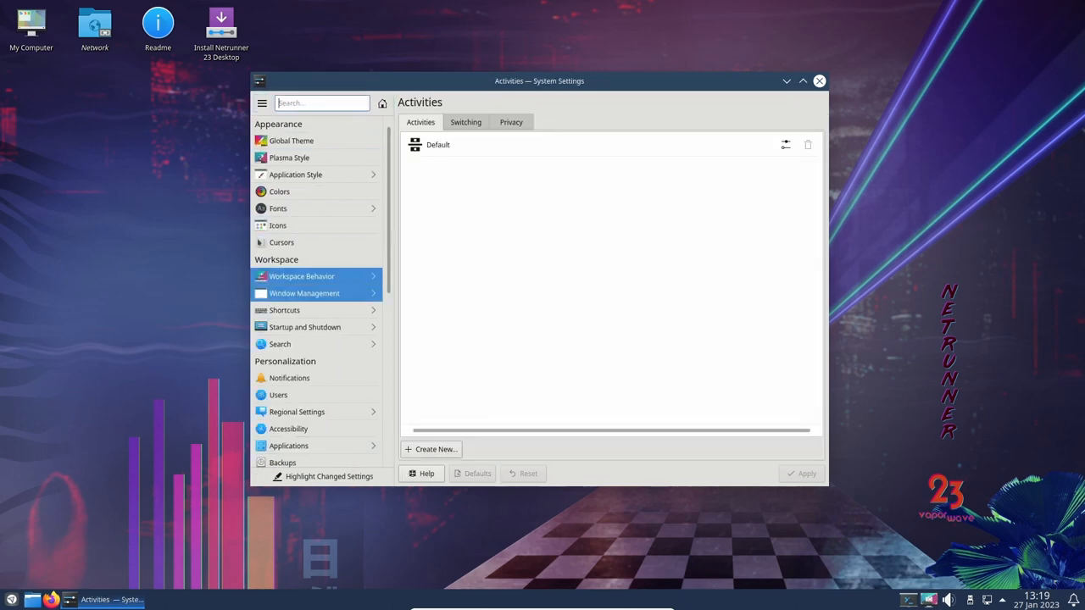
Step: View the Task Switcher and Window Rules pages, then return to all categories
{"action": "left_click", "coordinate": [304, 293]}
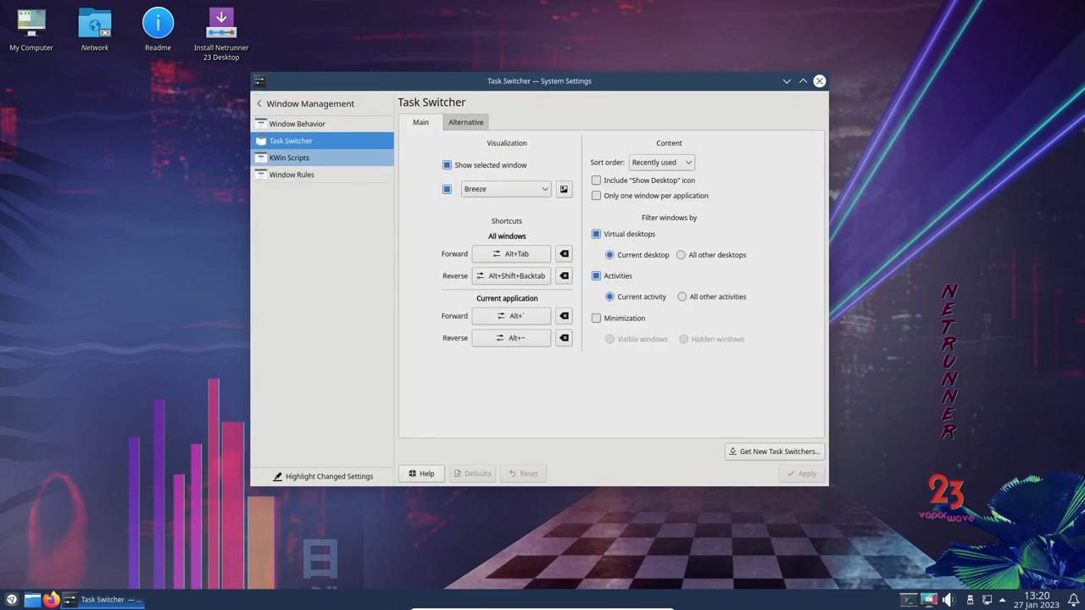
{"action": "left_click", "coordinate": [291, 175]}
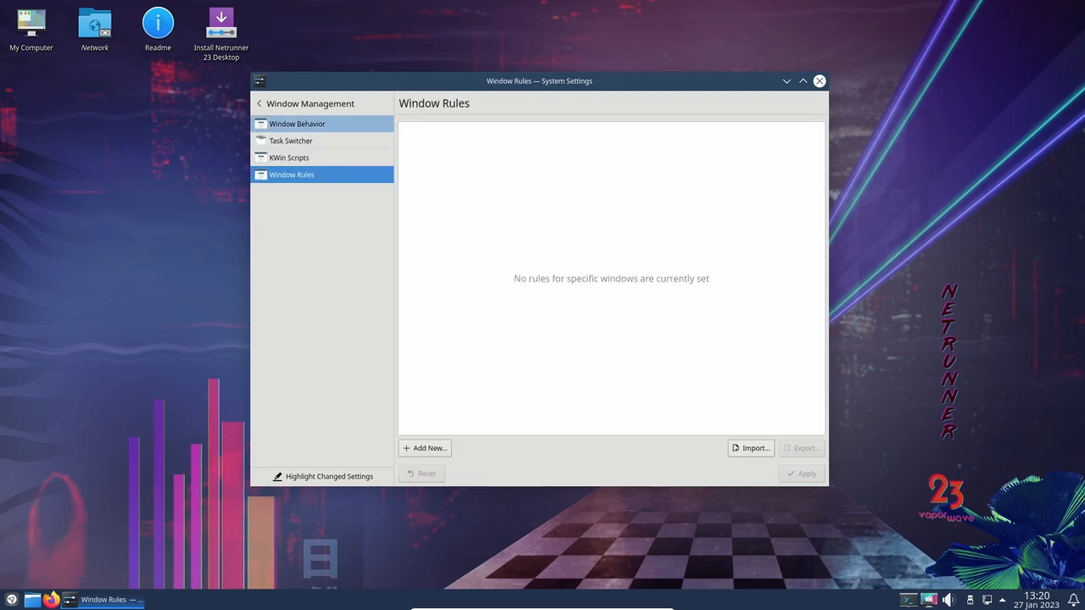
{"action": "left_click", "coordinate": [261, 103]}
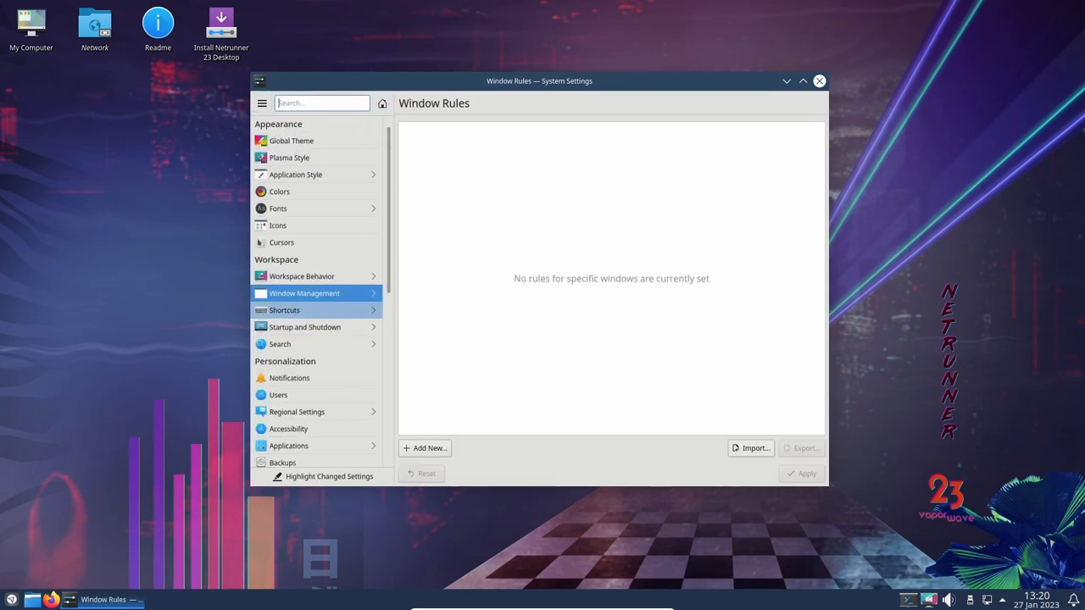
Step: View Shortcuts, Login Screen, Autostart, Background Services and Splash Screen pages
{"action": "left_click", "coordinate": [284, 310]}
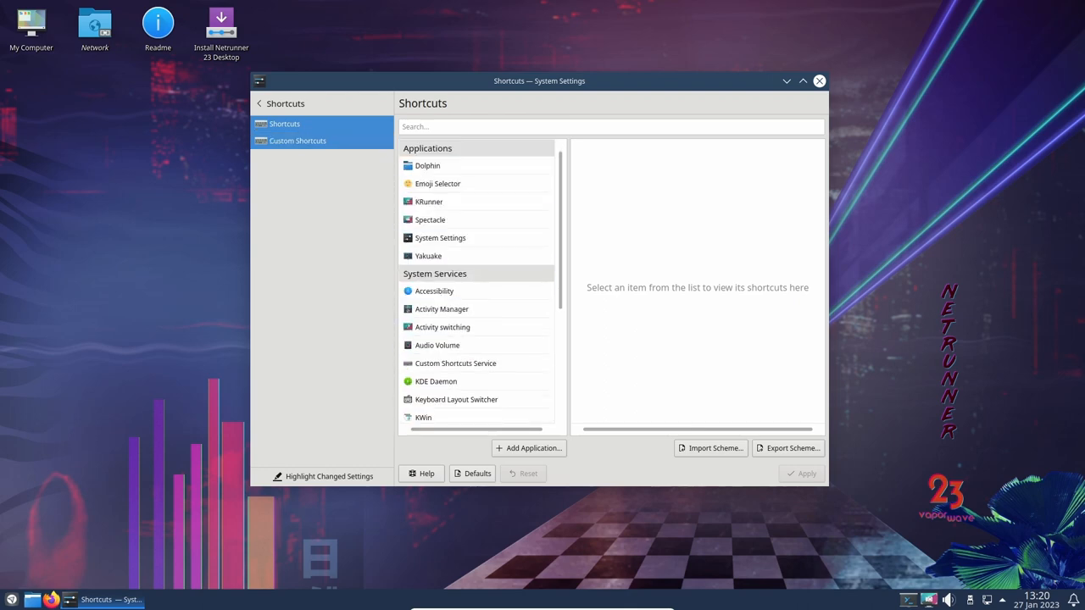
{"action": "left_click", "coordinate": [298, 139]}
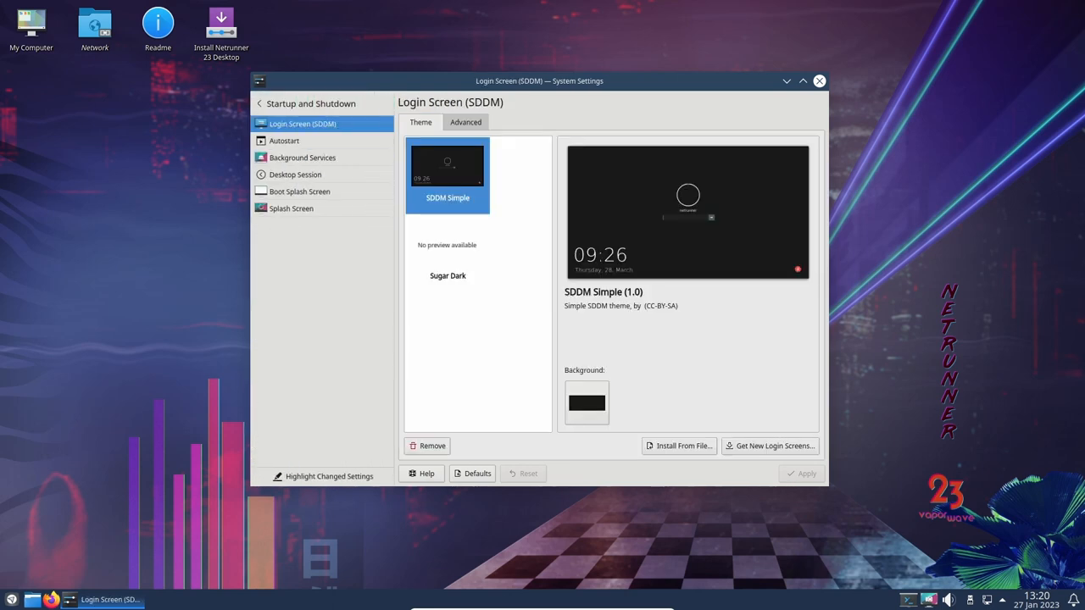
{"action": "left_click", "coordinate": [284, 141]}
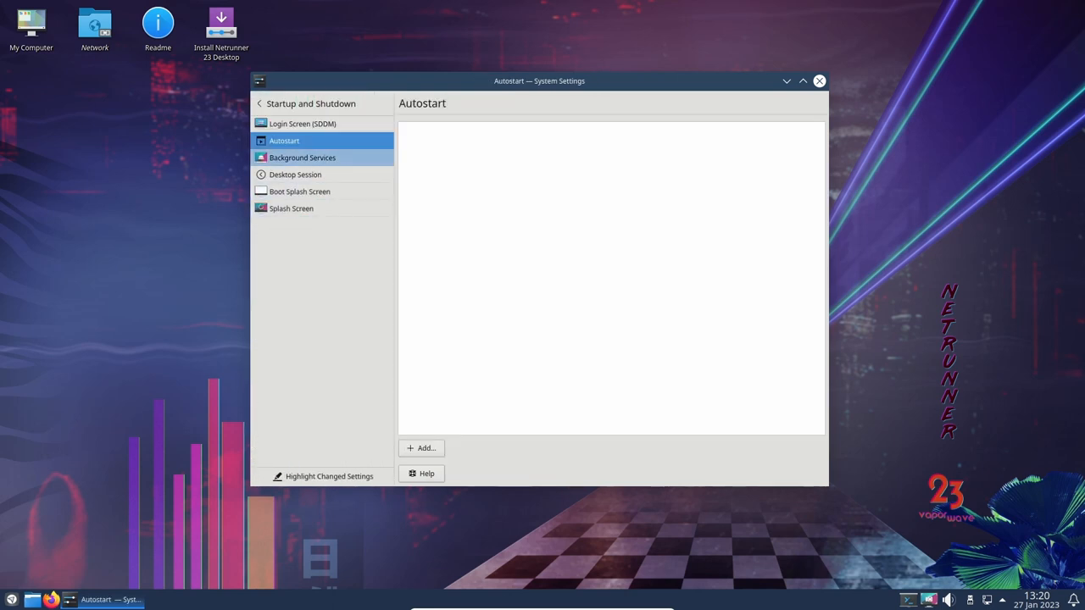
{"action": "left_click", "coordinate": [301, 158]}
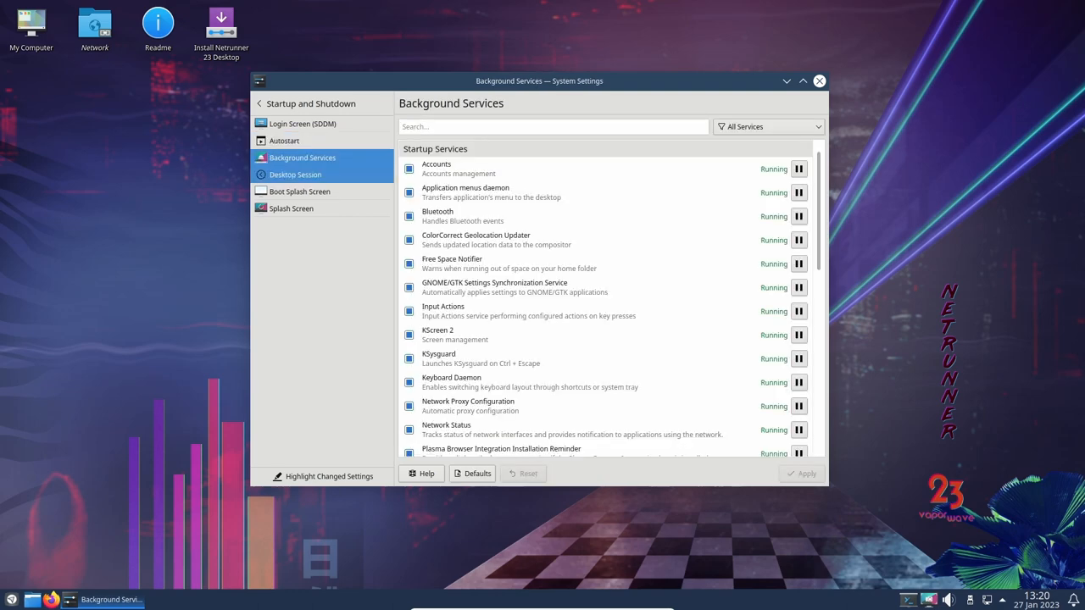
{"action": "left_click", "coordinate": [291, 208]}
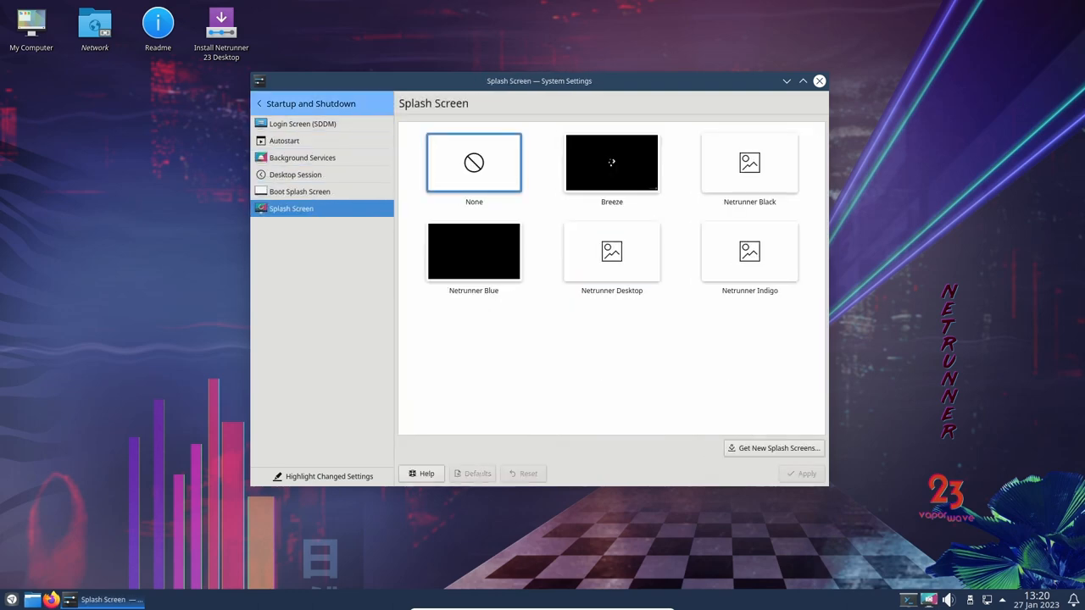
{"action": "left_click", "coordinate": [264, 103]}
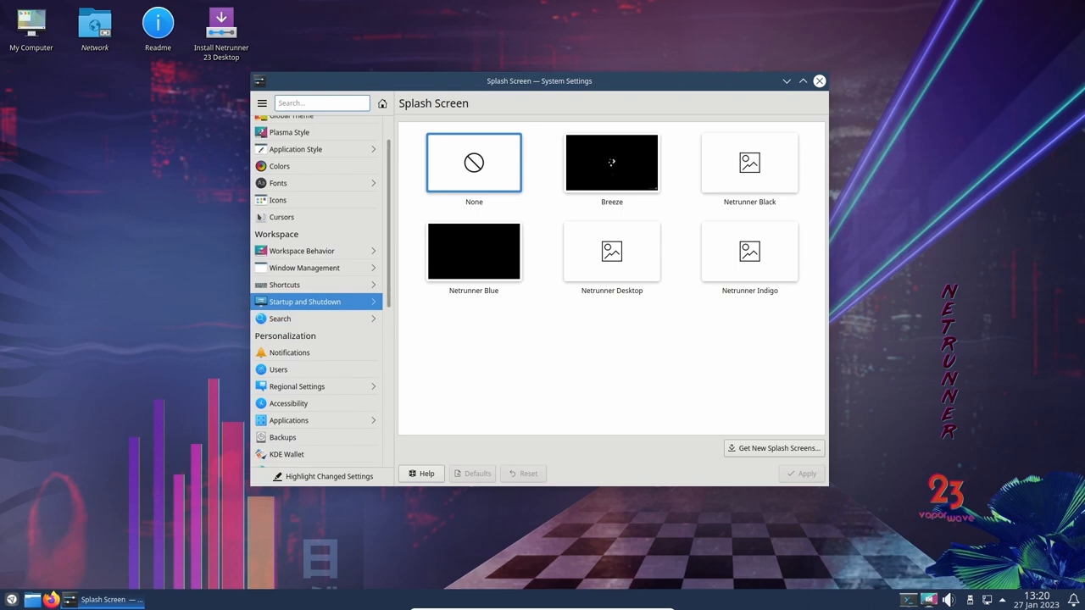
Step: View Launch Feedback, Backups, KDE Wallet, Online Accounts and User Feedback, then Network settings
{"action": "scroll", "scroll_direction": "down", "scroll_amount": 3}
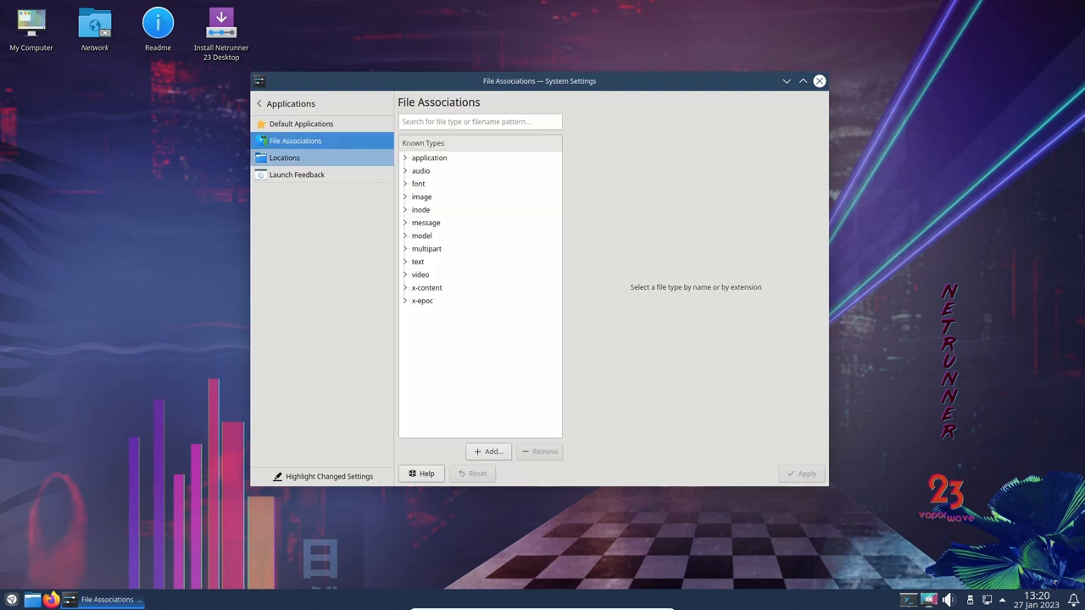
{"action": "left_click", "coordinate": [296, 175]}
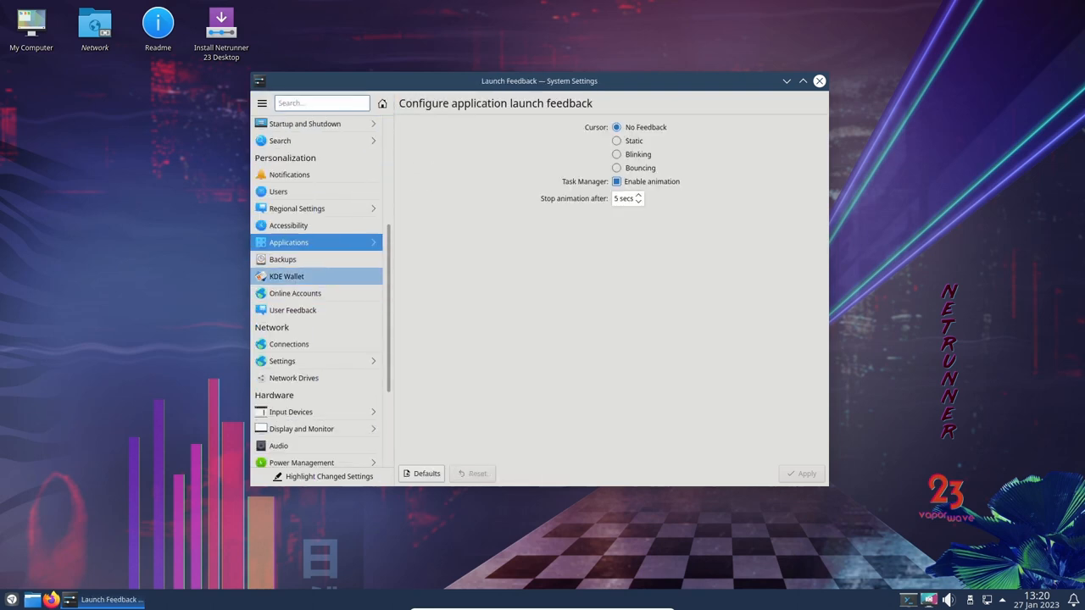
{"action": "left_click", "coordinate": [283, 259]}
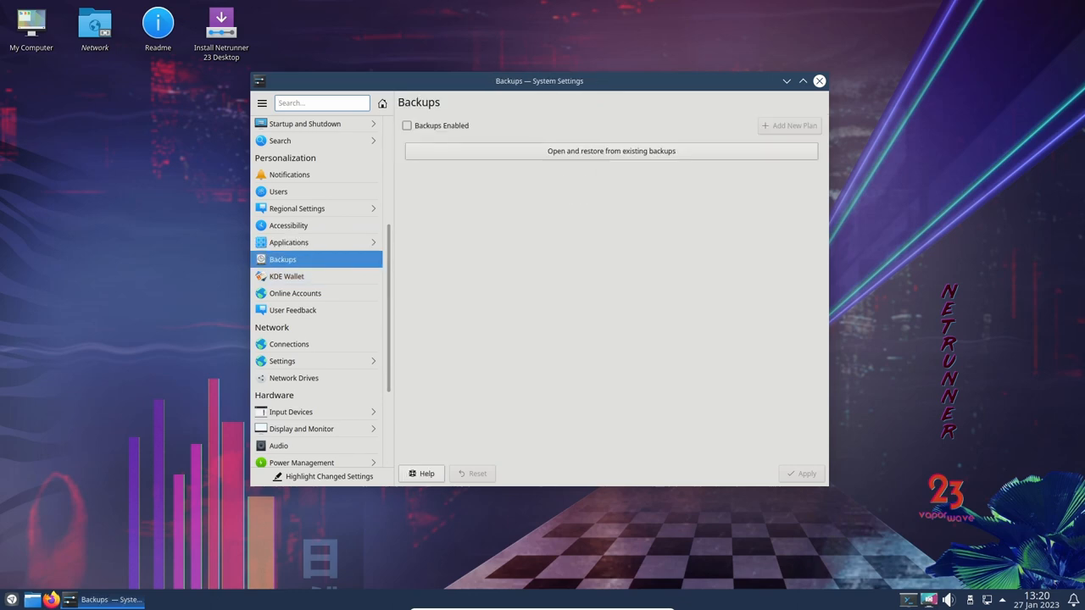
{"action": "left_click", "coordinate": [287, 276]}
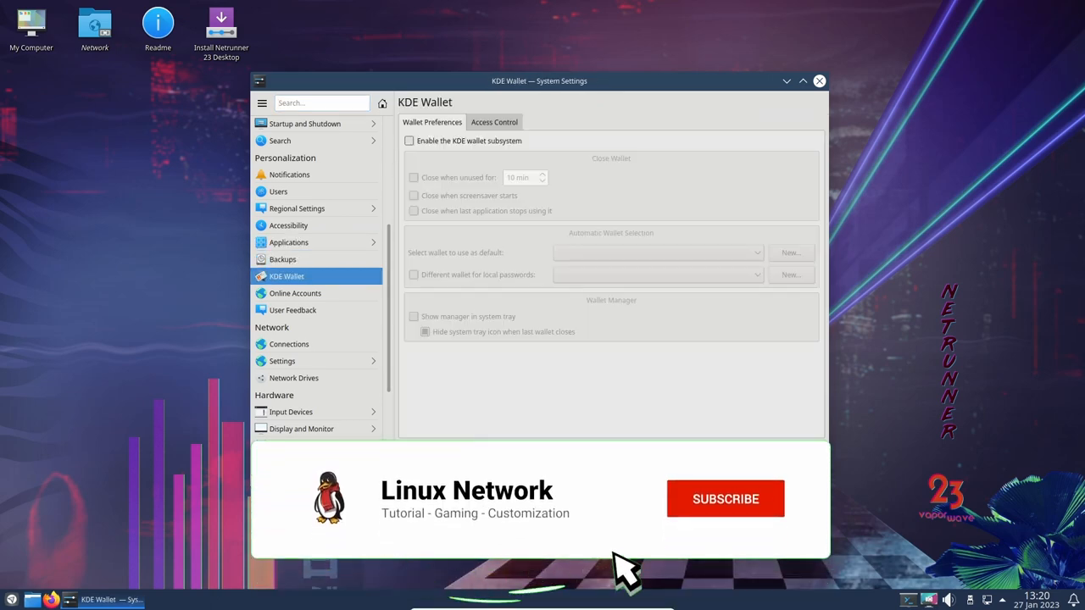
{"action": "left_click", "coordinate": [295, 292]}
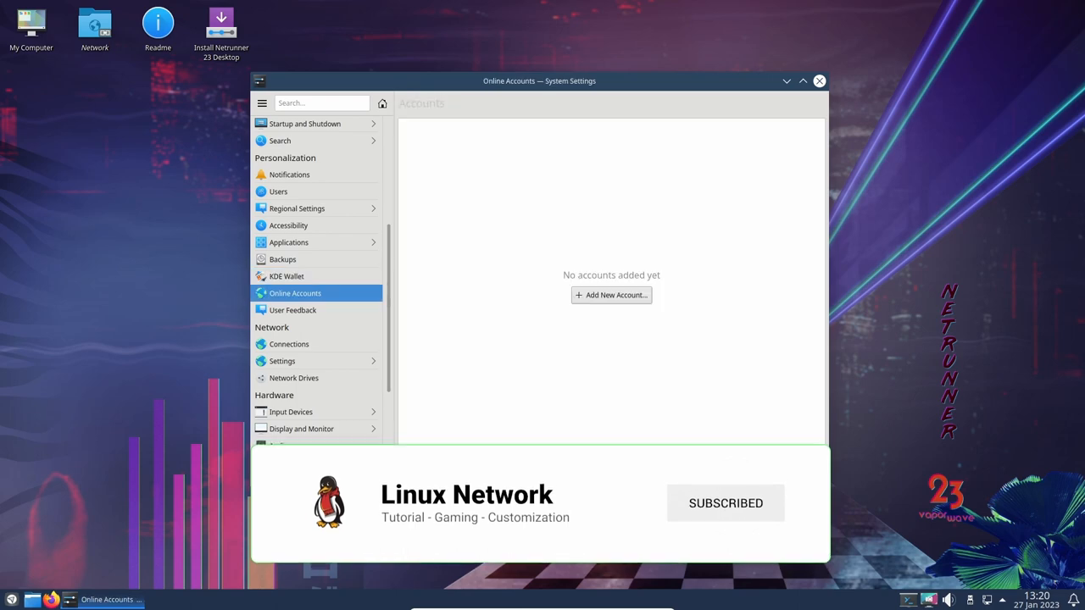
{"action": "left_click", "coordinate": [292, 310]}
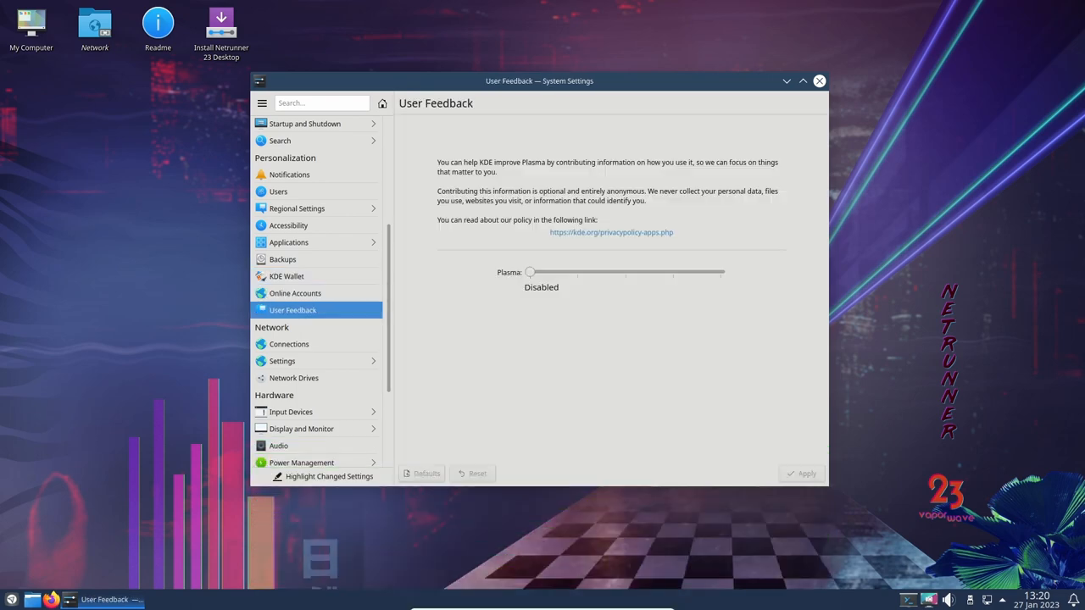
{"action": "scroll", "scroll_direction": "down", "scroll_amount": 3}
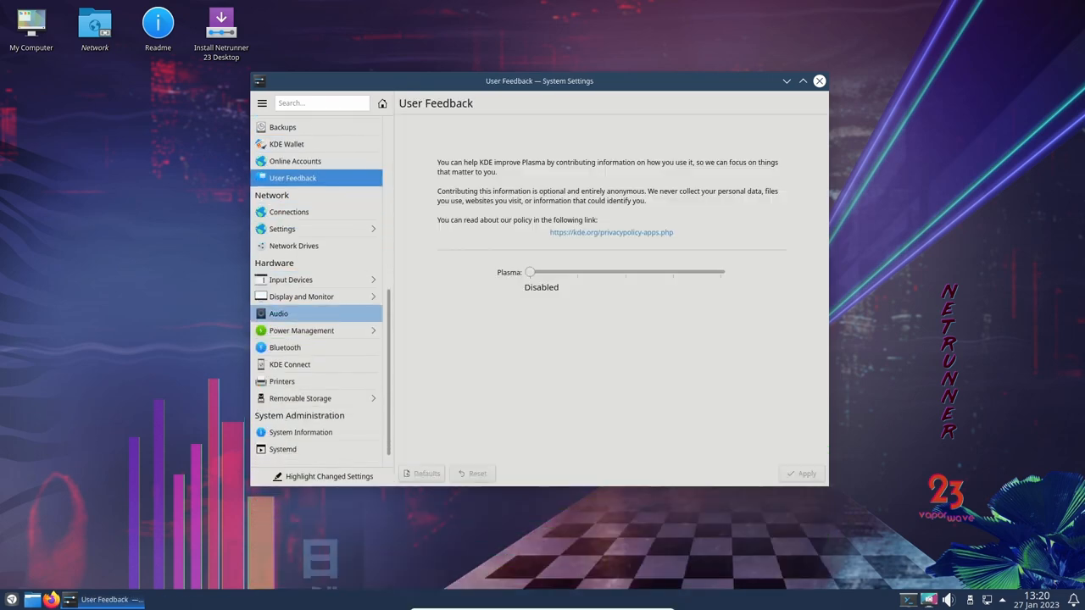
{"action": "left_click", "coordinate": [289, 211]}
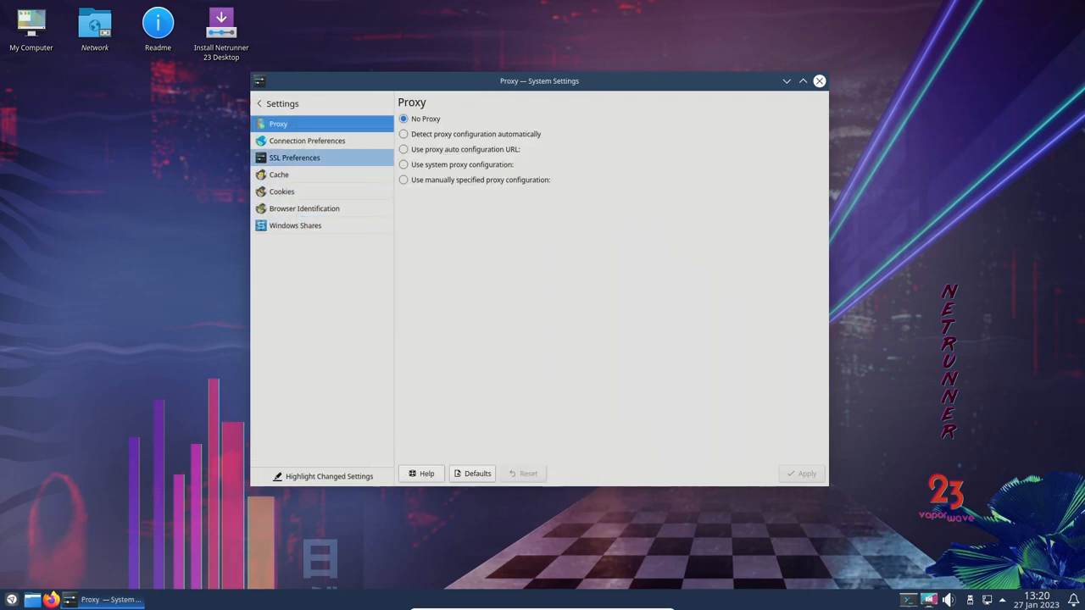
Step: View SSL Preferences, Cache and Windows Shares, ending on the Network Drives form
{"action": "left_click", "coordinate": [294, 158]}
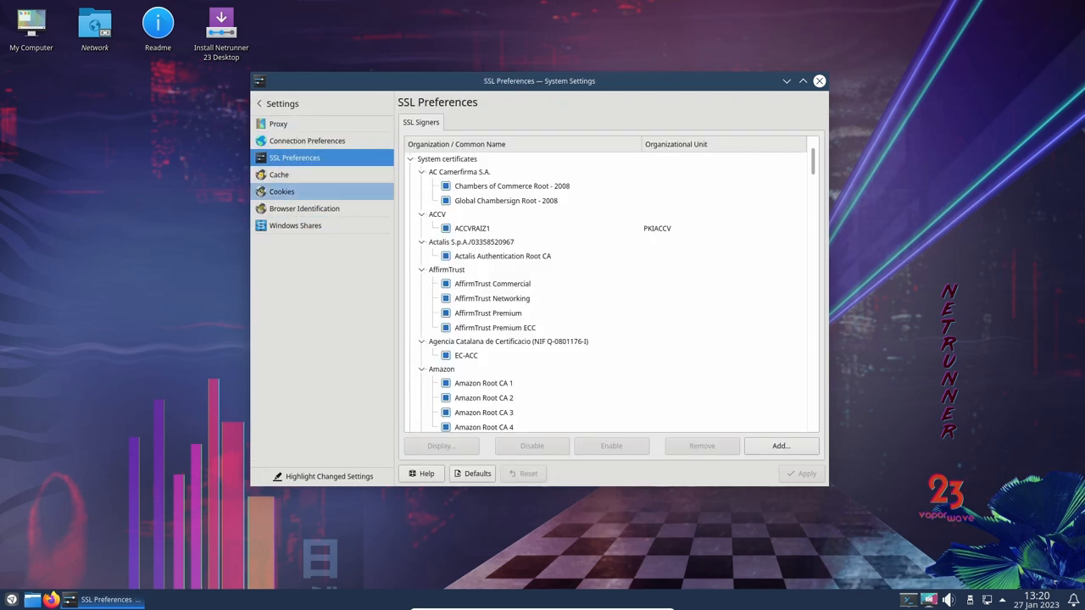
{"action": "left_click", "coordinate": [279, 174]}
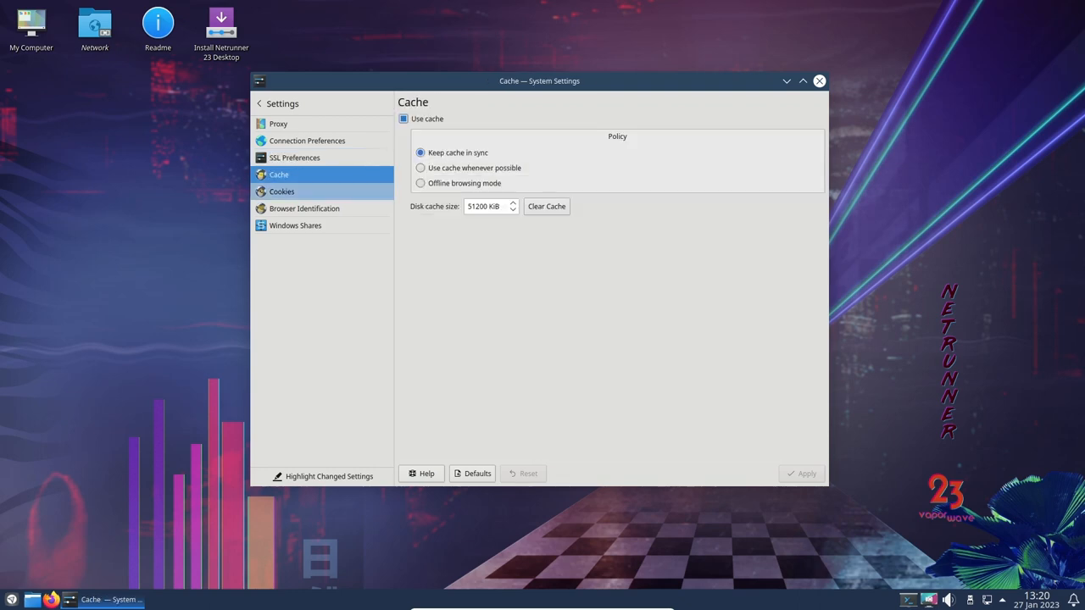
{"action": "left_click", "coordinate": [303, 209]}
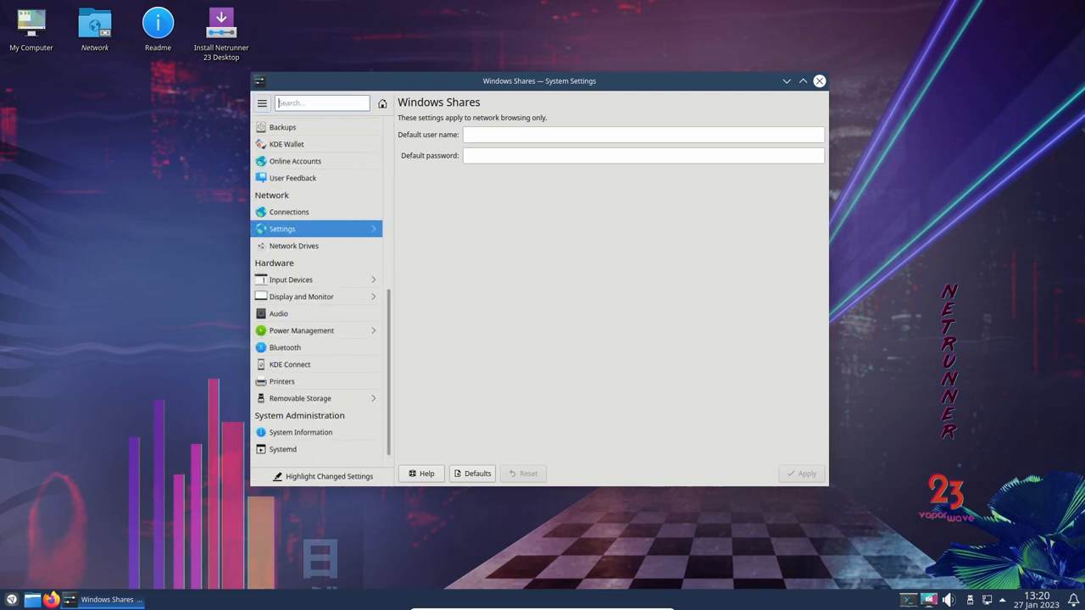
{"action": "left_click", "coordinate": [293, 245]}
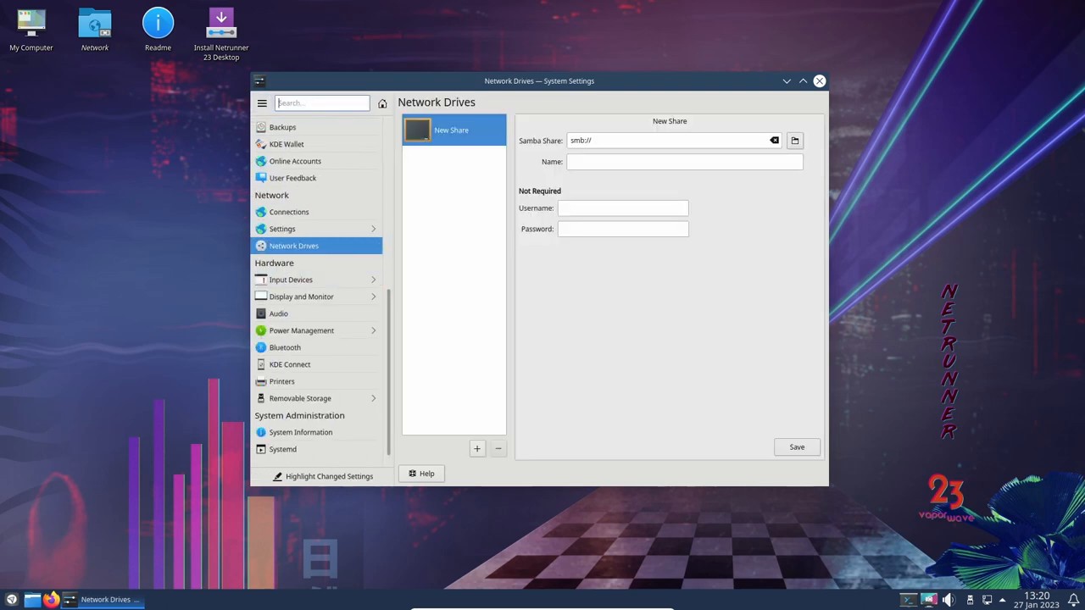
{"action": "mouse_move", "coordinate": [289, 279]}
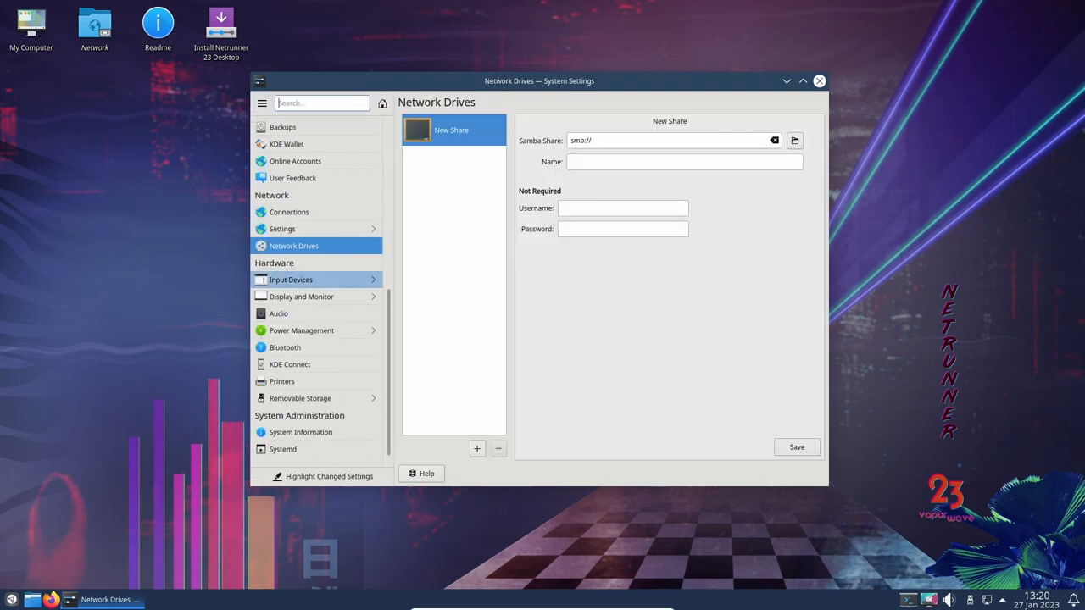
Step: Browse the Keyboard, Mouse, Display and Monitor, Compositor and Night Color pages without applying changes
{"action": "left_click", "coordinate": [290, 280]}
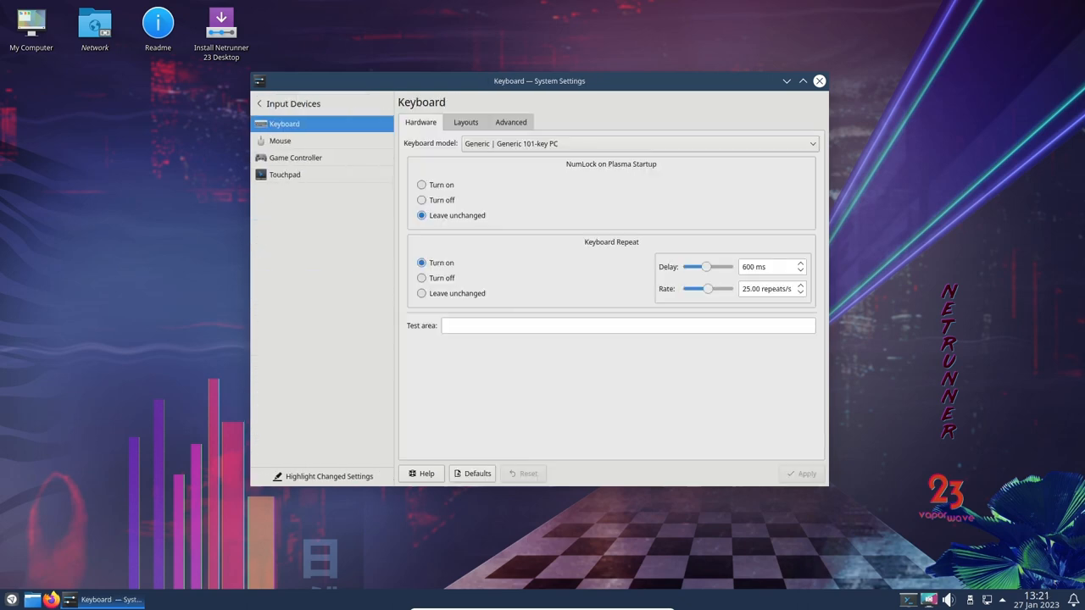
{"action": "left_click", "coordinate": [280, 141]}
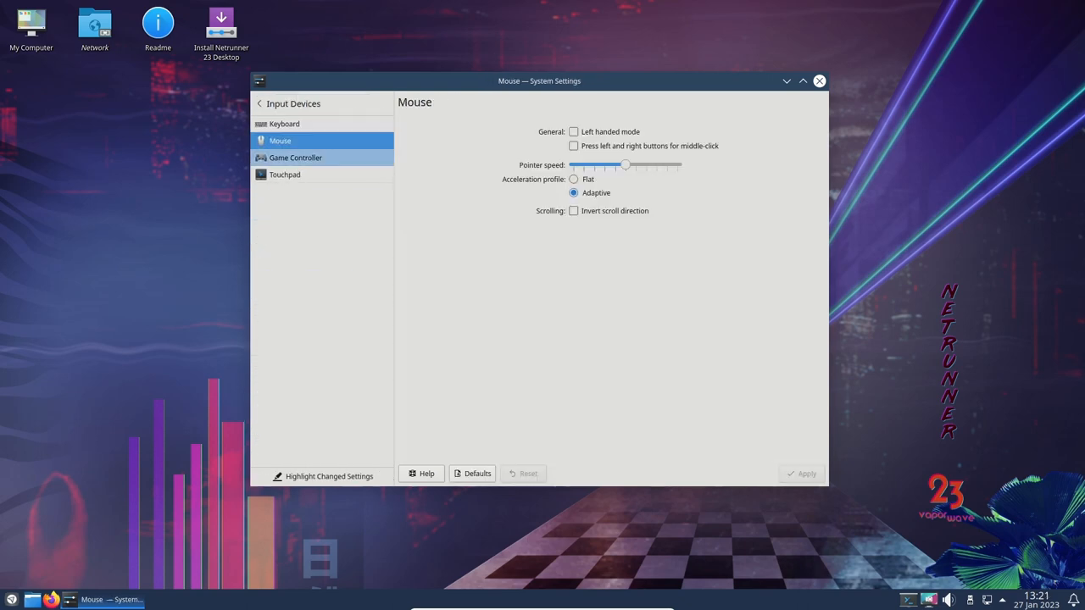
{"action": "left_click", "coordinate": [295, 158]}
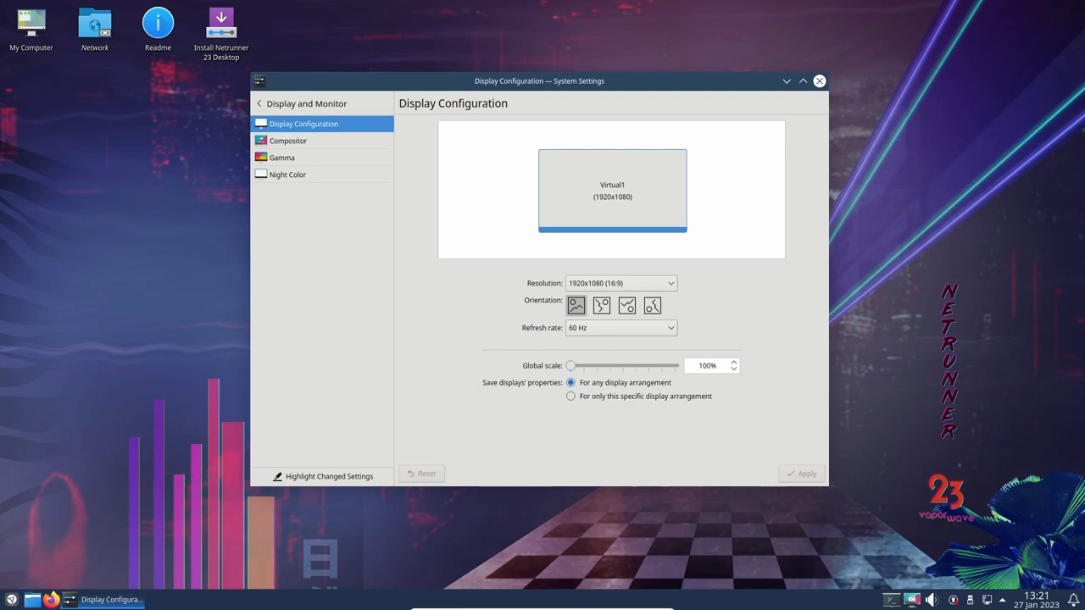
{"action": "left_click", "coordinate": [288, 141]}
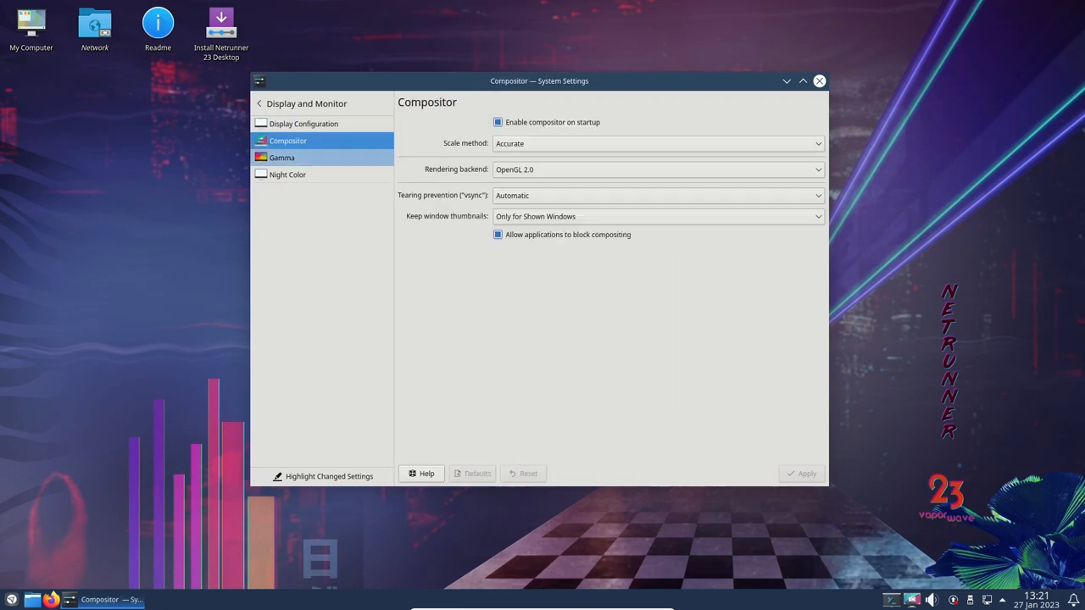
{"action": "left_click", "coordinate": [288, 174]}
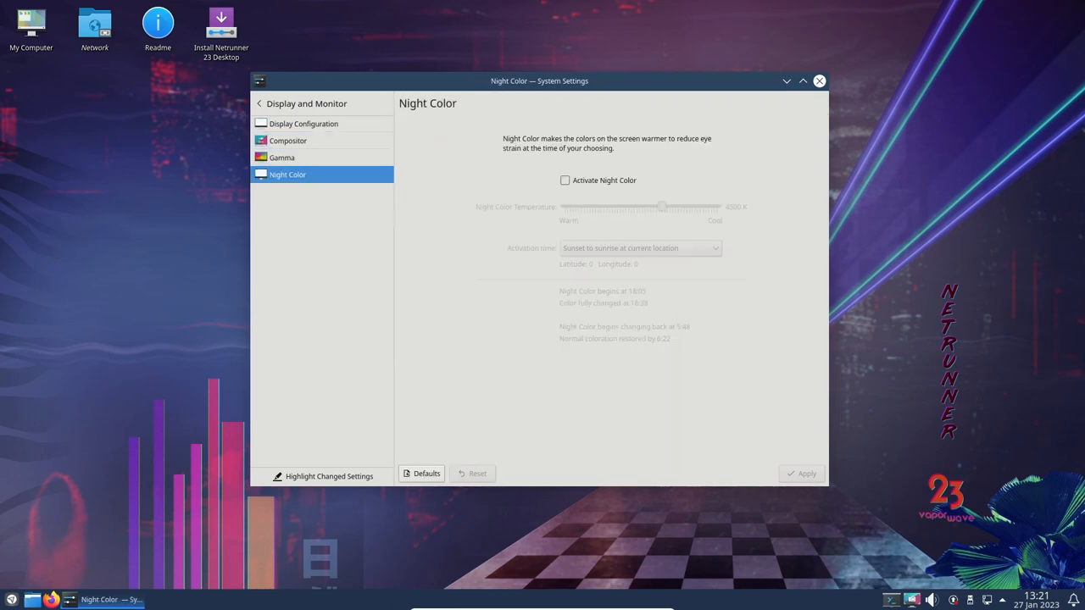
{"action": "left_click", "coordinate": [260, 103]}
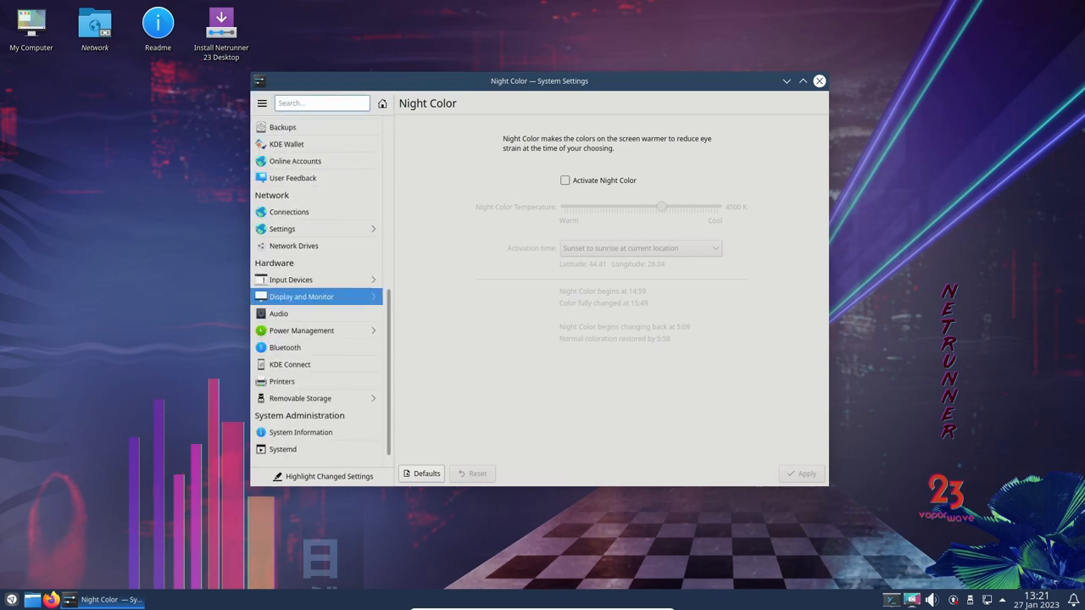
Step: View the Audio settings, including the Advanced profile options, then return to devices
{"action": "left_click", "coordinate": [278, 313]}
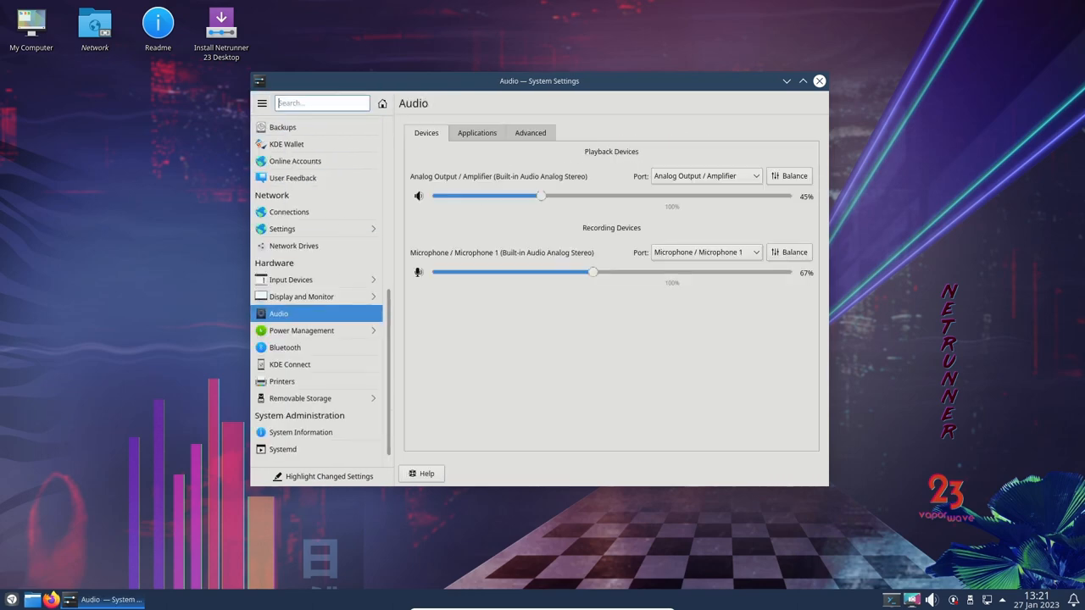
{"action": "left_click", "coordinate": [530, 132]}
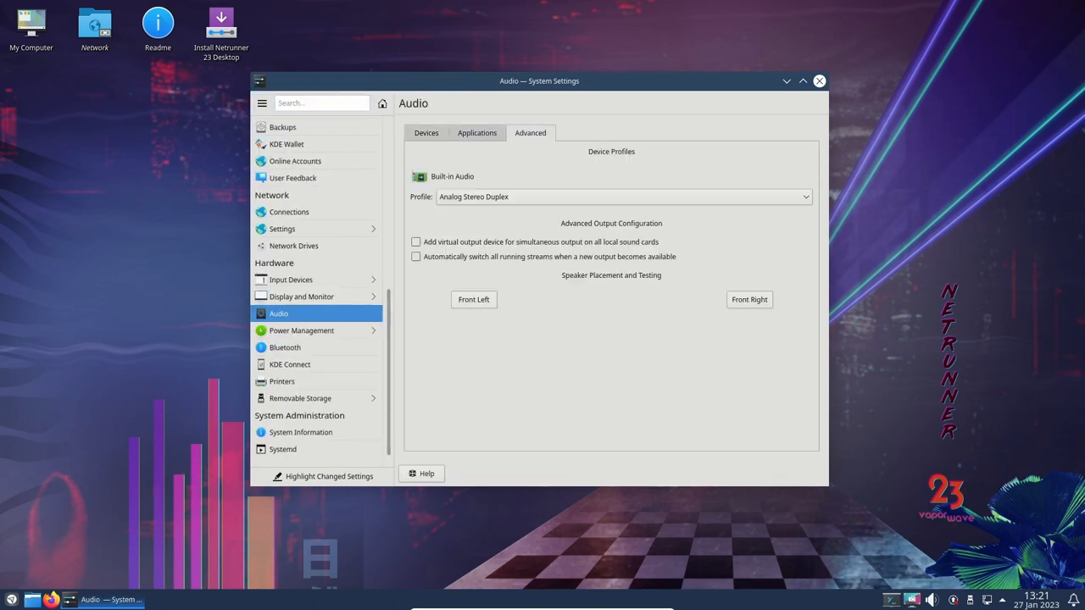
{"action": "left_click", "coordinate": [426, 132]}
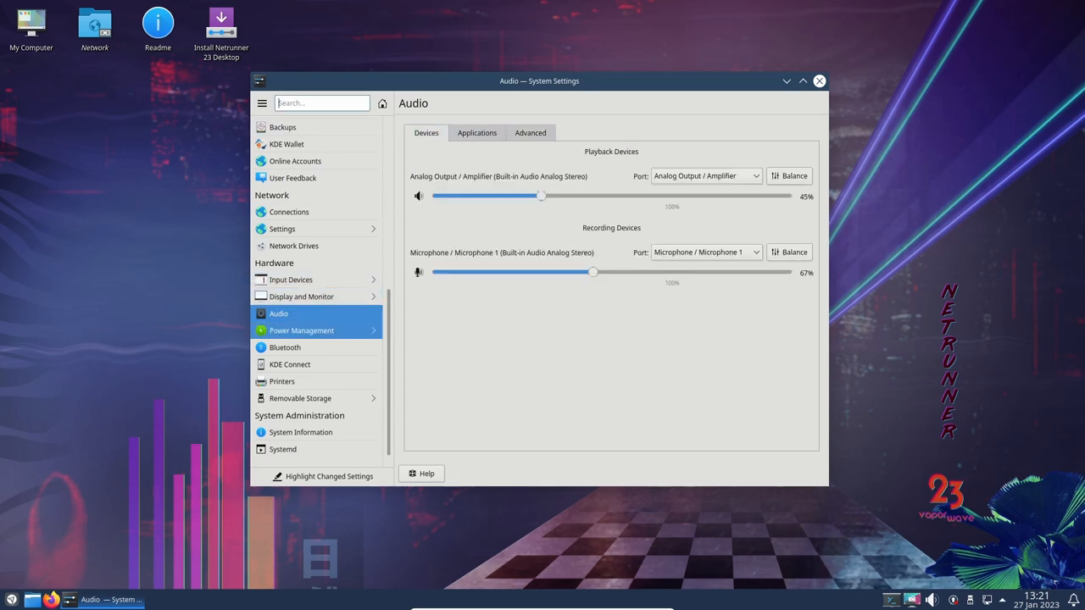
Step: View Power Management, Bluetooth and Removable Storage, ending on System Information for Netrunner 23
{"action": "left_click", "coordinate": [301, 330]}
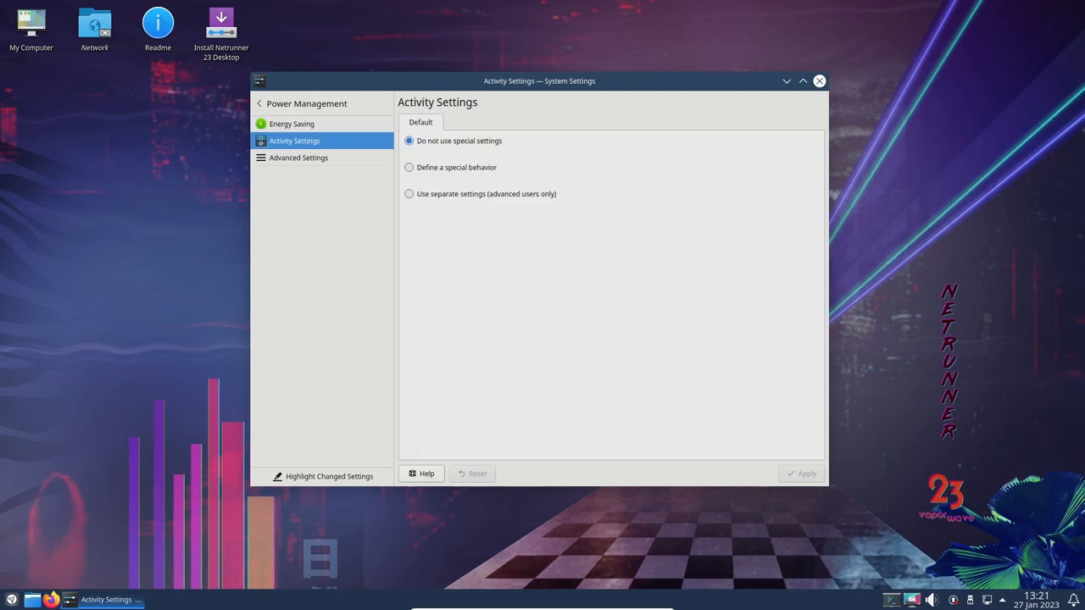
{"action": "left_click", "coordinate": [297, 157]}
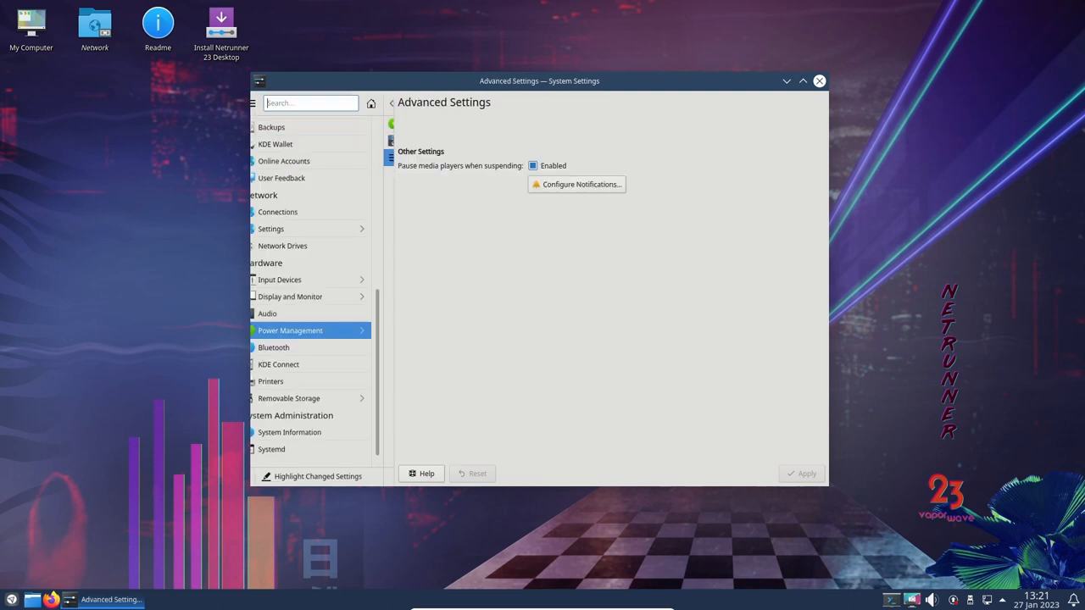
{"action": "left_click", "coordinate": [284, 348]}
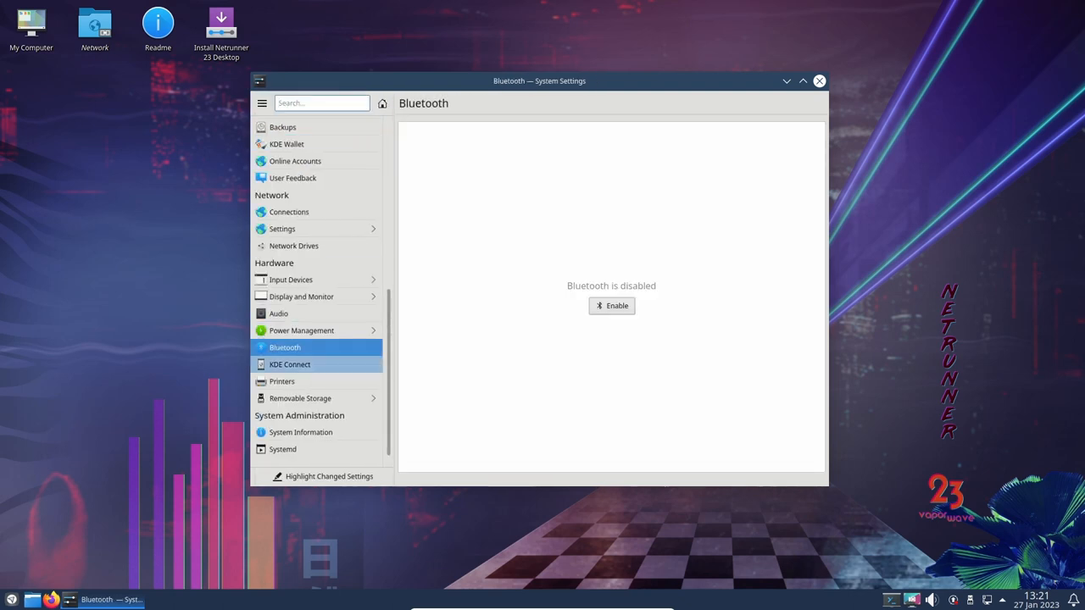
{"action": "left_click", "coordinate": [290, 364]}
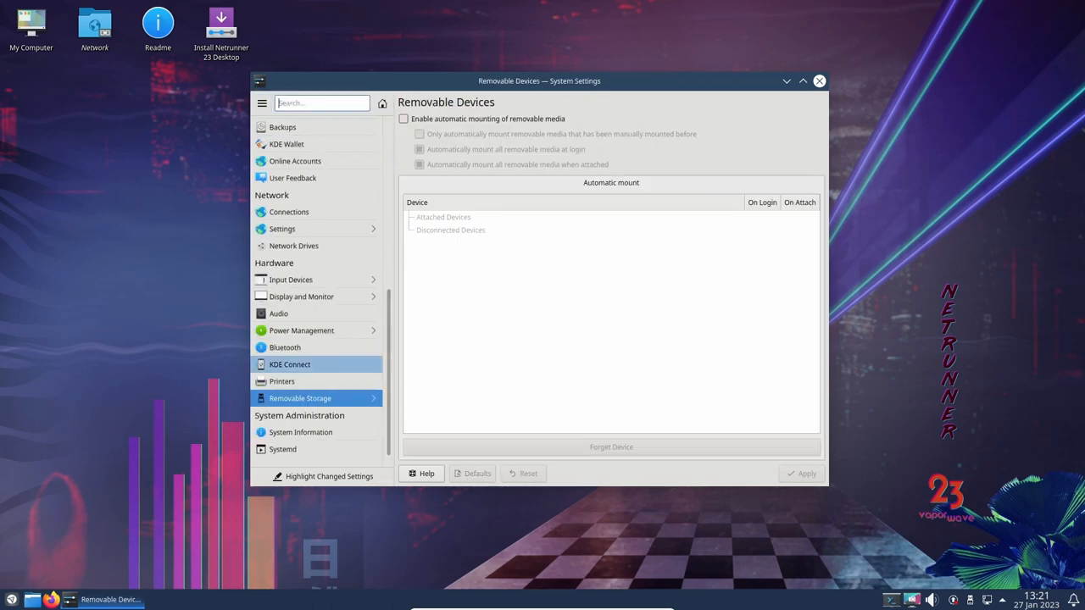
{"action": "left_click", "coordinate": [300, 432]}
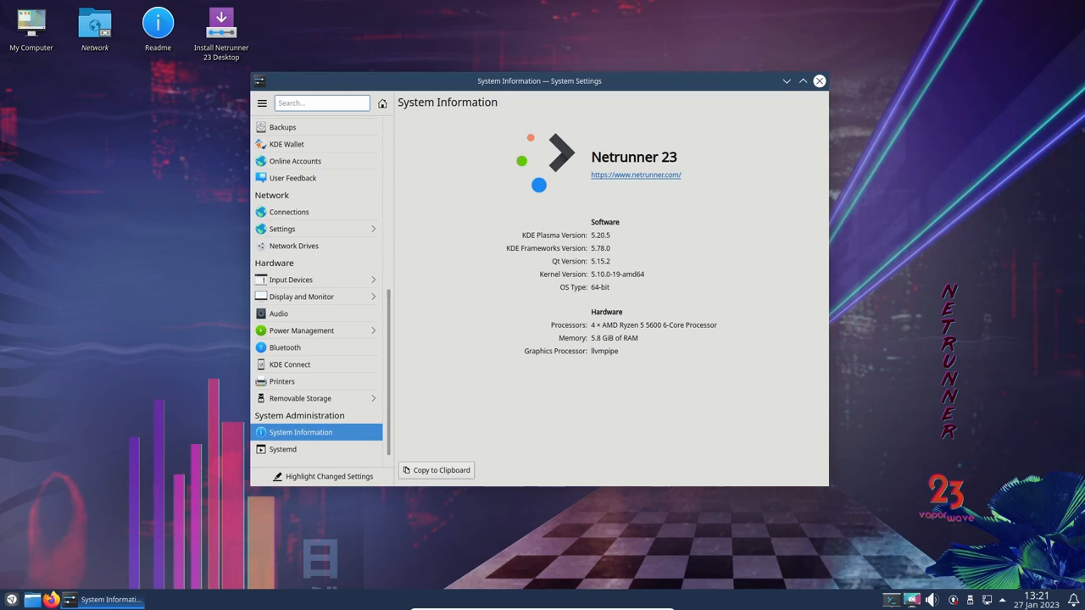
Step: Review the Systemd Units, User units and Sessions tabs, then close System Settings
{"action": "left_click", "coordinate": [282, 448]}
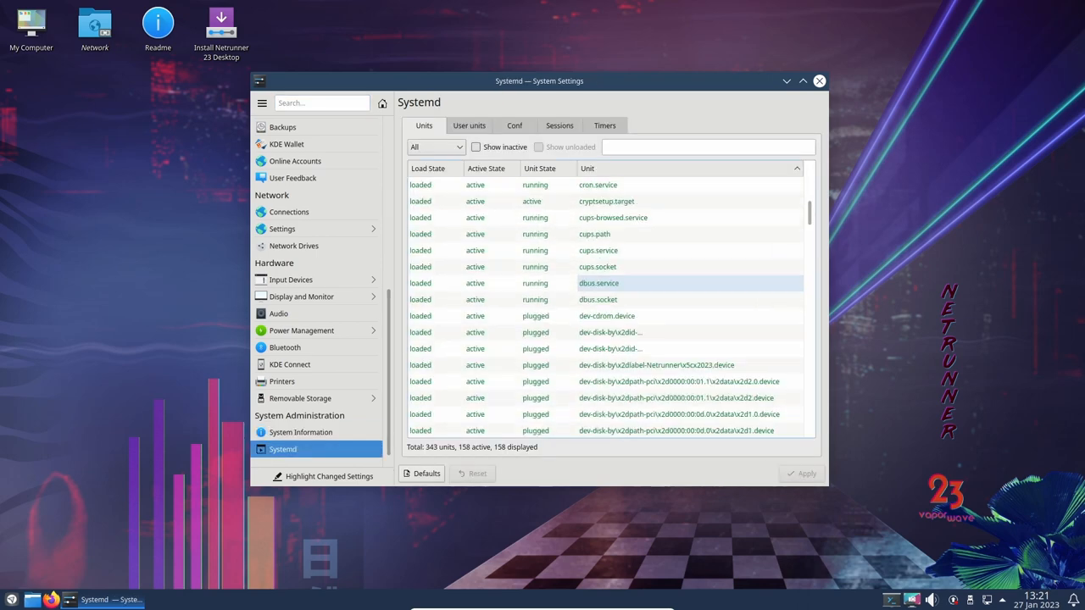
{"action": "scroll", "scroll_direction": "down", "scroll_amount": 3}
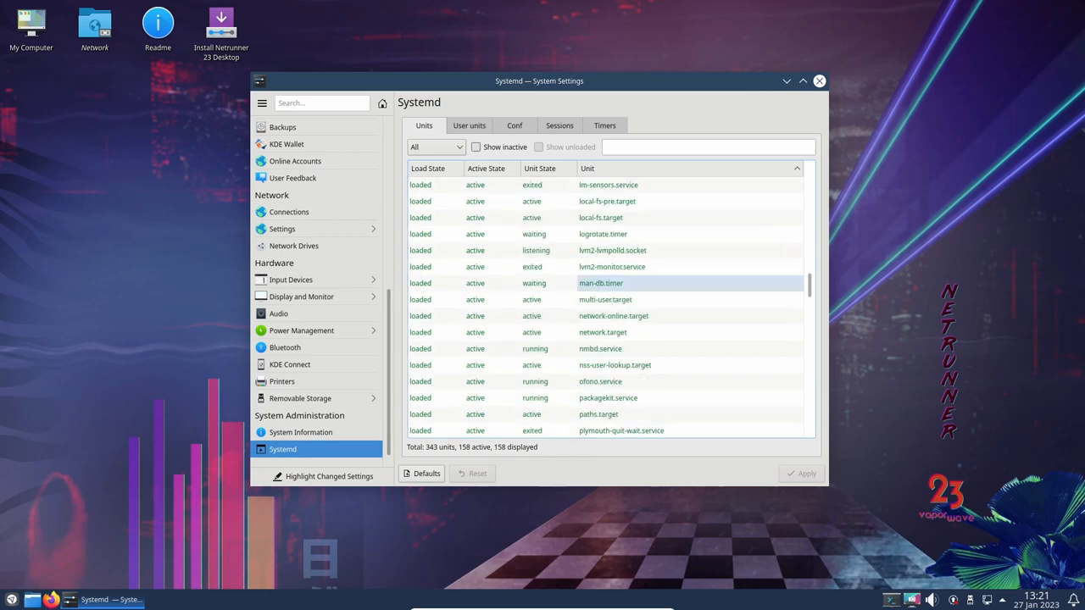
{"action": "left_click", "coordinate": [469, 125]}
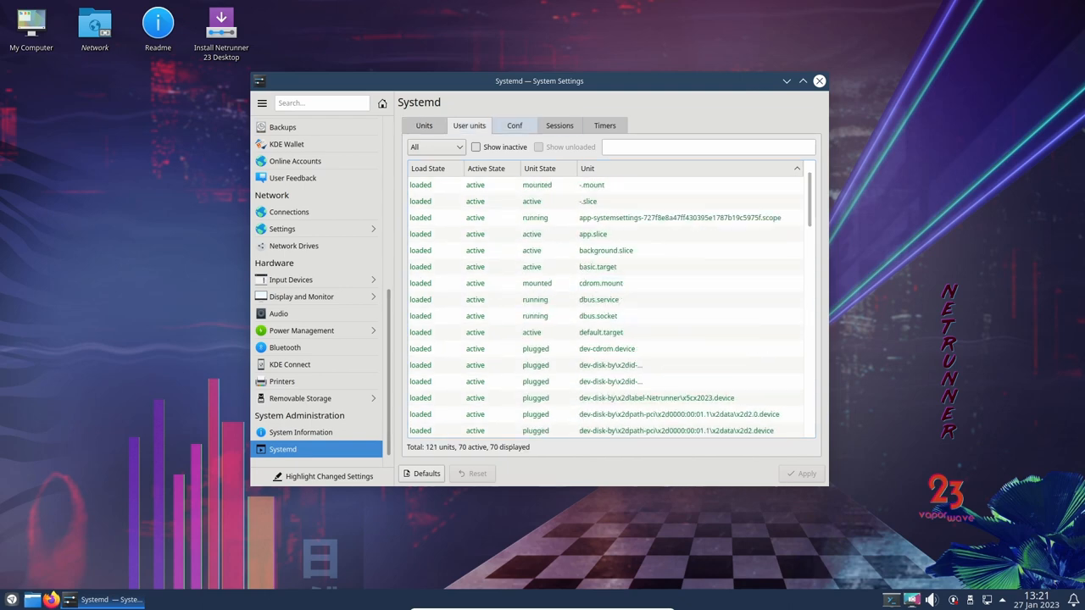
{"action": "left_click", "coordinate": [559, 125]}
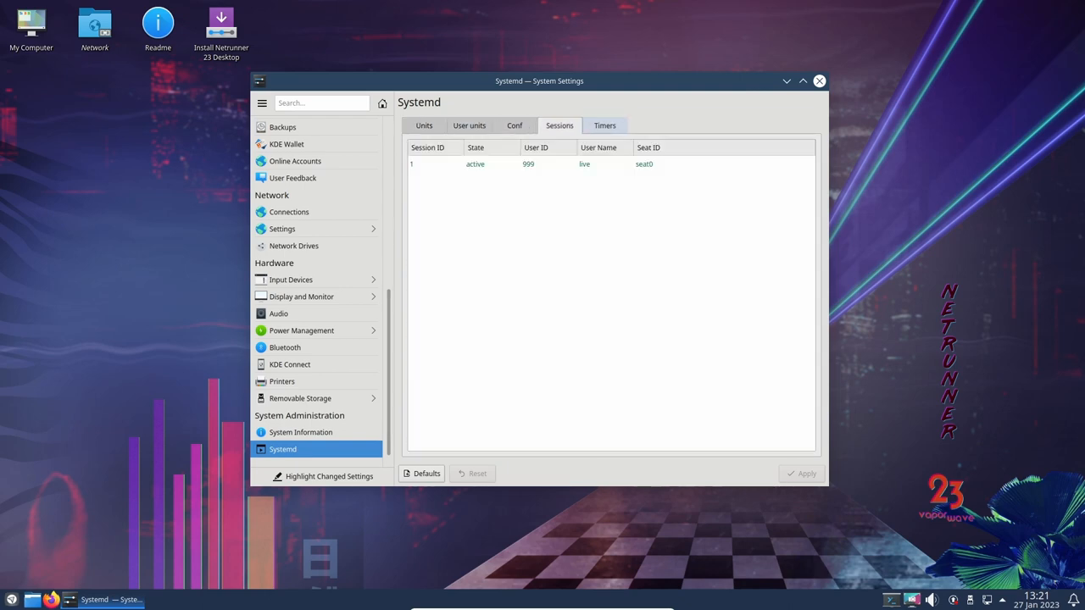
{"action": "left_click", "coordinate": [424, 126]}
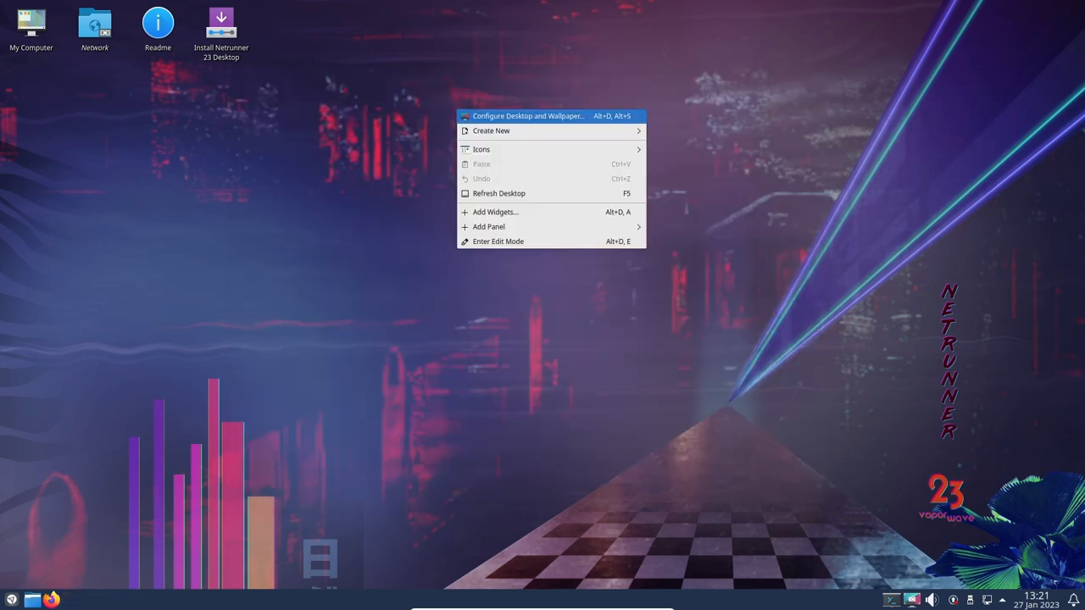
Step: Open Configure Desktop and Wallpaper to view the netrunner-23 wallpaper, then close it
{"action": "left_click", "coordinate": [542, 116]}
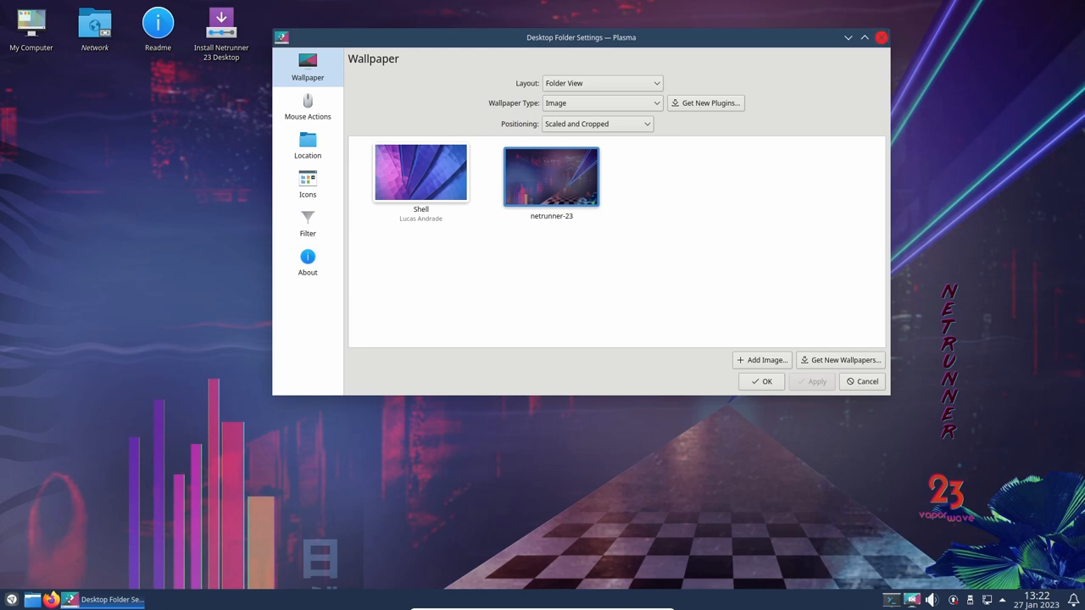
{"action": "left_click", "coordinate": [761, 381]}
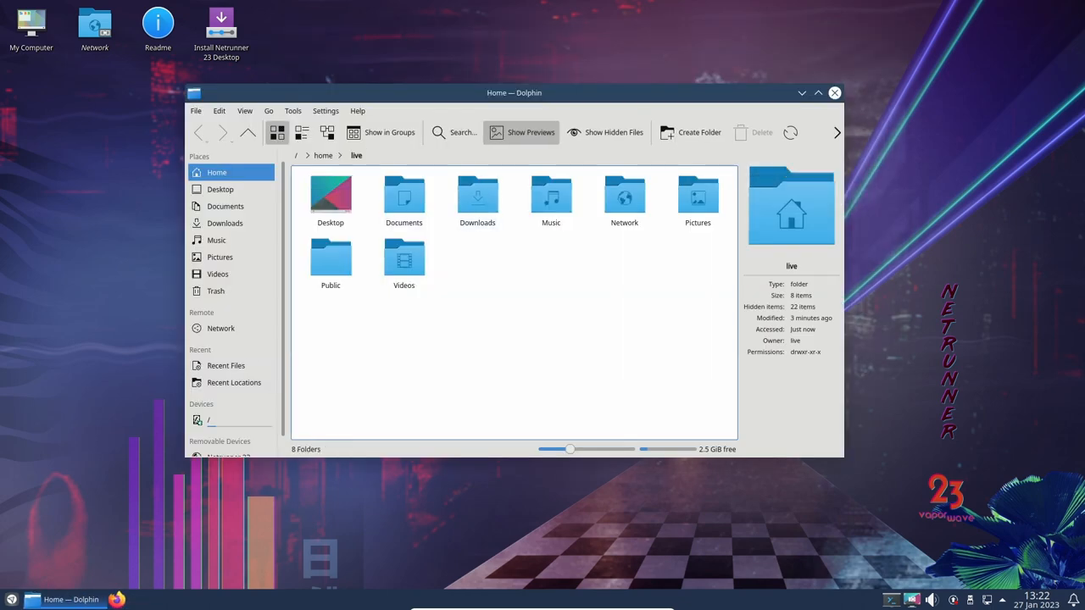
Step: View Dolphin's Help > About KDE dialog, dismiss it, and close Dolphin
{"action": "left_click", "coordinate": [356, 111]}
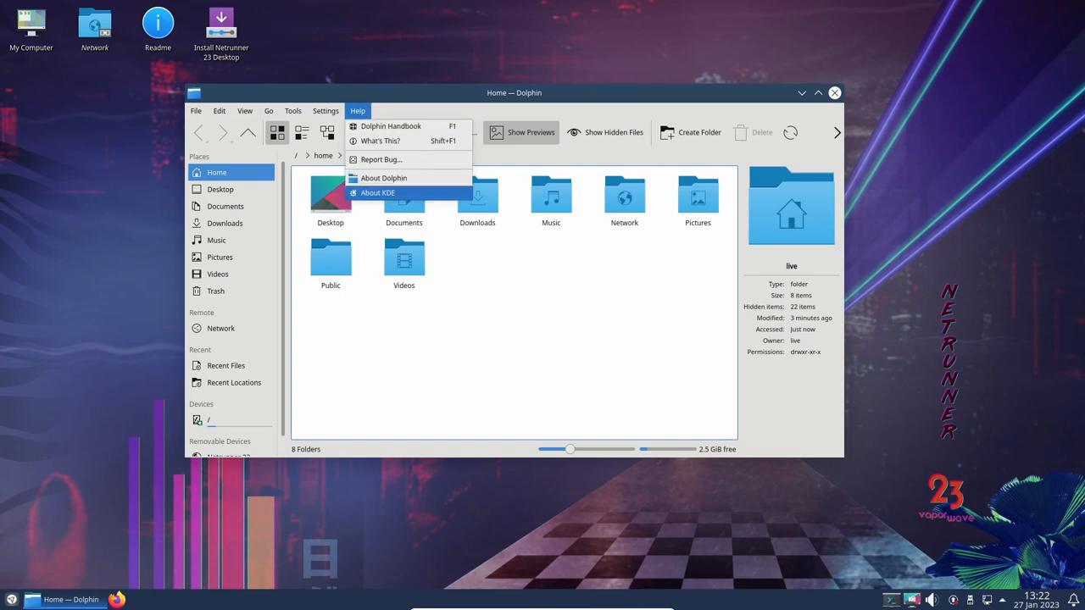
{"action": "left_click", "coordinate": [378, 192]}
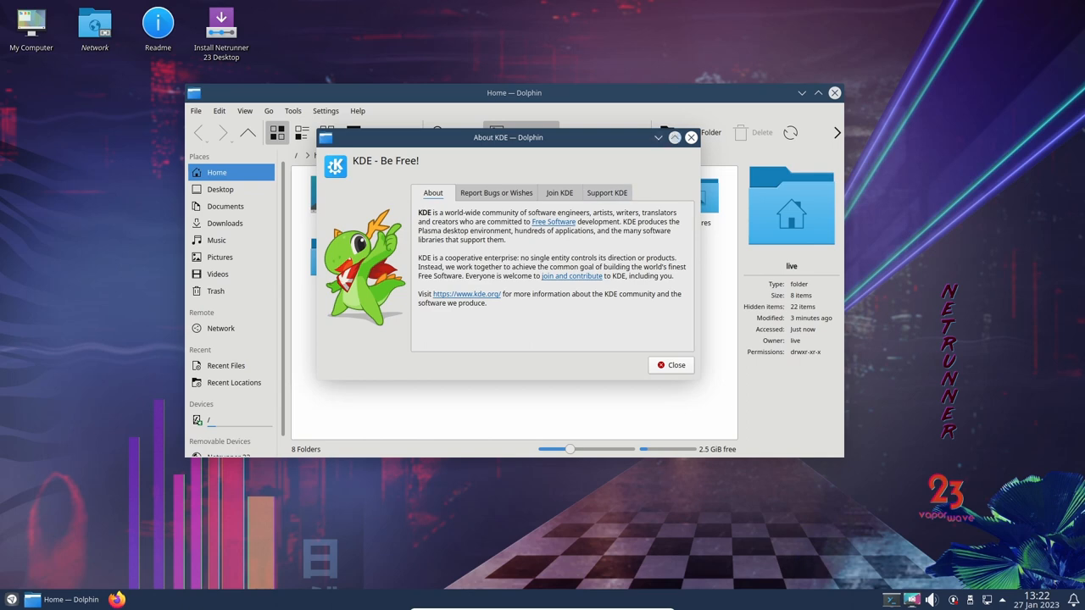
{"action": "left_click", "coordinate": [669, 365]}
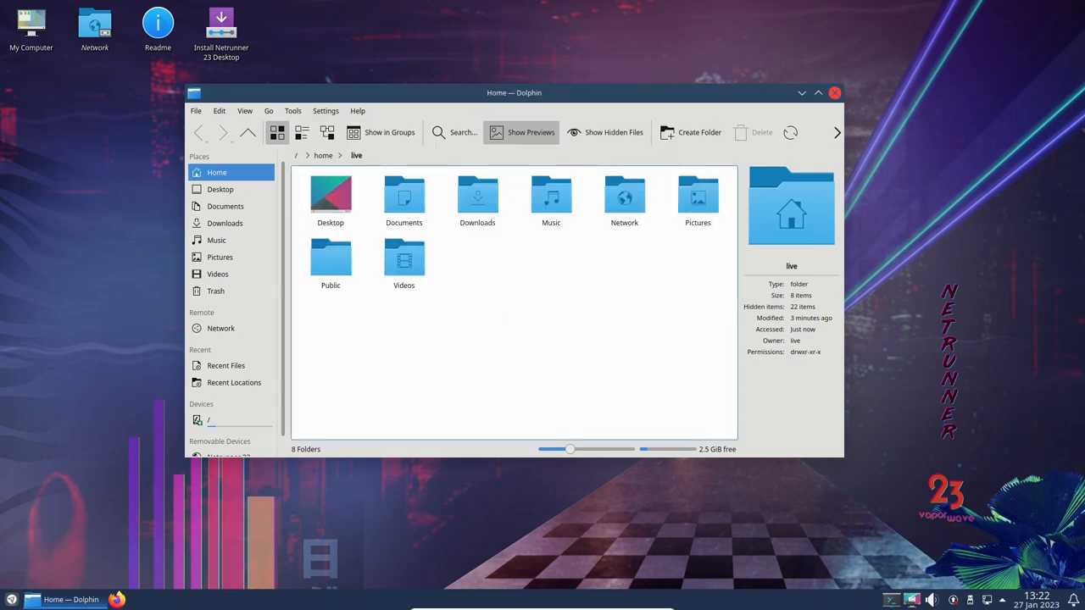
{"action": "left_click", "coordinate": [806, 92]}
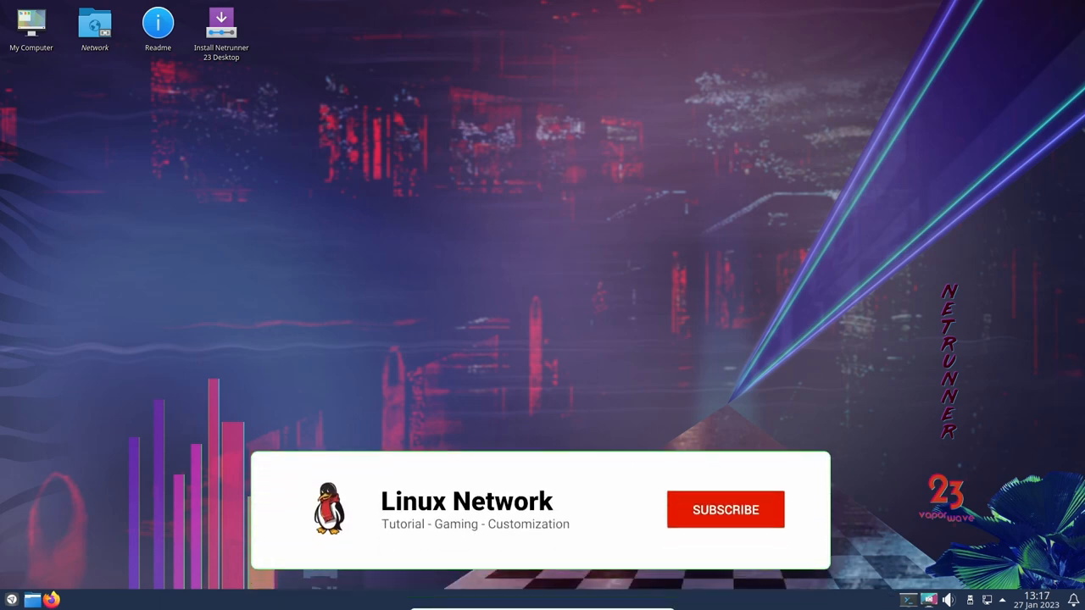
{"action": "left_click", "coordinate": [724, 510]}
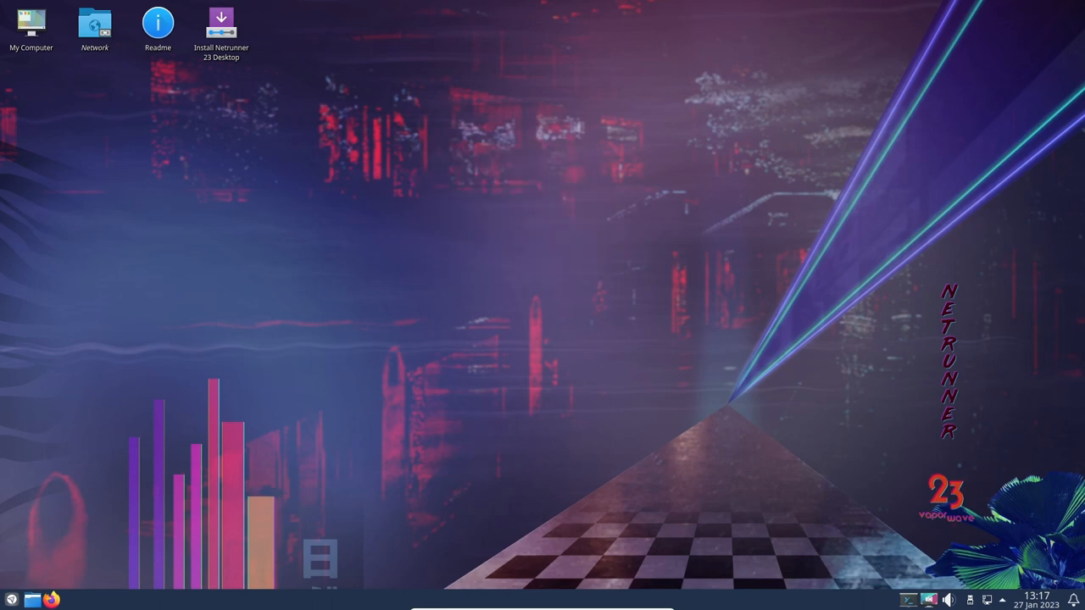
Step: Launch Konsole via a 'ko' search and view its About dialog showing version 20.12.3
{"action": "left_click", "coordinate": [10, 595]}
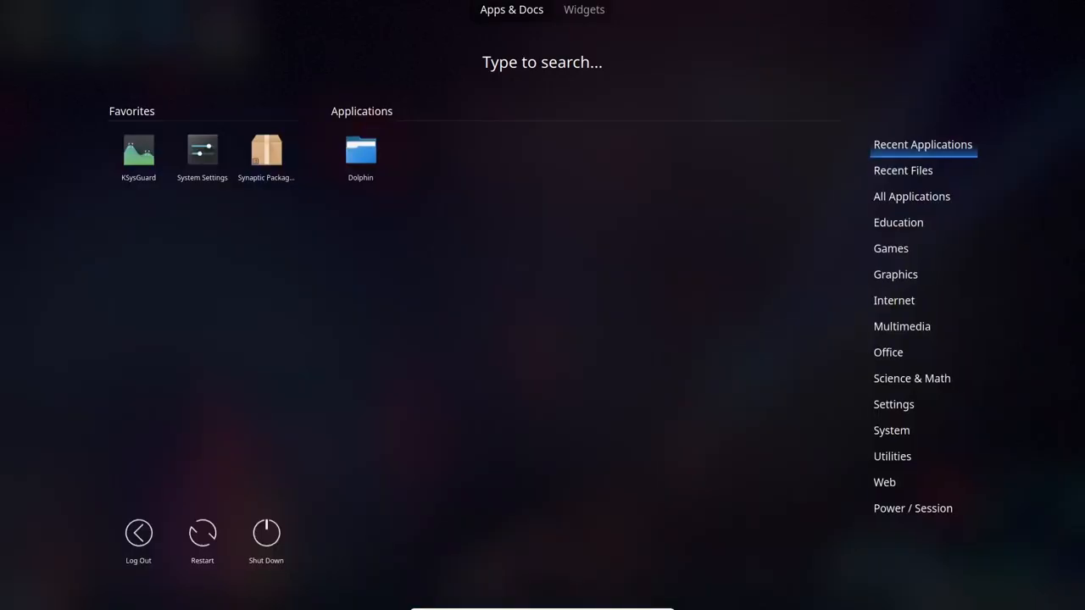
{"action": "type", "text": "ko'"}
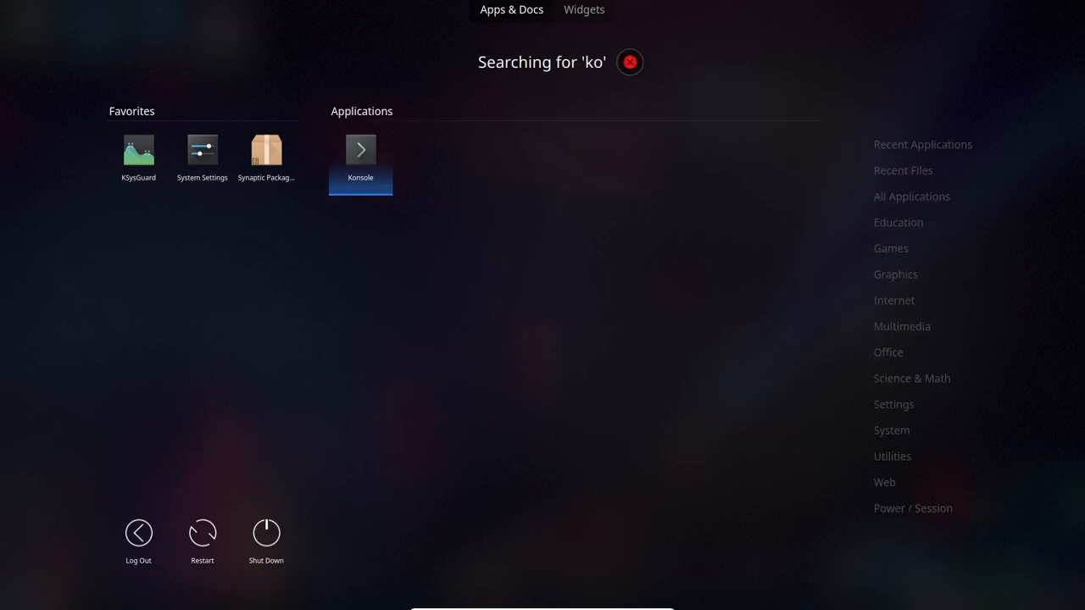
{"action": "left_click", "coordinate": [360, 150]}
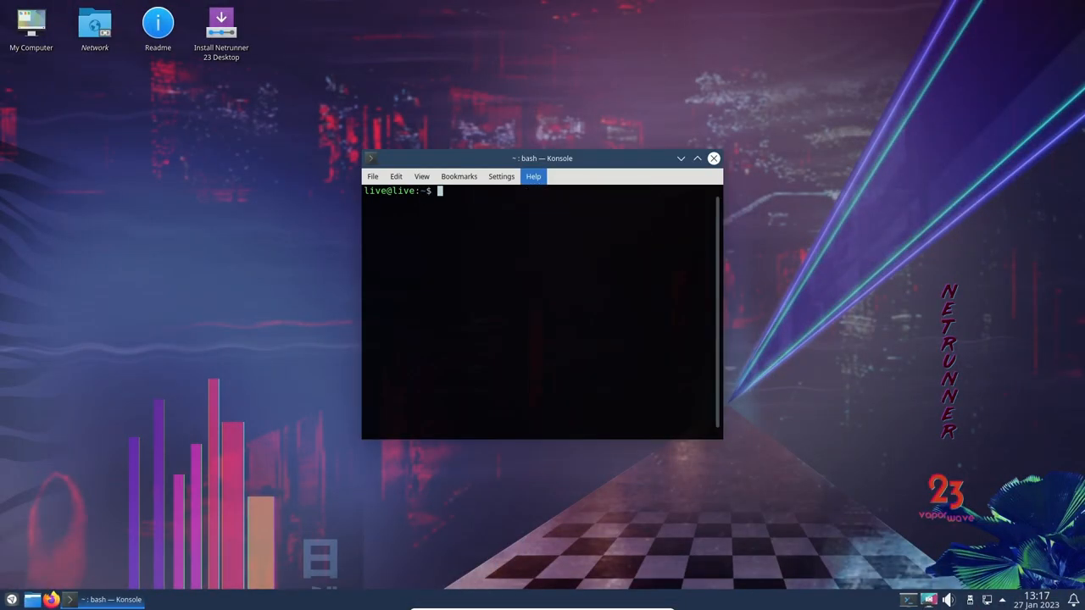
{"action": "left_click", "coordinate": [532, 177]}
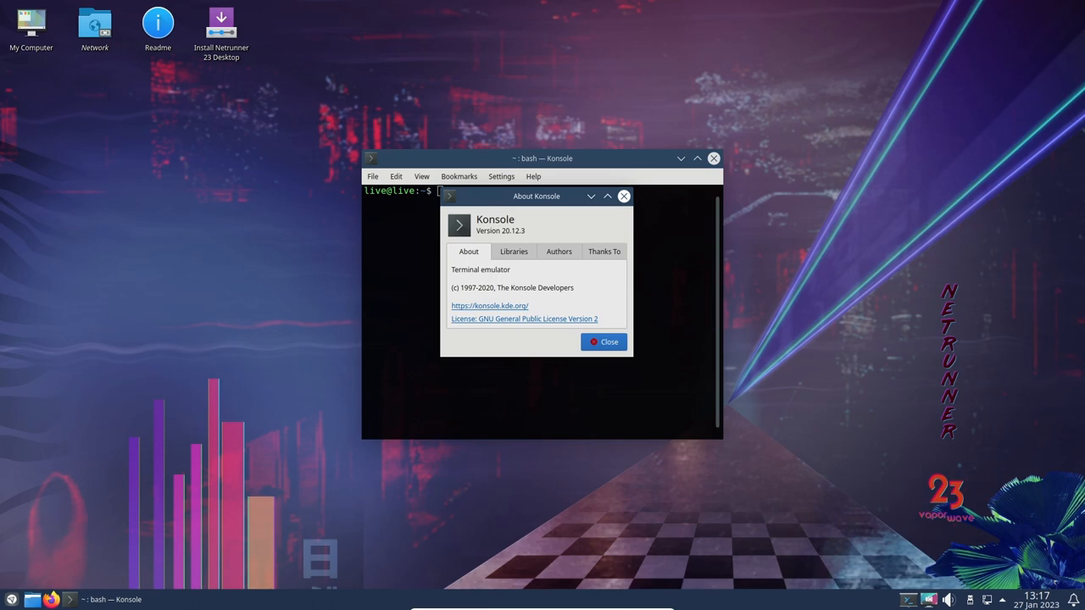
{"action": "left_click", "coordinate": [603, 341]}
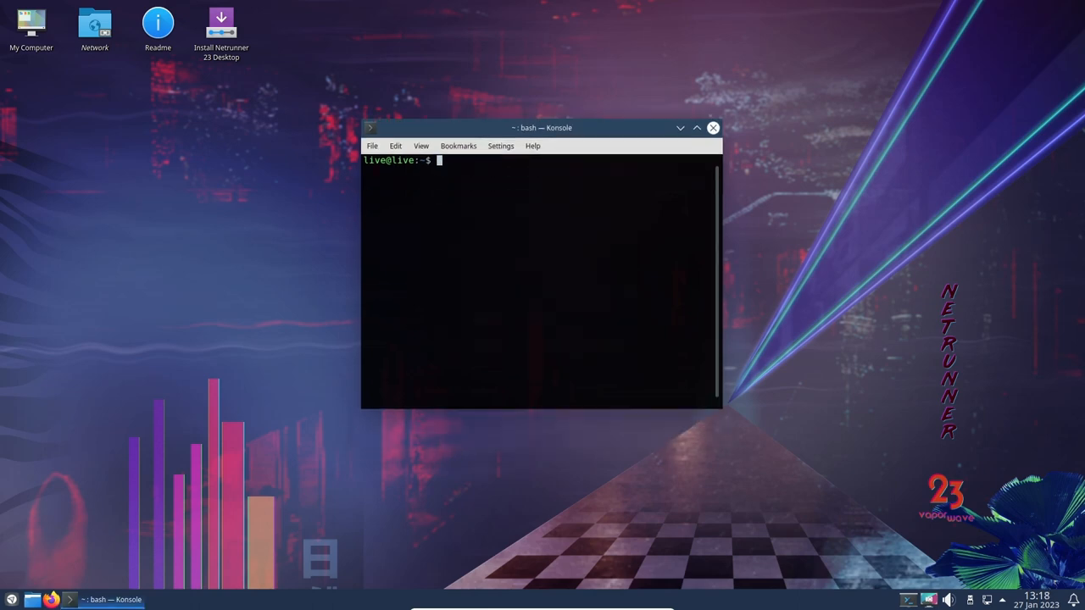
Step: Move the Konsole window higher, widen it, and run uname -a
{"action": "left_click_drag", "start_coordinate": [543, 128], "coordinate": [583, 83]}
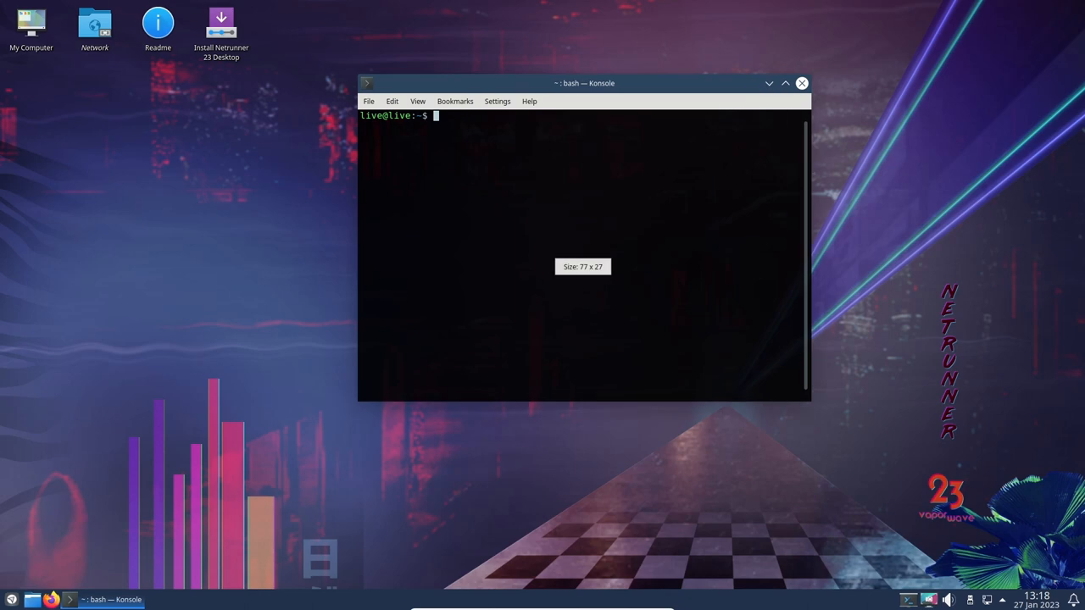
{"action": "left_click_drag", "start_coordinate": [809, 254], "coordinate": [847, 254]}
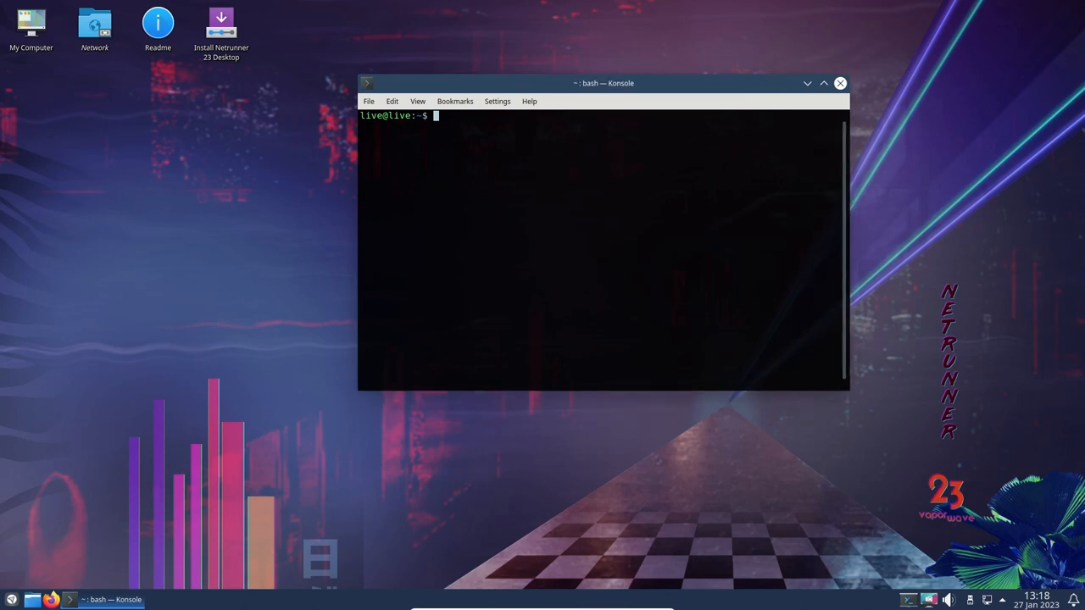
{"action": "type", "text": "uname -a"}
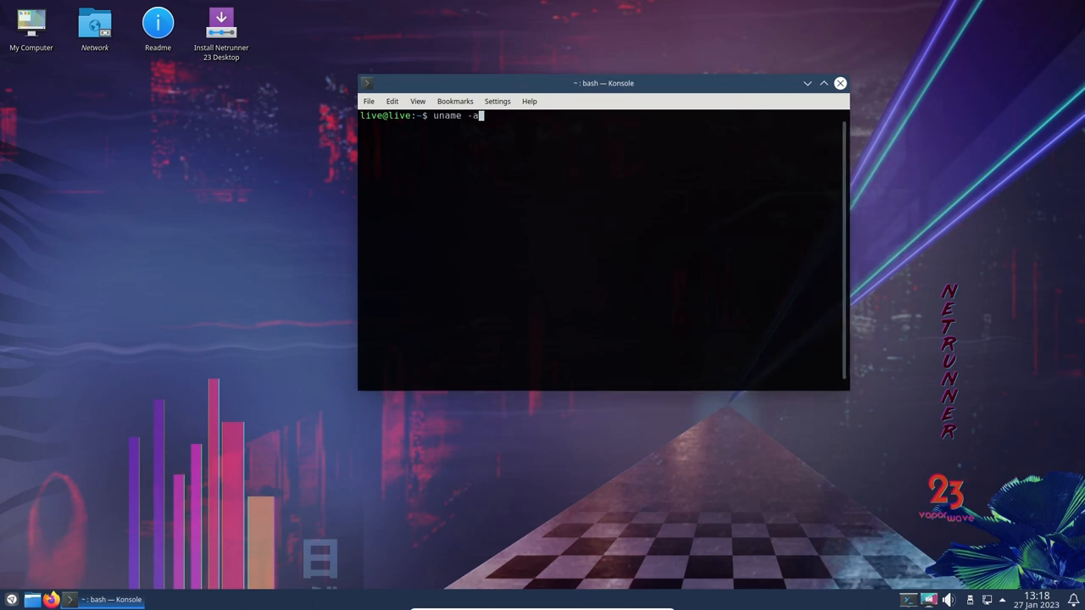
{"action": "key", "text": "Return"}
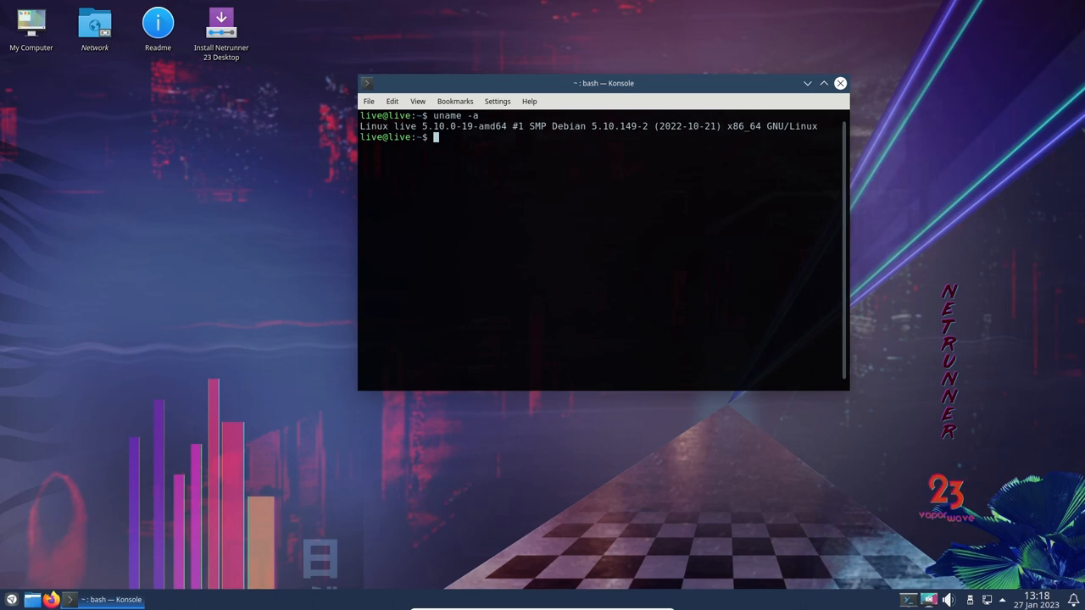
Step: Enter uname -r for kernel 5.10.0-19-amd64, then close the terminal
{"action": "type", "text": "uname -r"}
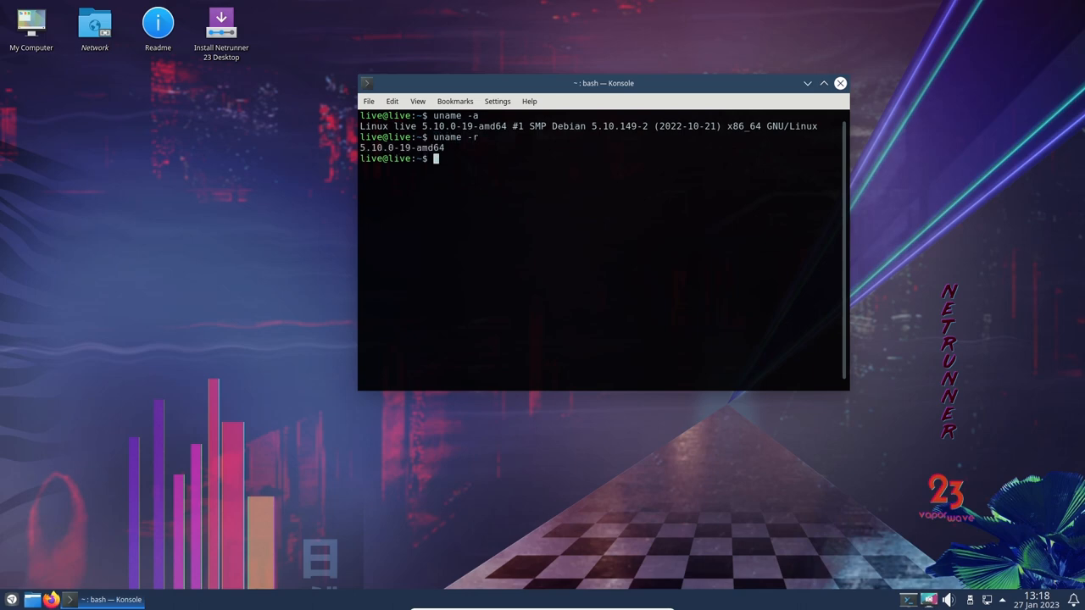
{"action": "left_click", "coordinate": [841, 83]}
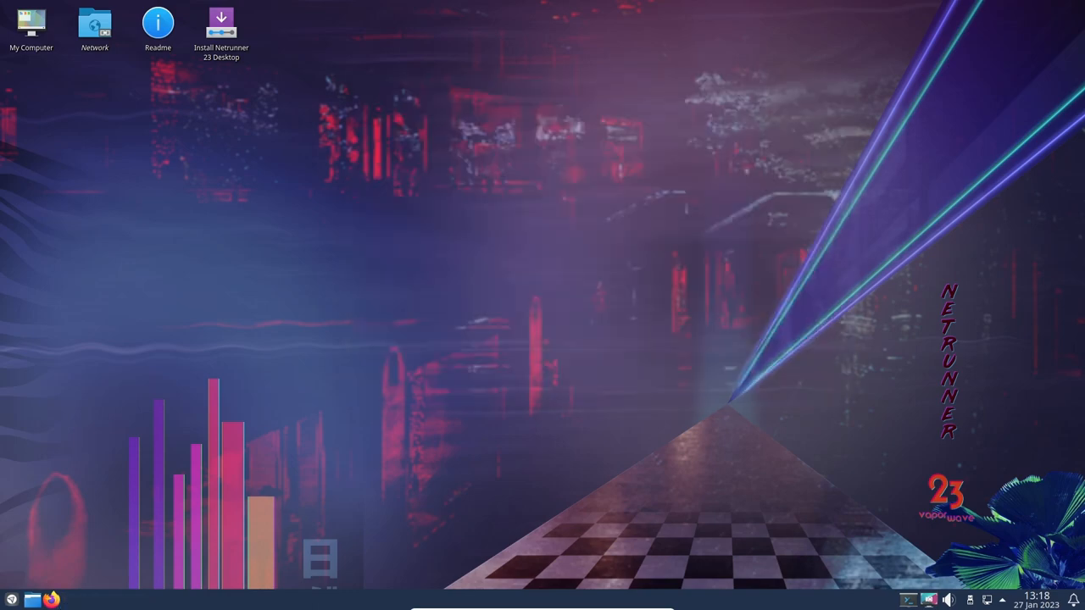
{"action": "left_click", "coordinate": [11, 597]}
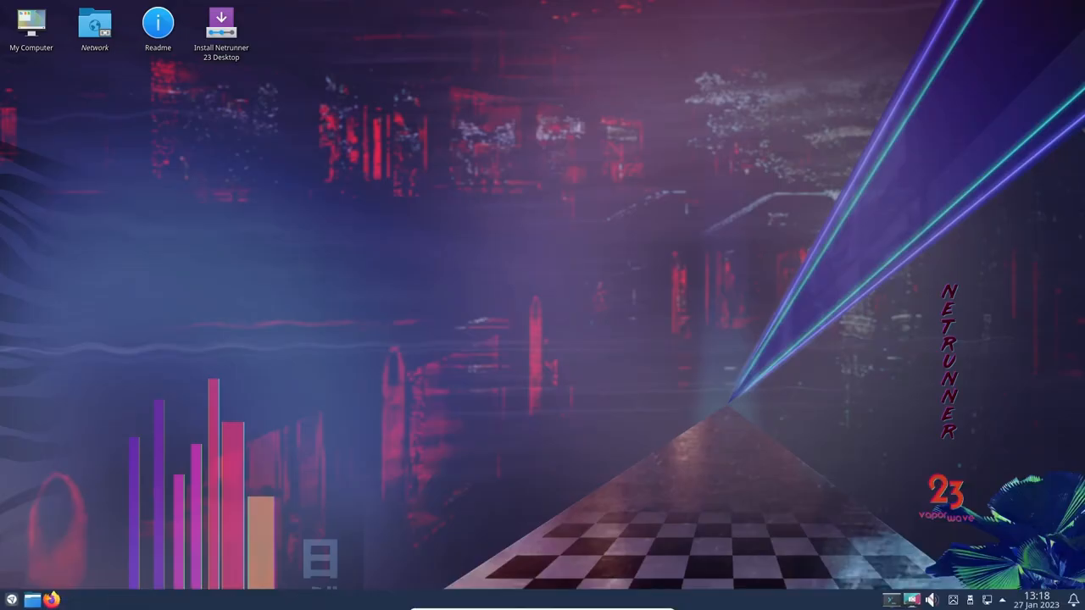
Step: Launch System Settings on Global Theme and scroll through downloadable themes like Apple Ventura
{"action": "left_click", "coordinate": [11, 595]}
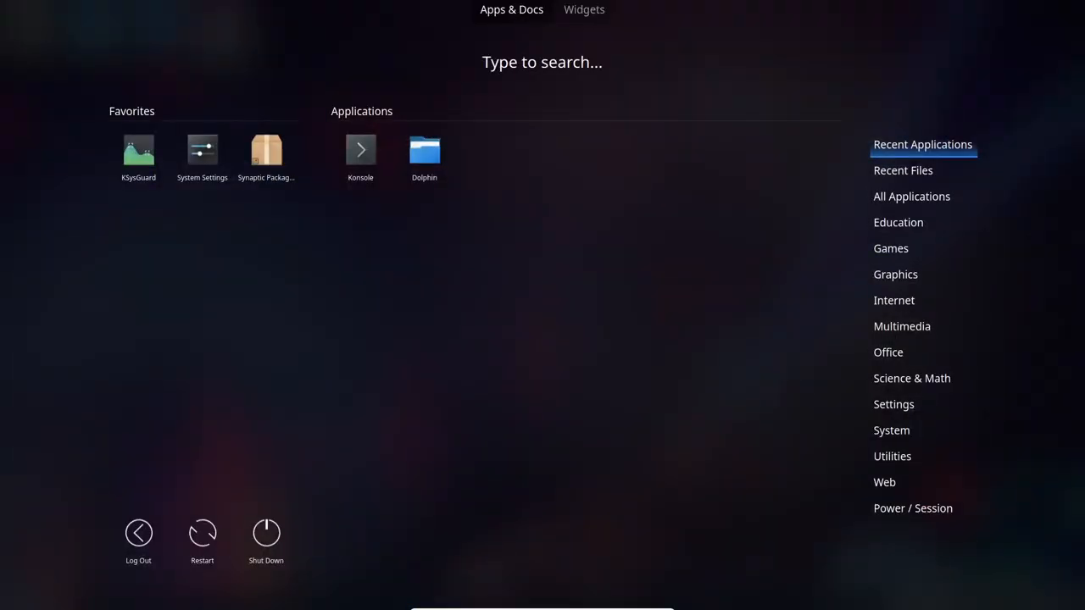
{"action": "left_click", "coordinate": [201, 149]}
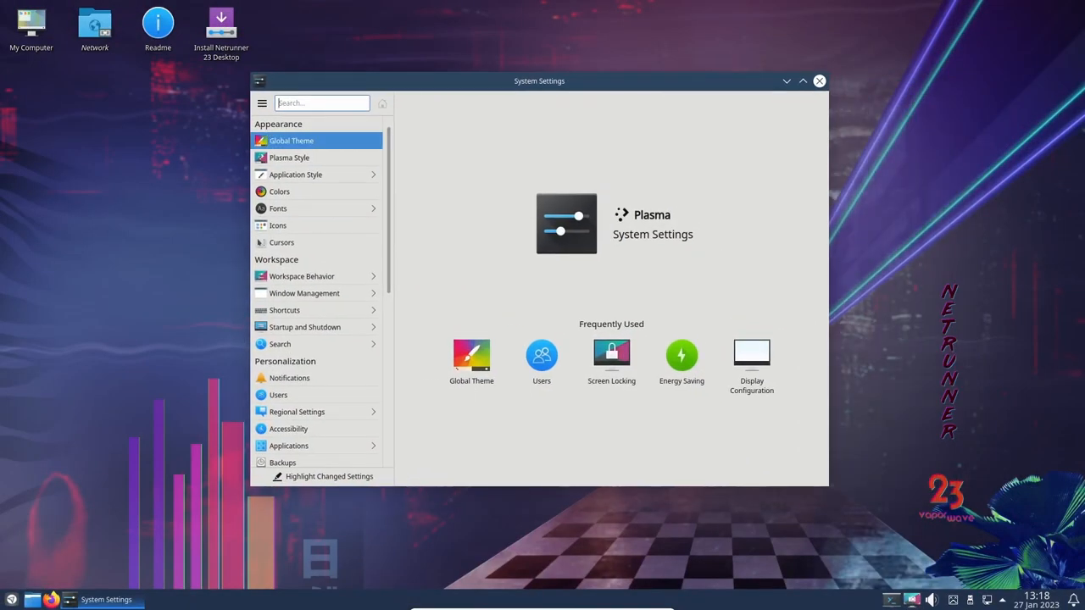
{"action": "left_click", "coordinate": [290, 141]}
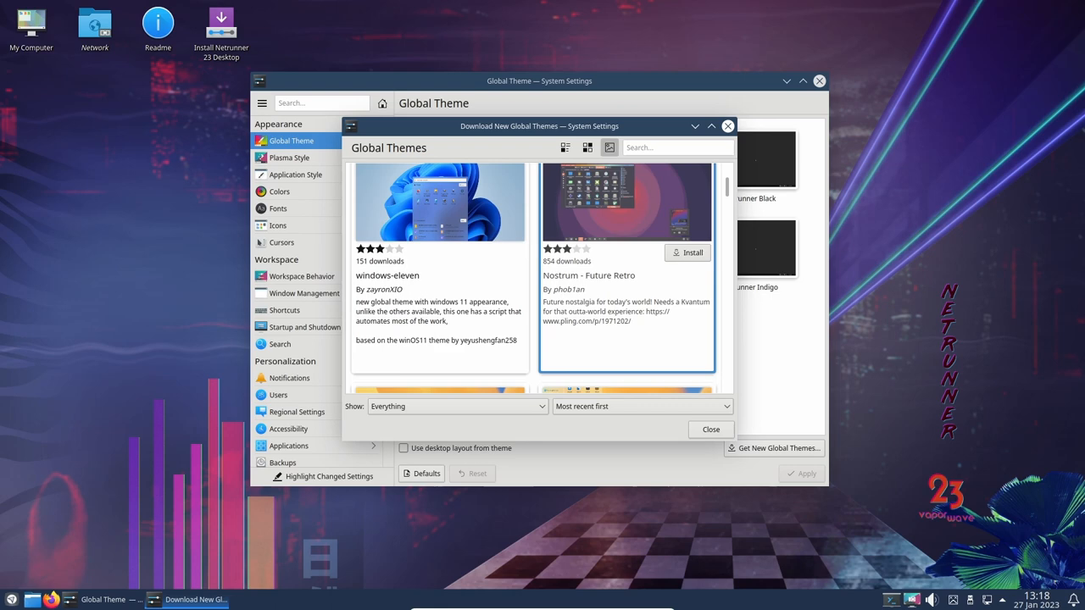
{"action": "scroll", "scroll_direction": "down", "scroll_amount": 3}
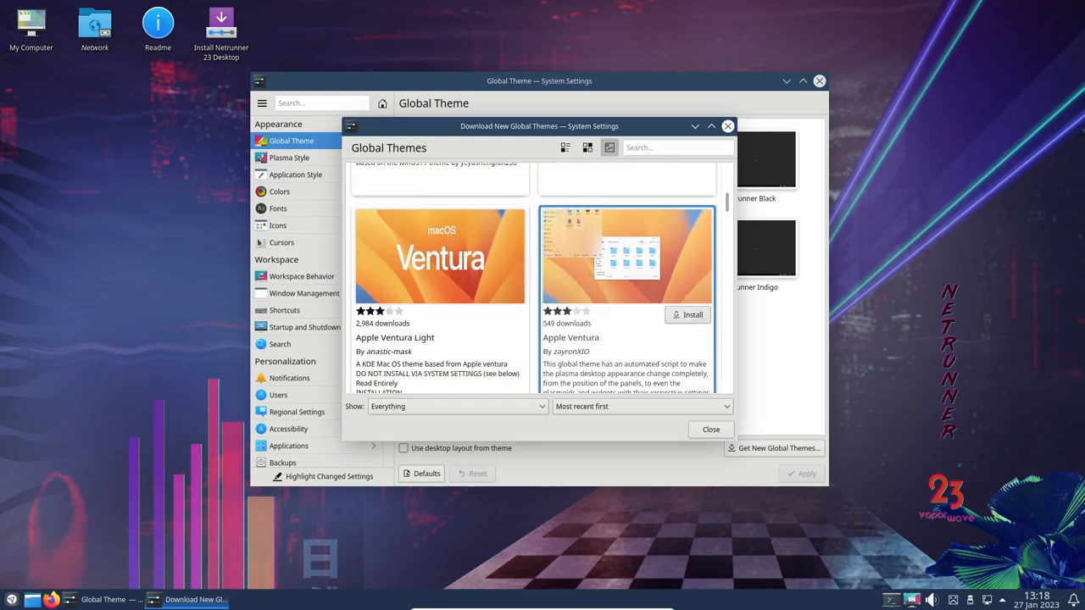
{"action": "scroll", "scroll_direction": "down", "scroll_amount": 3}
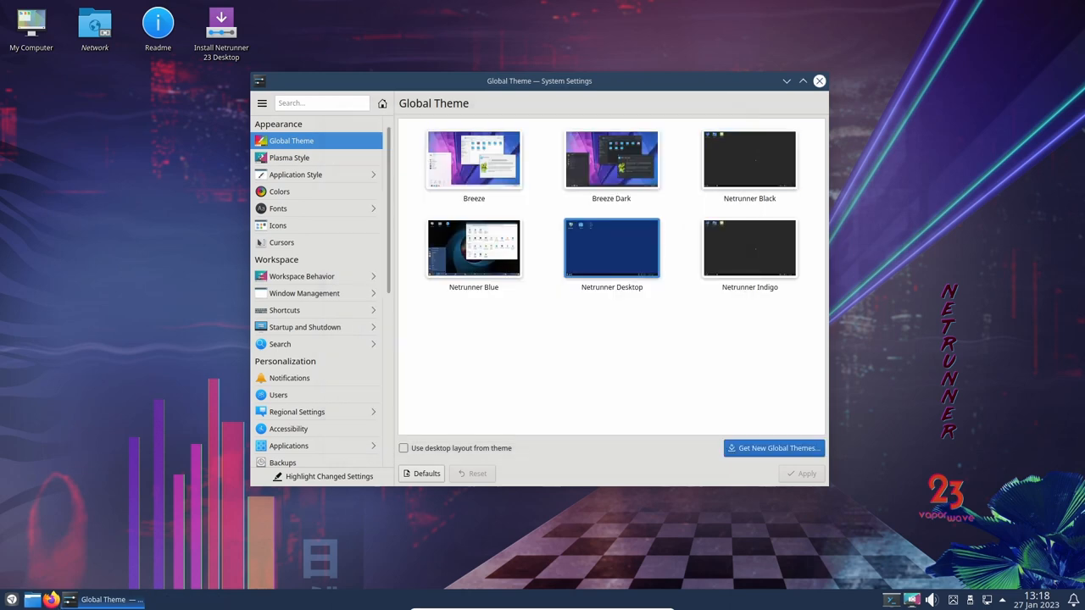
Step: Browse the downloadable Plasma Styles catalogue, then move to the Application Style page
{"action": "left_click", "coordinate": [289, 158]}
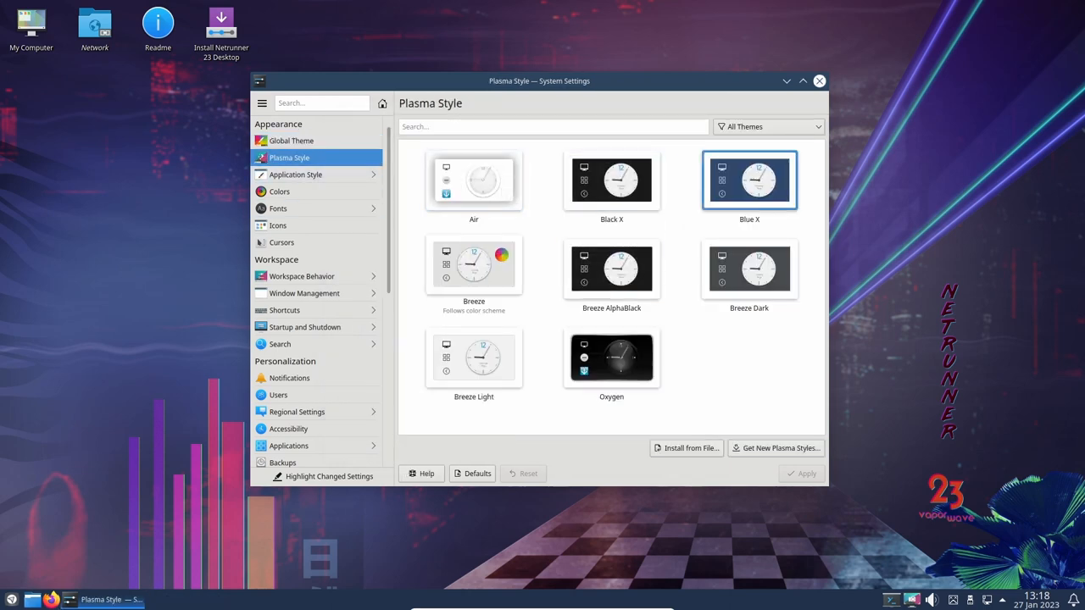
{"action": "left_click", "coordinate": [774, 448]}
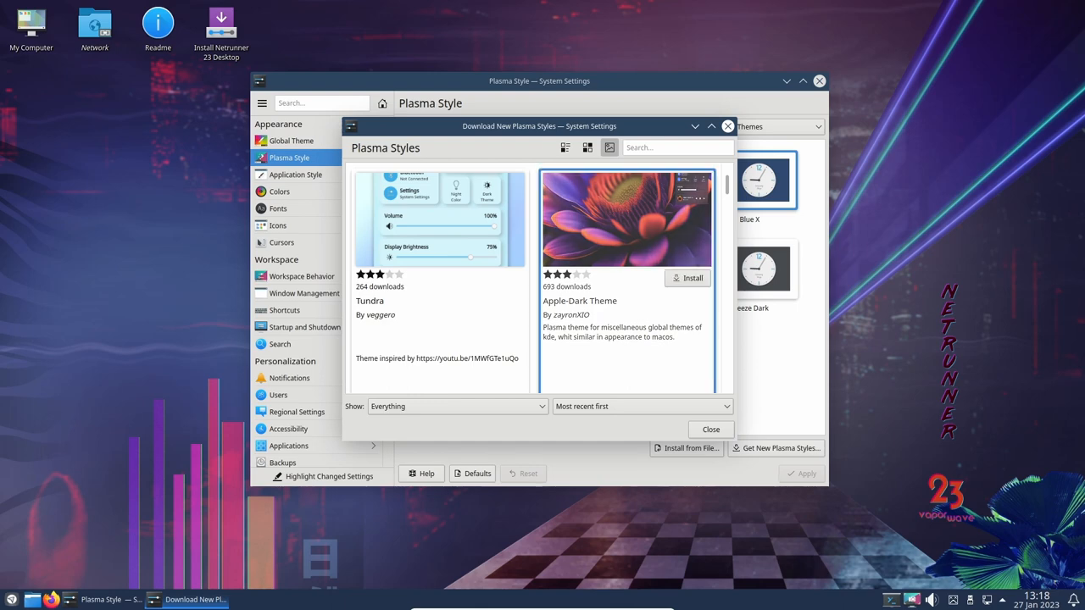
{"action": "scroll", "scroll_direction": "down", "scroll_amount": 3}
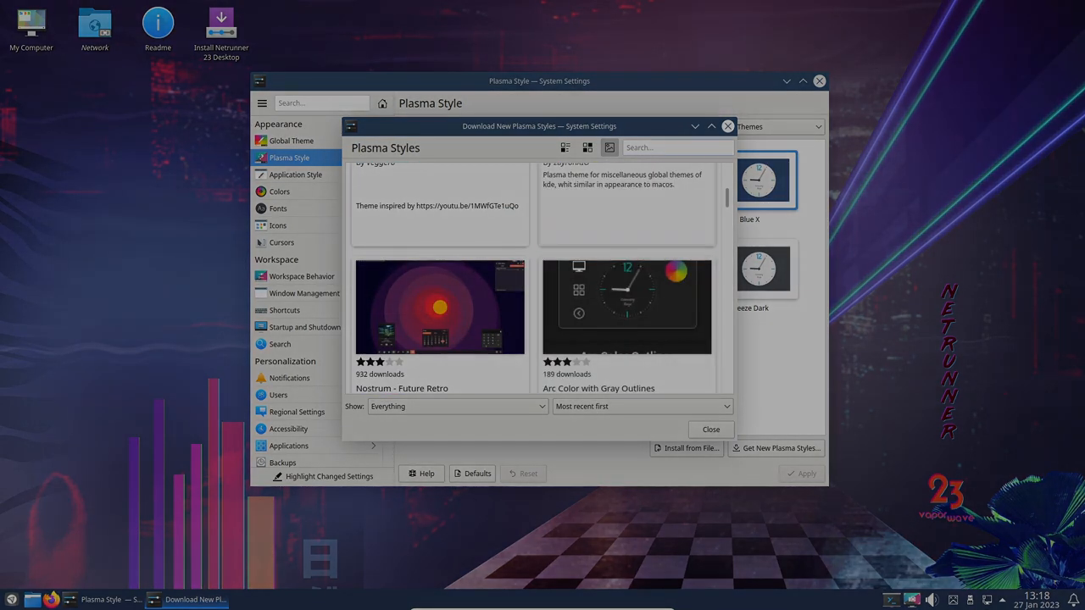
{"action": "left_click", "coordinate": [296, 175]}
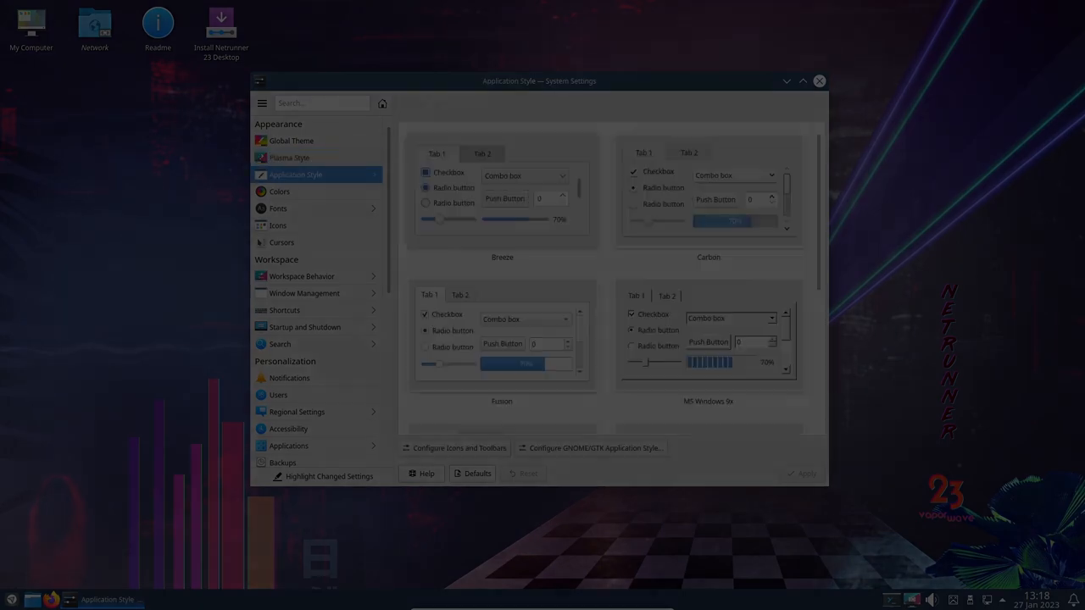